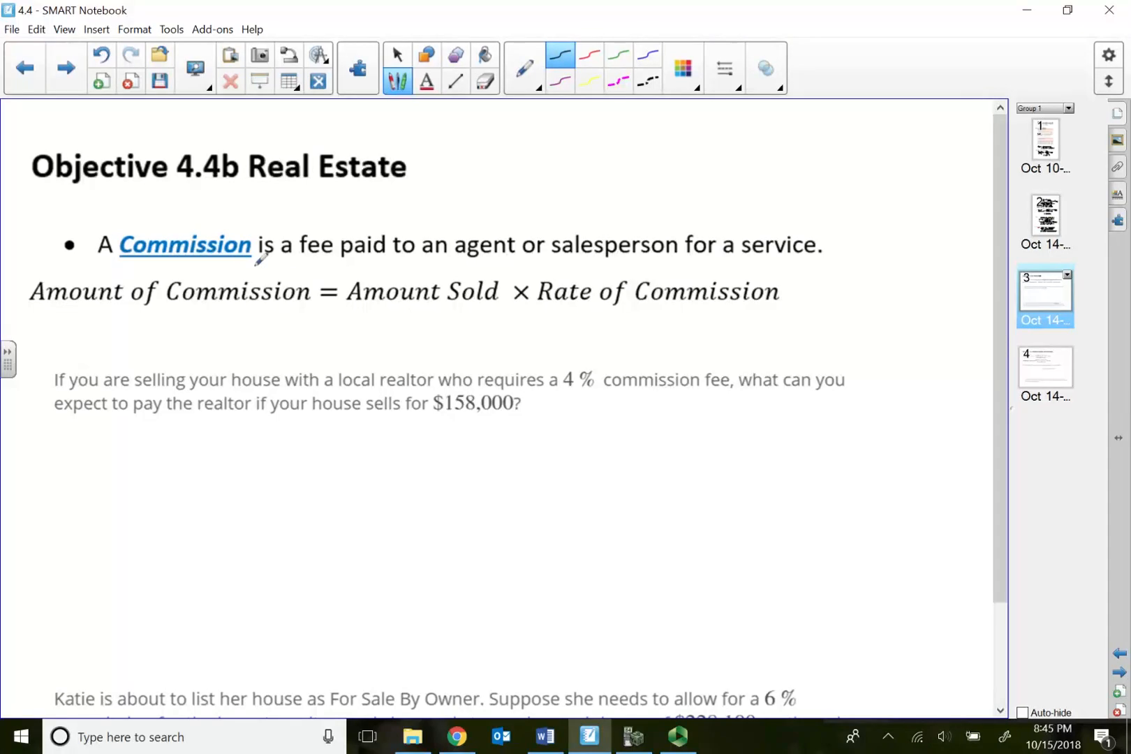
Step: Handwrite 158000 × 0.04 = $ under the realtor question and start computing 158 × … on the calculator
{"action": "left_click", "coordinate": [397, 55]}
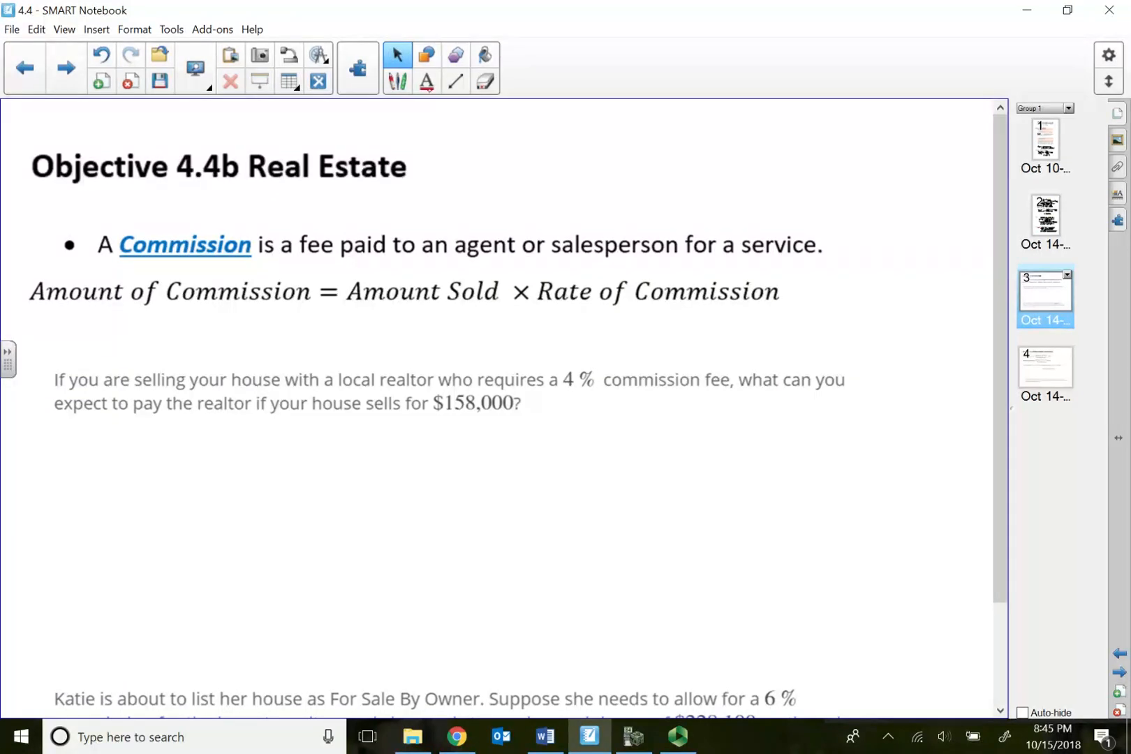
{"action": "left_click", "coordinate": [398, 81]}
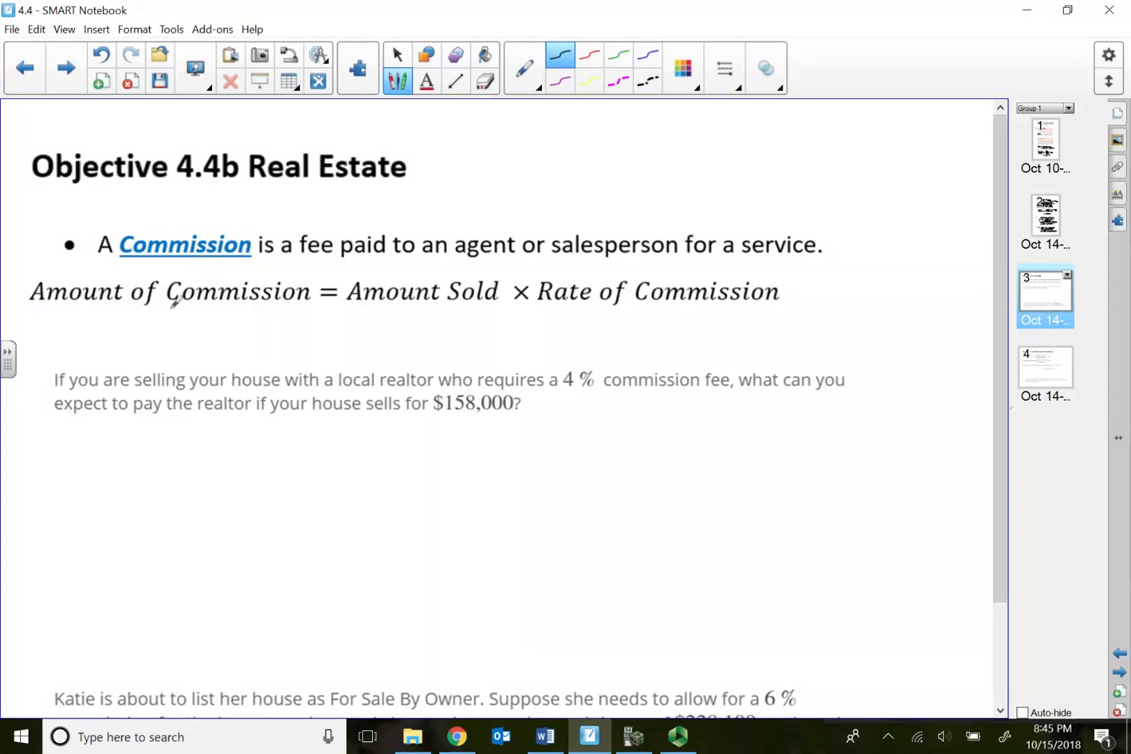
{"action": "mouse_move", "coordinate": [454, 257]}
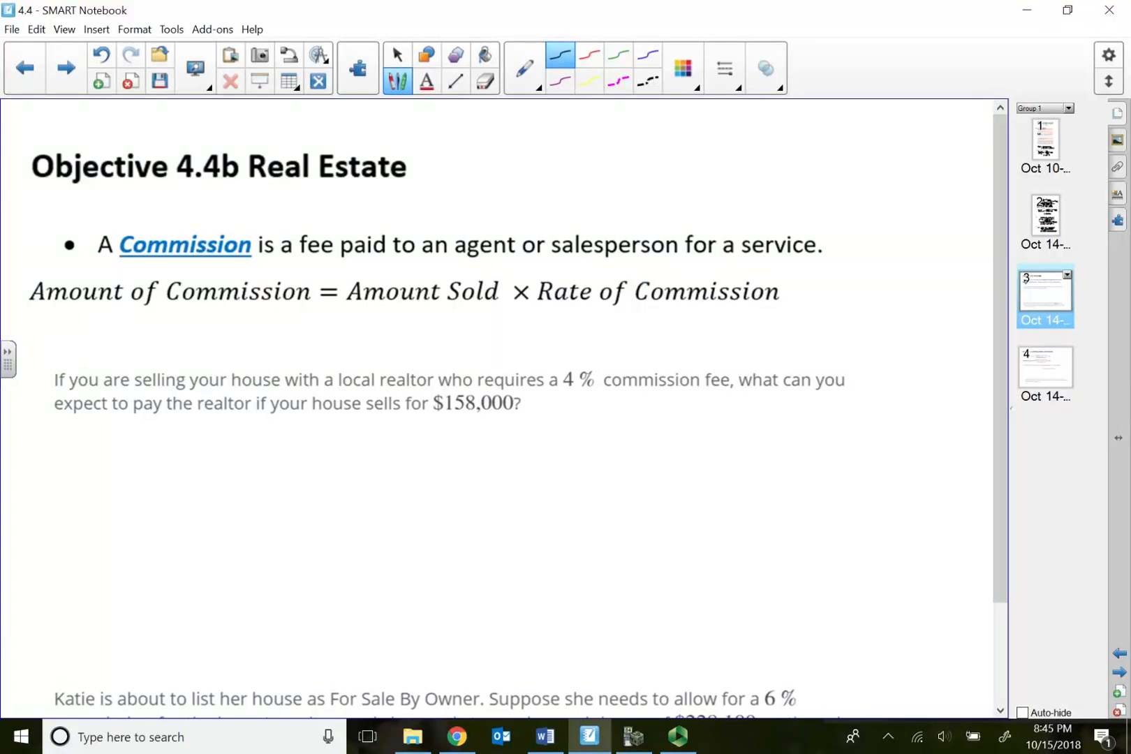
{"action": "scroll", "scroll_direction": "down", "scroll_amount": 3}
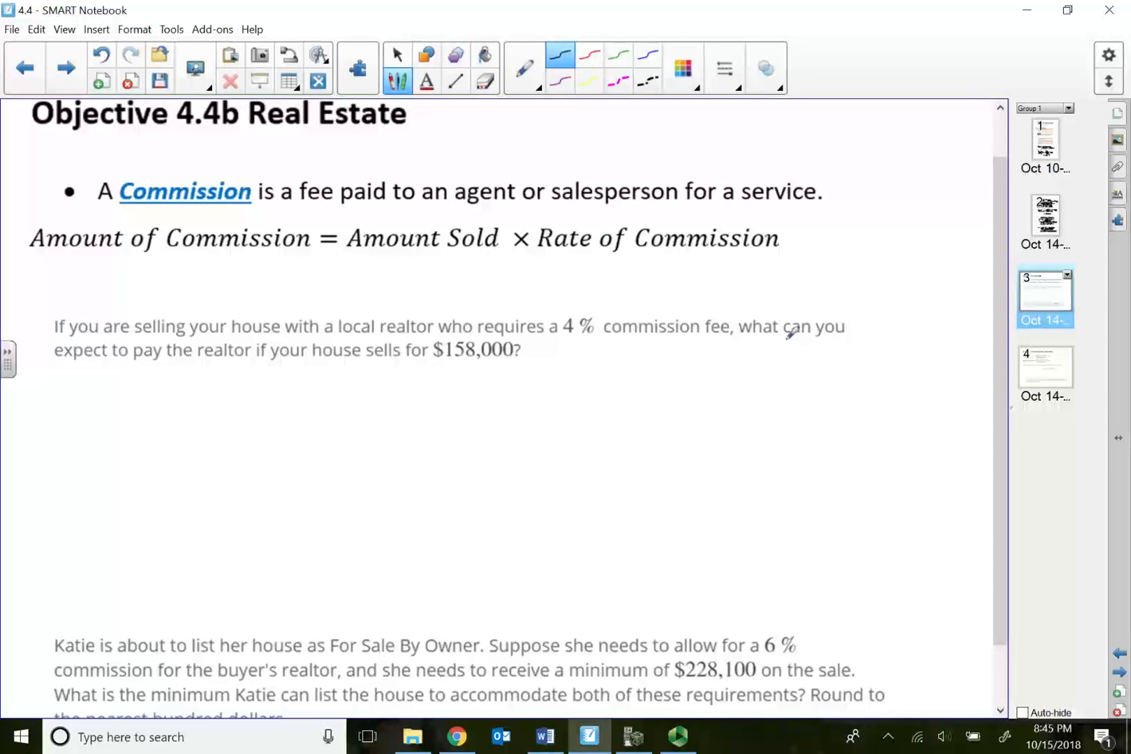
{"action": "mouse_move", "coordinate": [217, 390]}
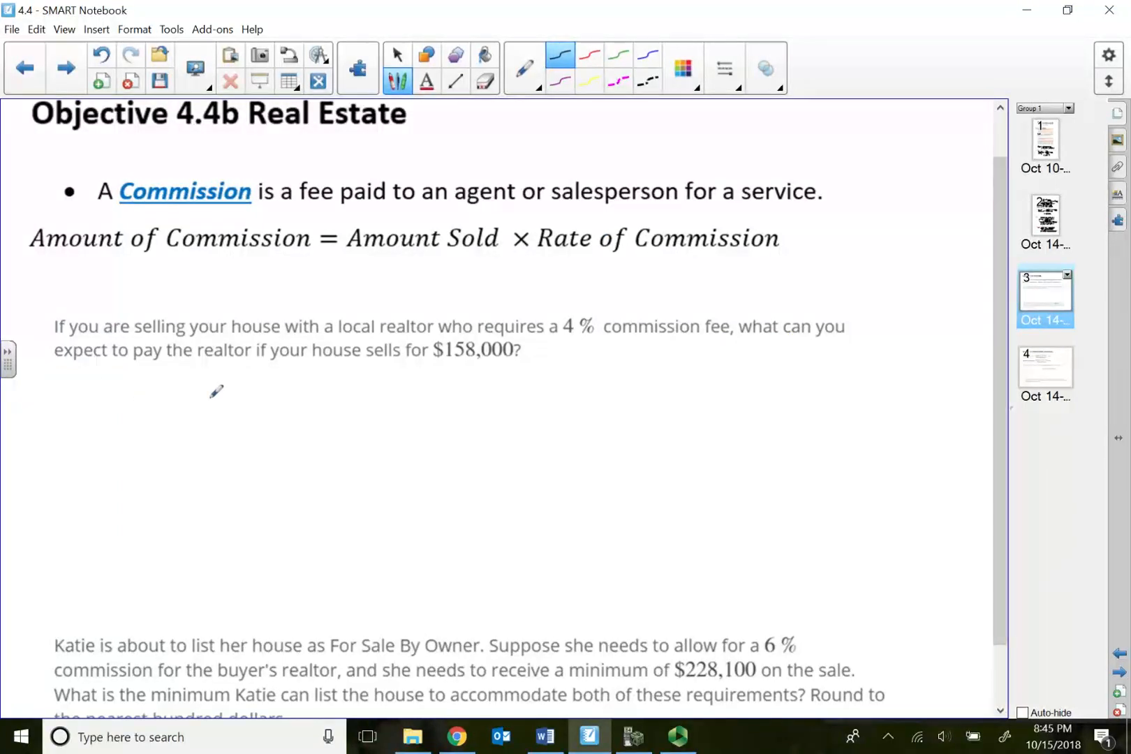
{"action": "mouse_move", "coordinate": [314, 373]}
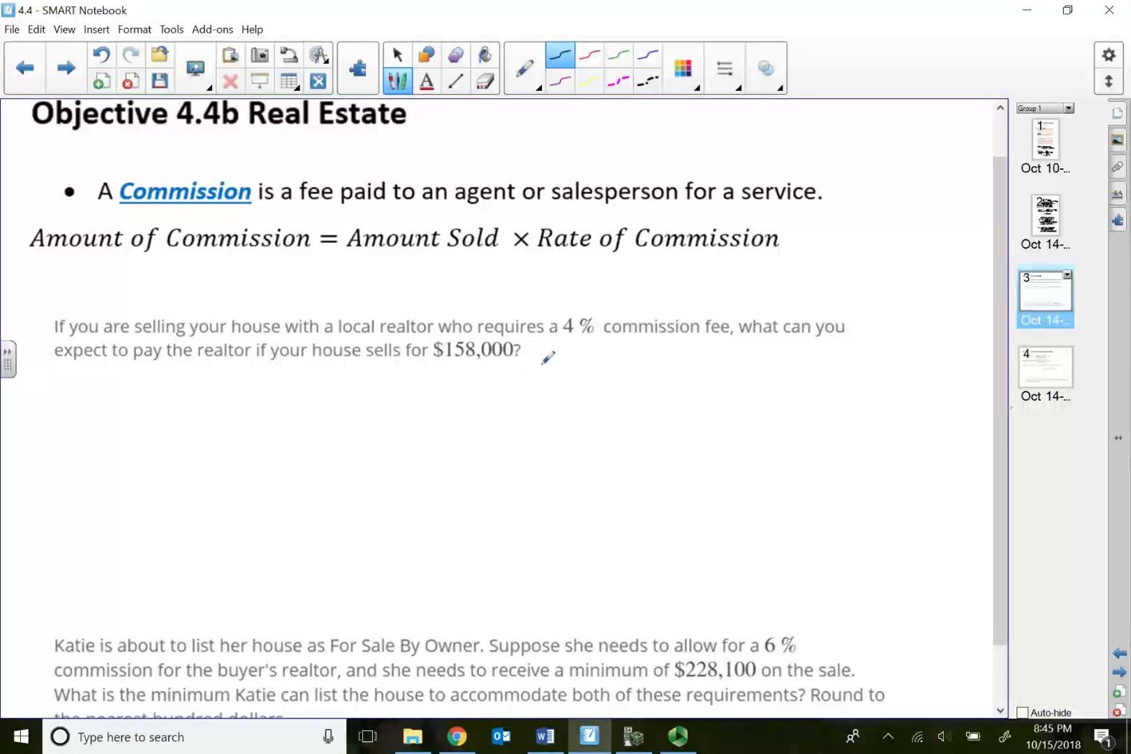
{"action": "mouse_move", "coordinate": [241, 386]}
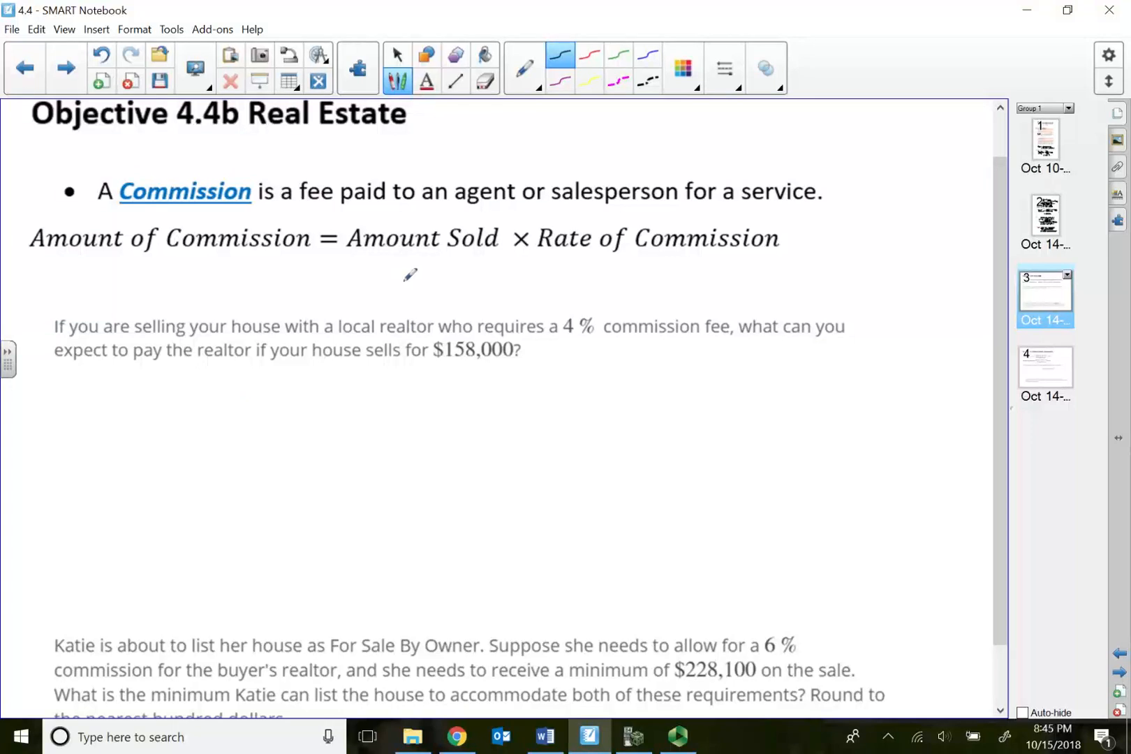
{"action": "mouse_move", "coordinate": [577, 264]}
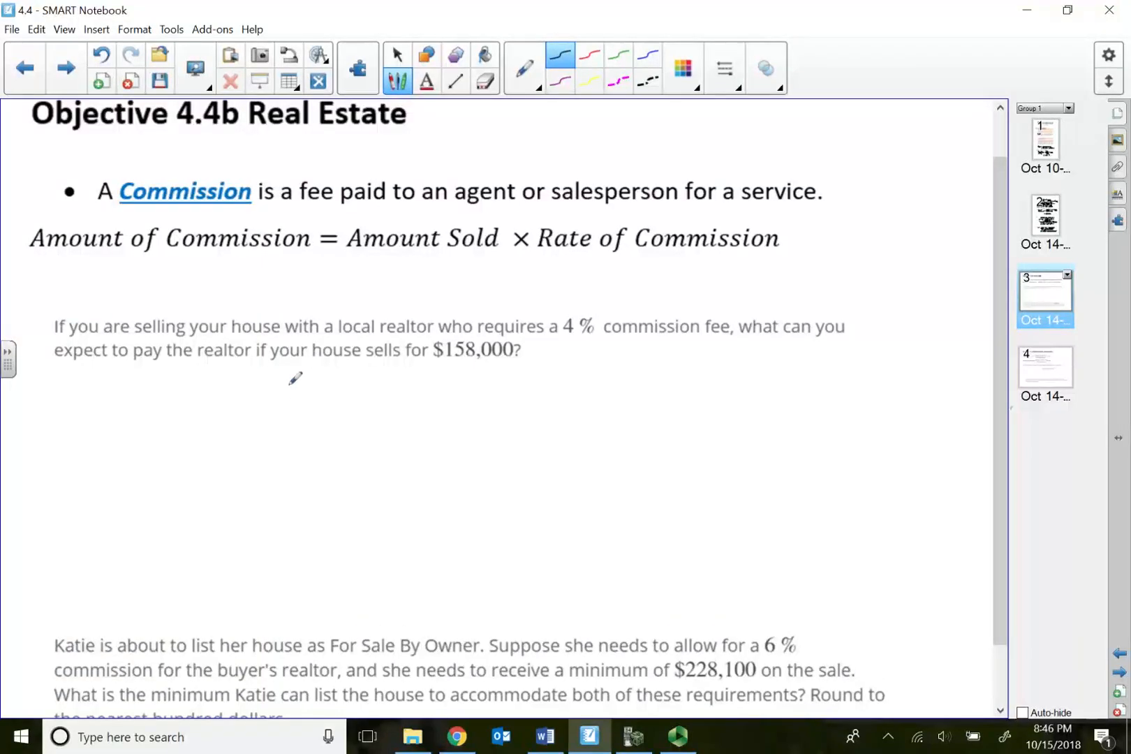
{"action": "mouse_move", "coordinate": [313, 404]}
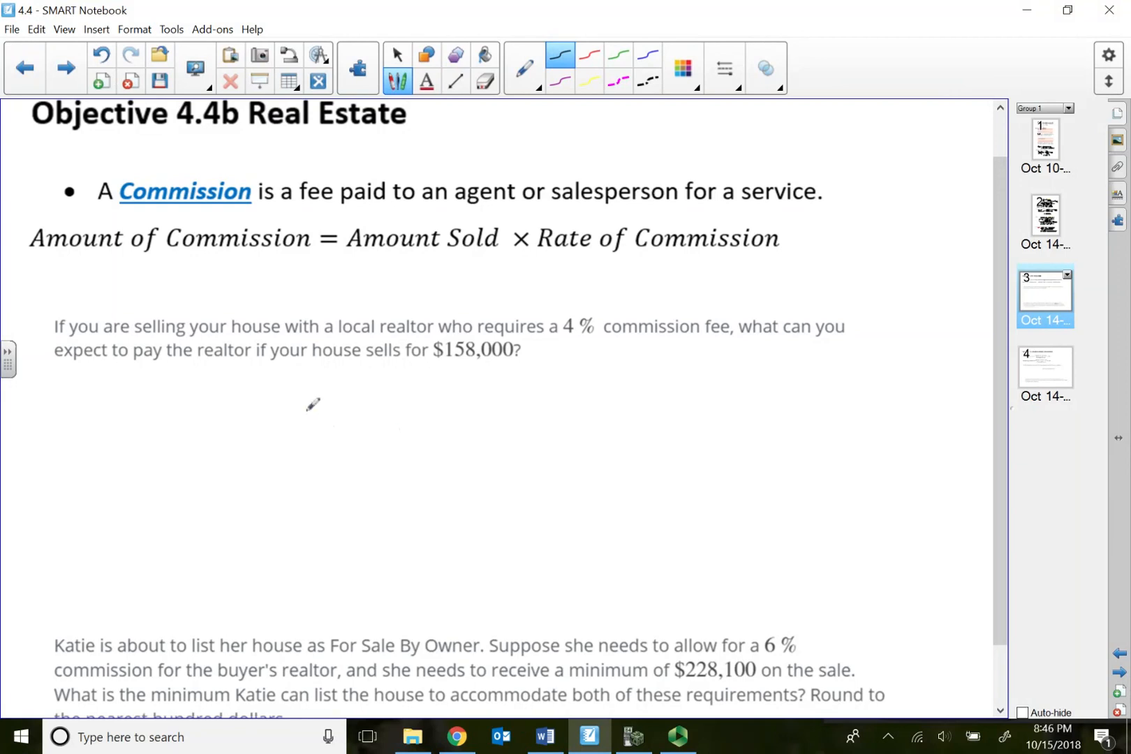
{"action": "left_click_drag", "start_coordinate": [317, 419], "coordinate": [357, 385]}
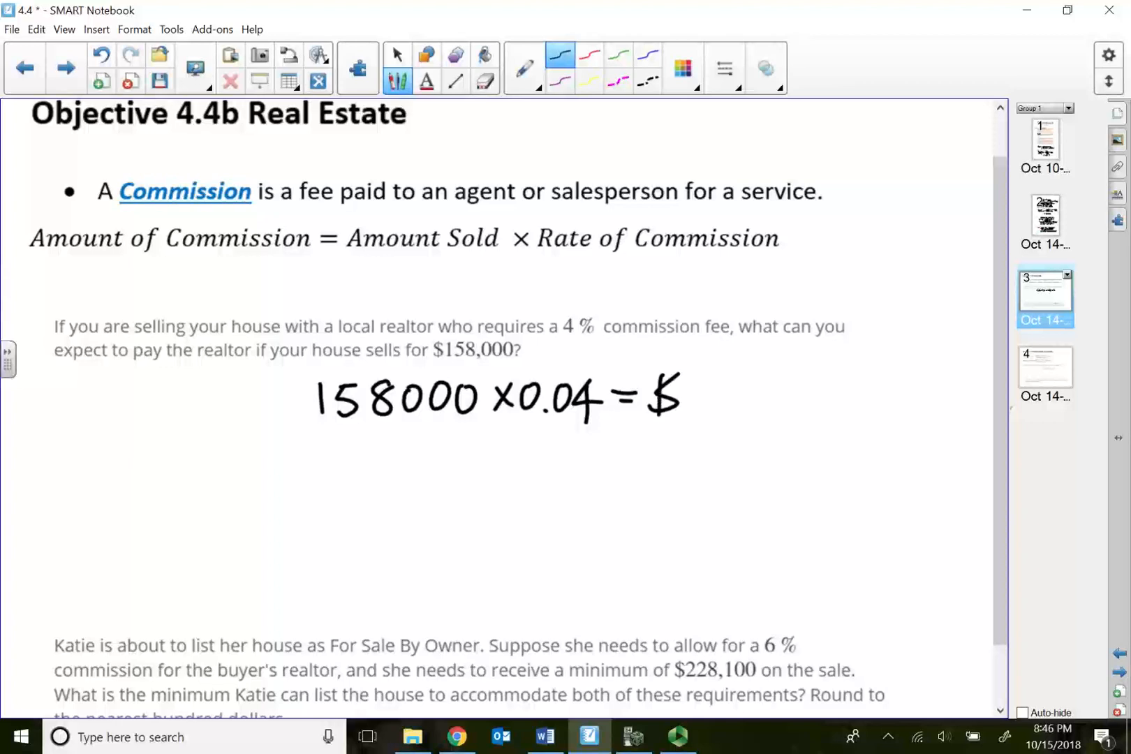
{"action": "left_click", "coordinate": [632, 737]}
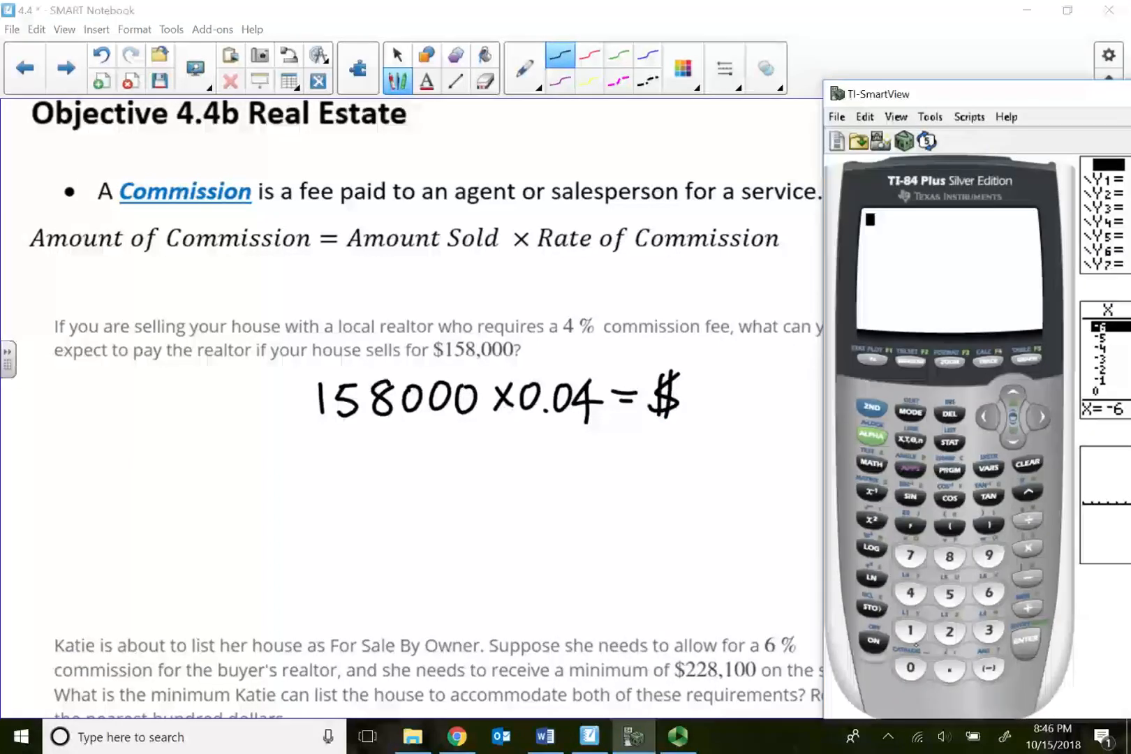
{"action": "type", "text": "158"}
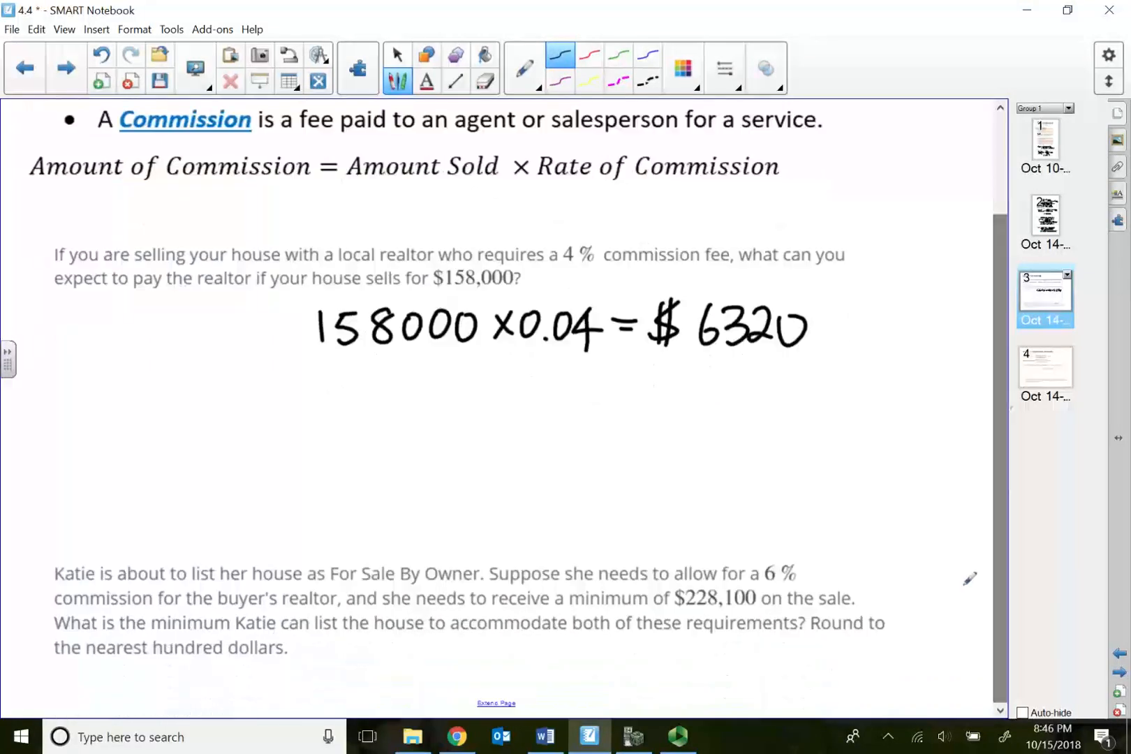
Step: Scroll down to the Katie listing-price question
{"action": "scroll", "scroll_direction": "down", "scroll_amount": 3}
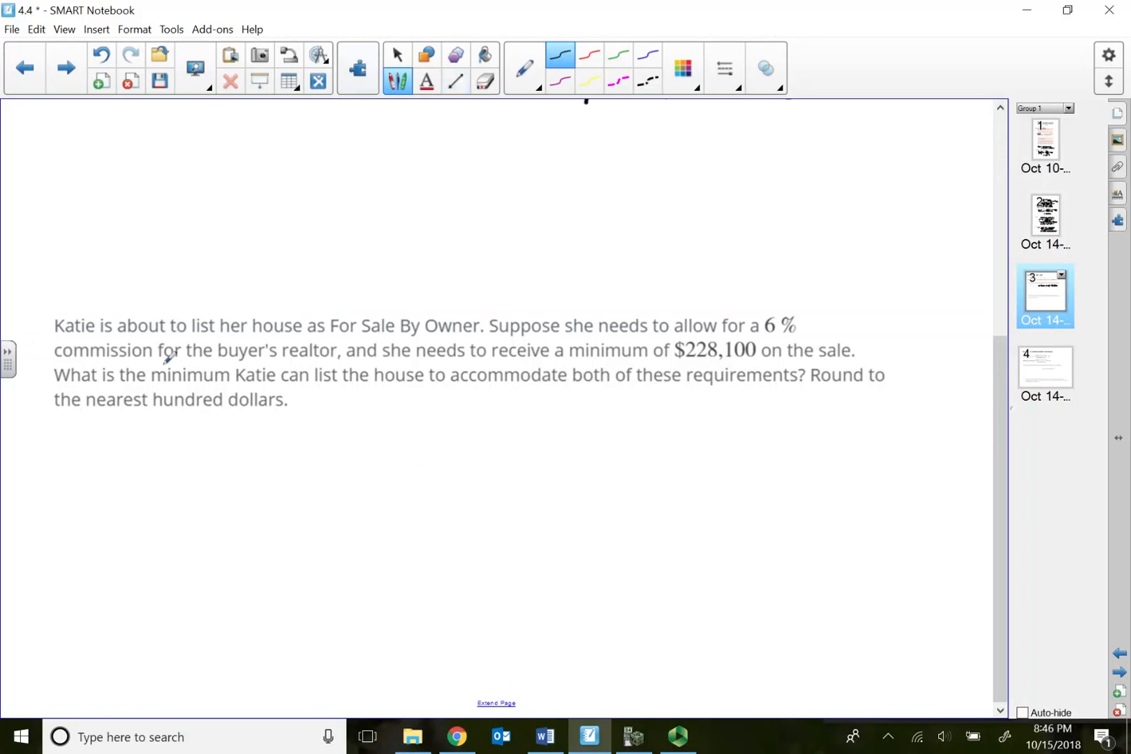
{"action": "mouse_move", "coordinate": [290, 333]}
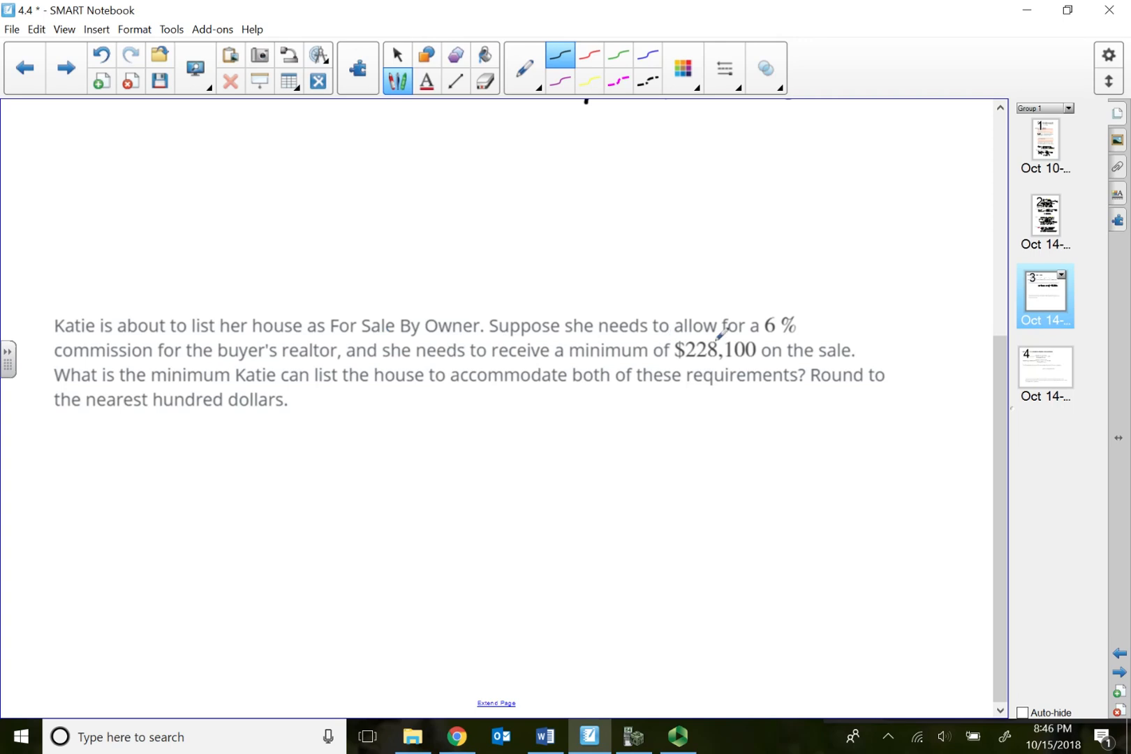
{"action": "mouse_move", "coordinate": [242, 362]}
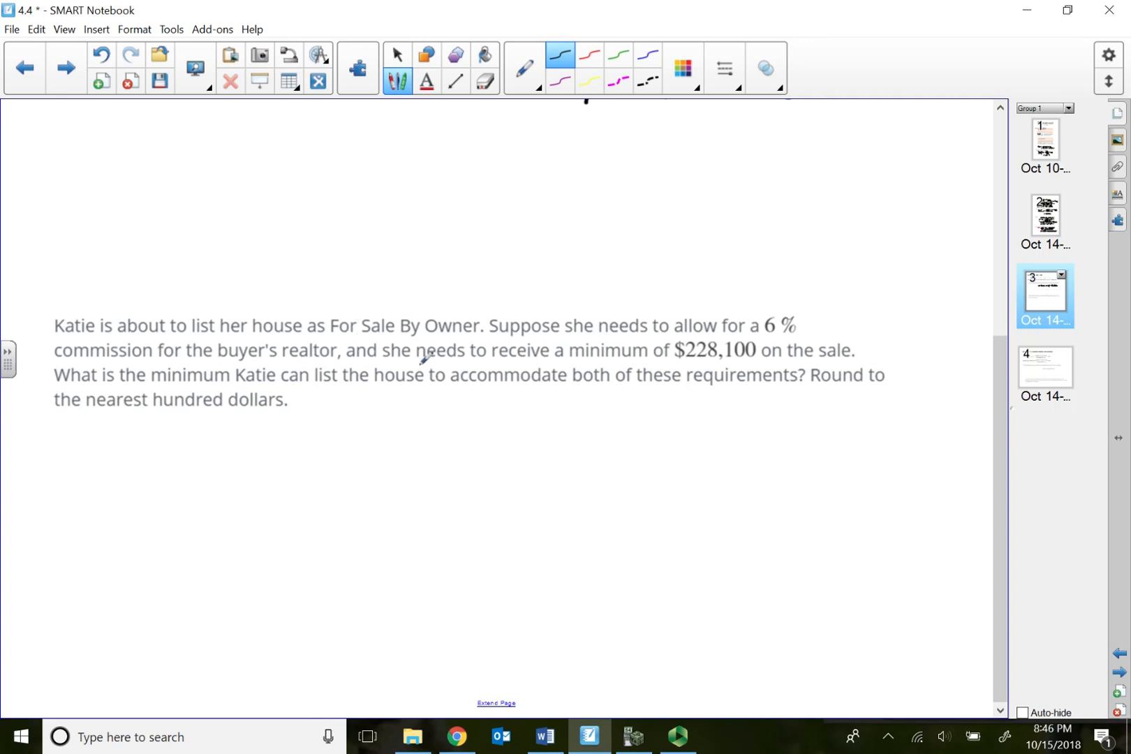
{"action": "mouse_move", "coordinate": [605, 358]}
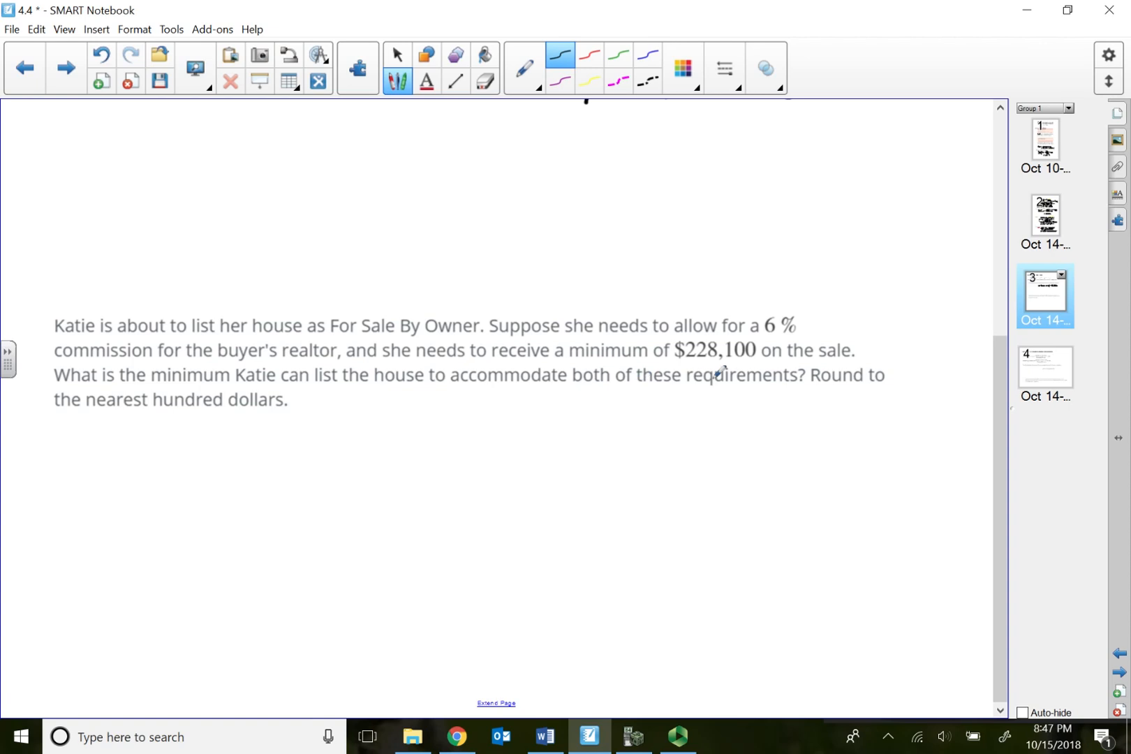
{"action": "mouse_move", "coordinate": [620, 389]}
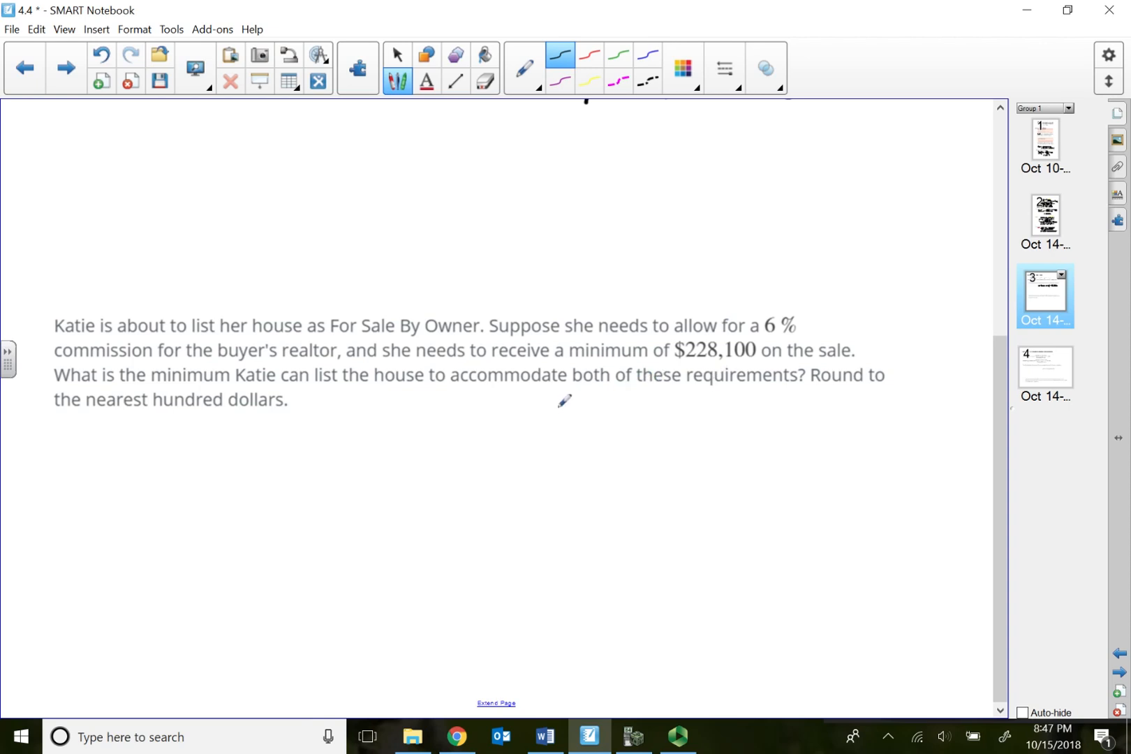
{"action": "mouse_move", "coordinate": [509, 423]}
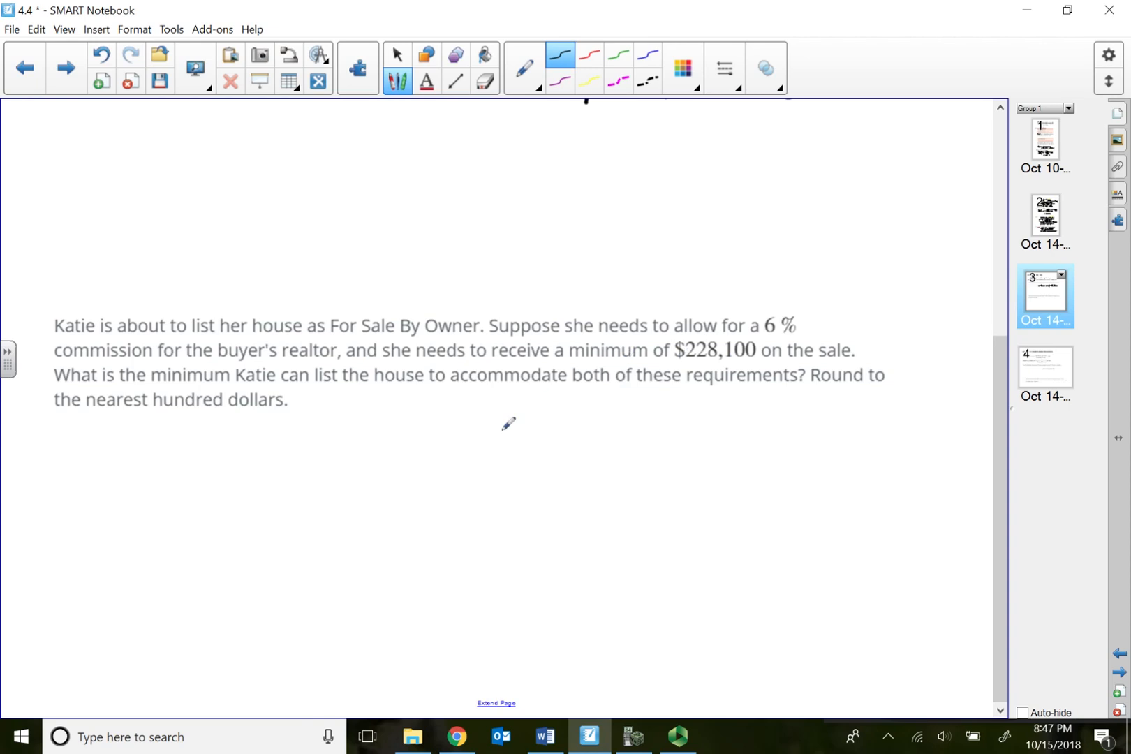
{"action": "mouse_move", "coordinate": [688, 359]}
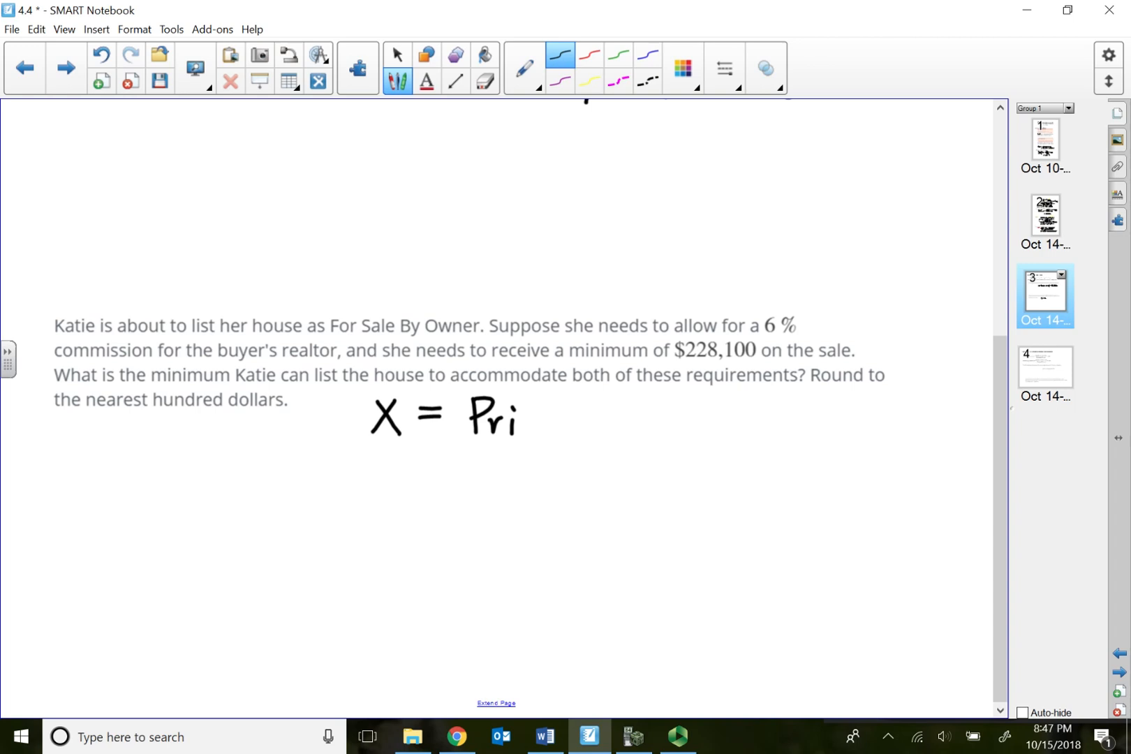
Step: Finish X = Price list and handwrite the left side X − 0.06X of the equation
{"action": "left_click_drag", "start_coordinate": [515, 419], "coordinate": [612, 419]}
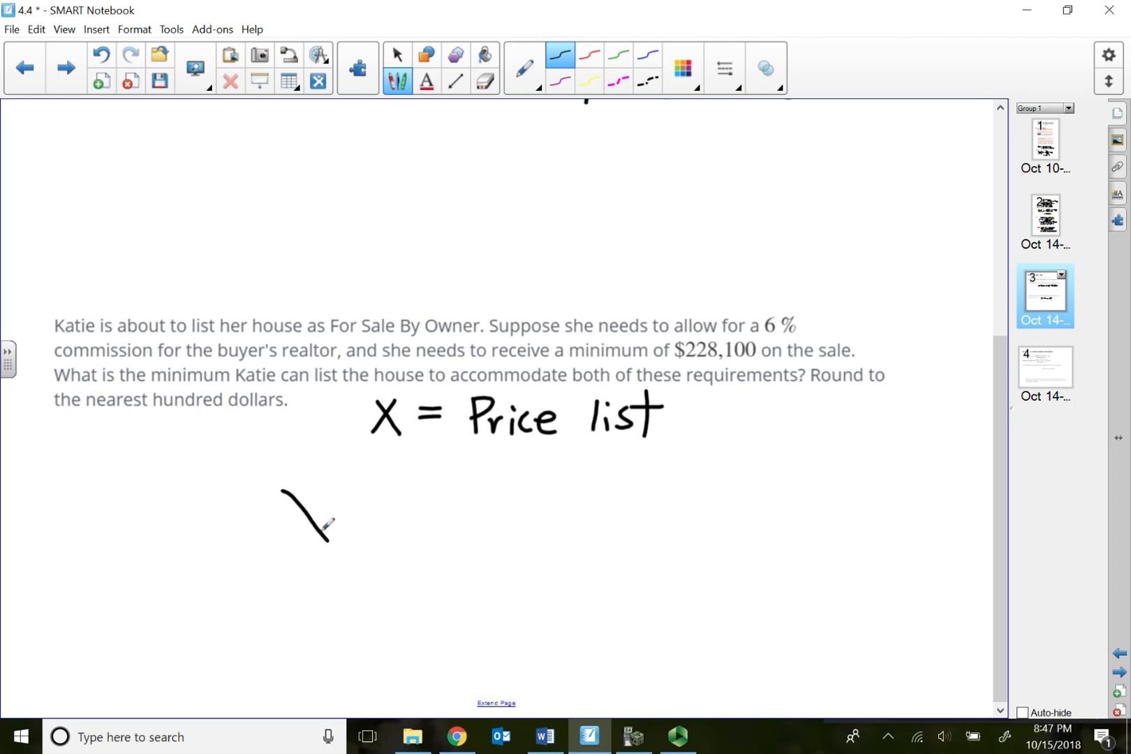
{"action": "left_click_drag", "start_coordinate": [333, 481], "coordinate": [277, 558]}
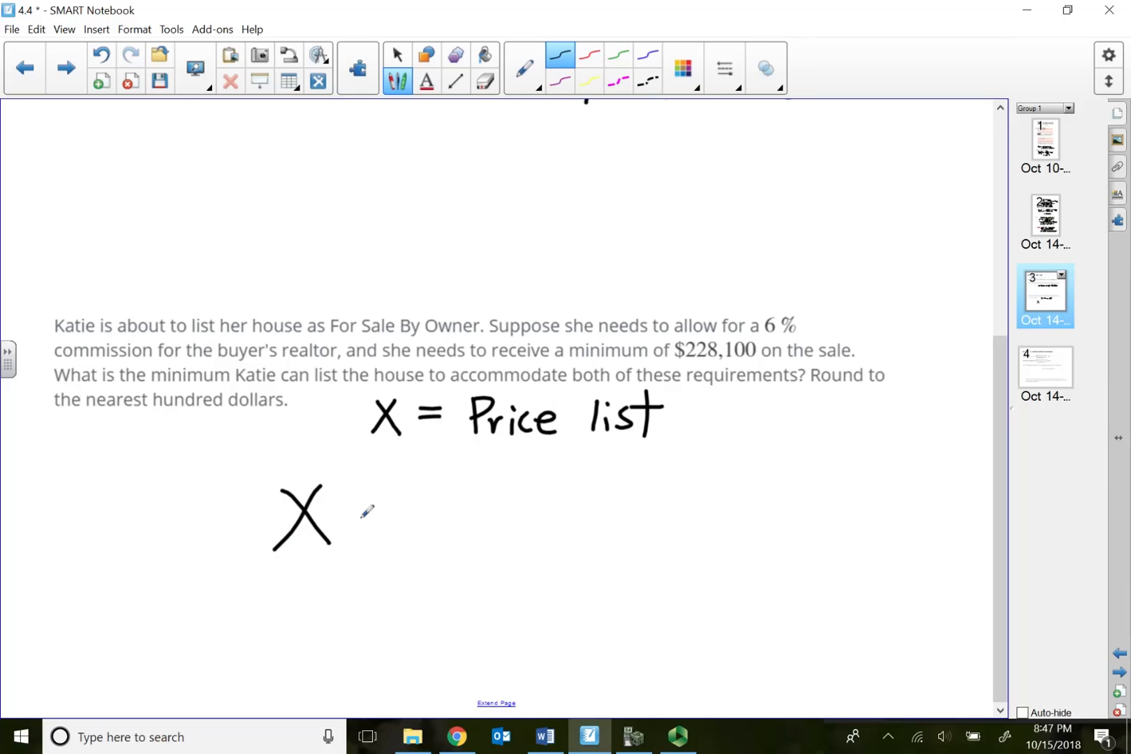
{"action": "left_click_drag", "start_coordinate": [350, 511], "coordinate": [375, 510]}
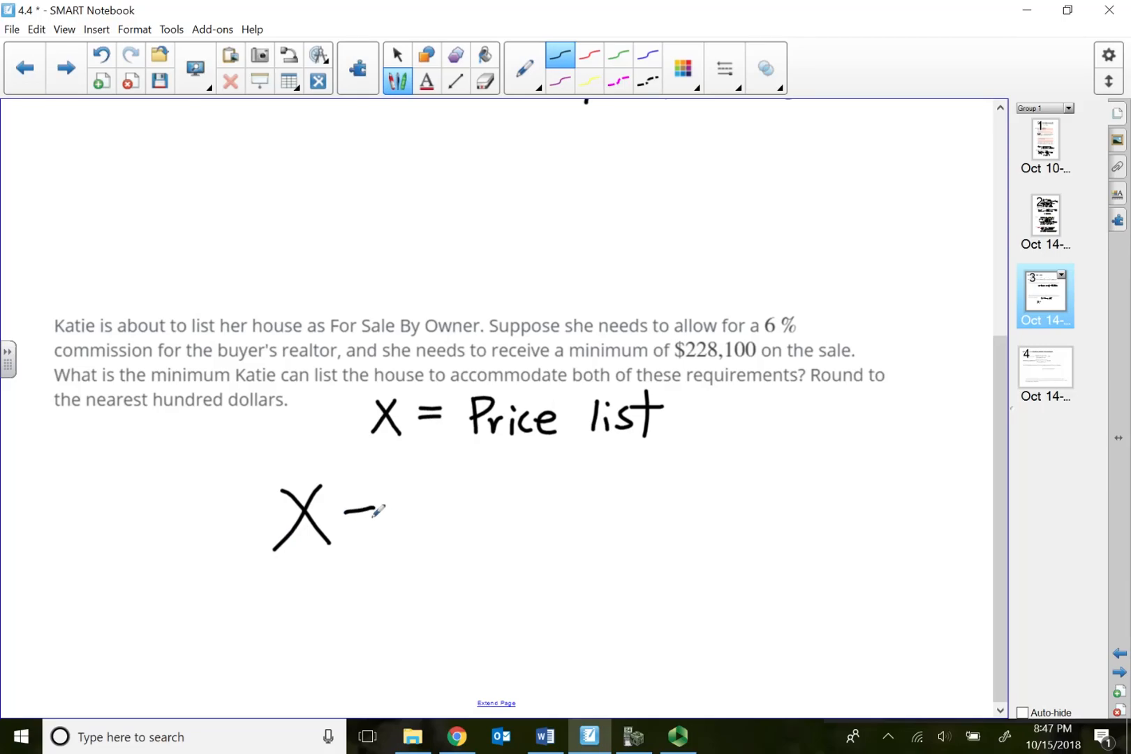
{"action": "mouse_move", "coordinate": [736, 342]}
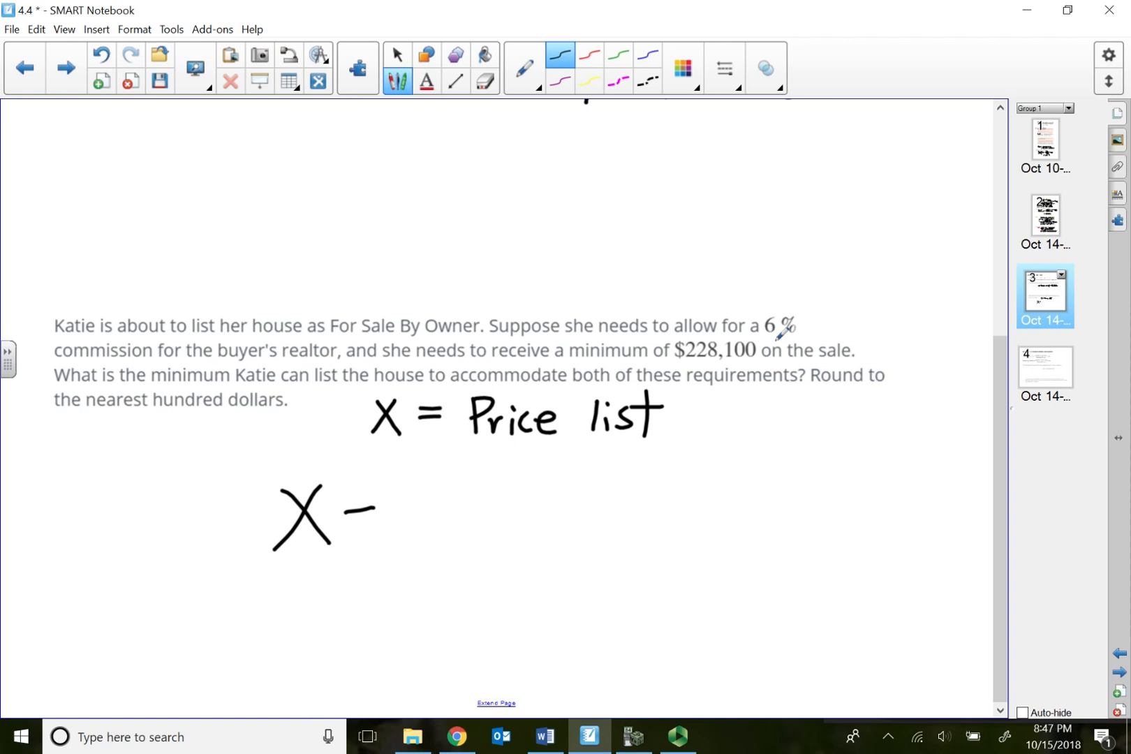
{"action": "left_click_drag", "start_coordinate": [385, 498], "coordinate": [403, 526]}
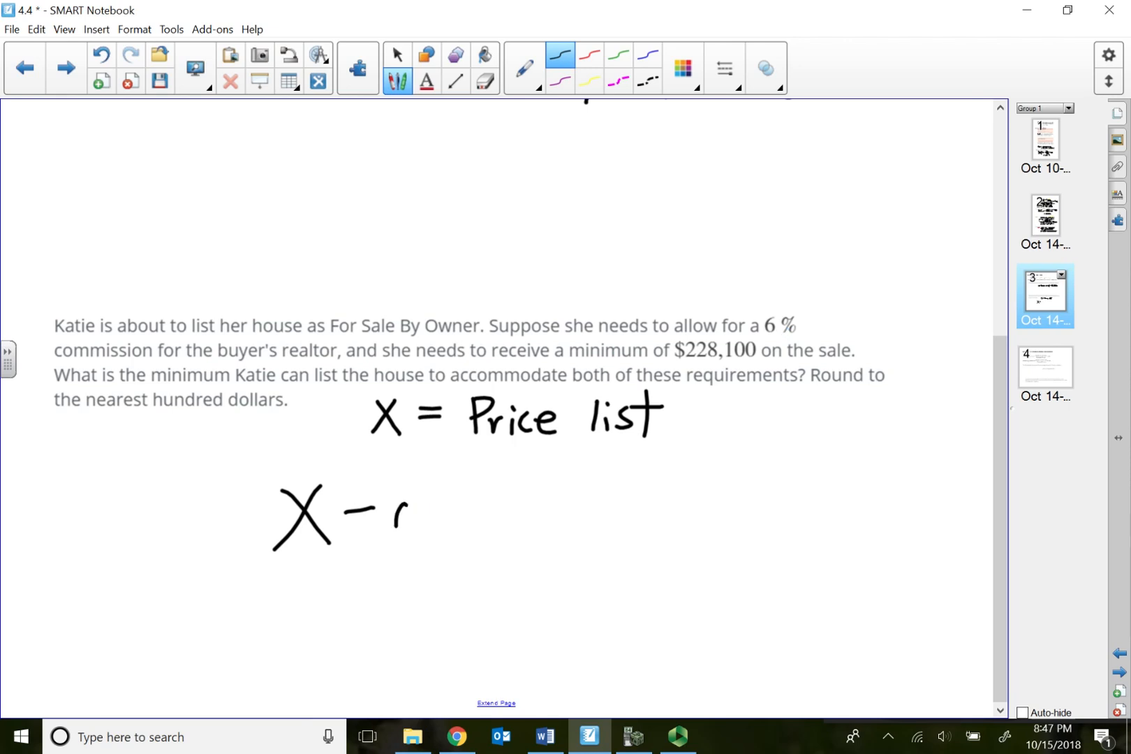
{"action": "left_click_drag", "start_coordinate": [403, 519], "coordinate": [480, 515]}
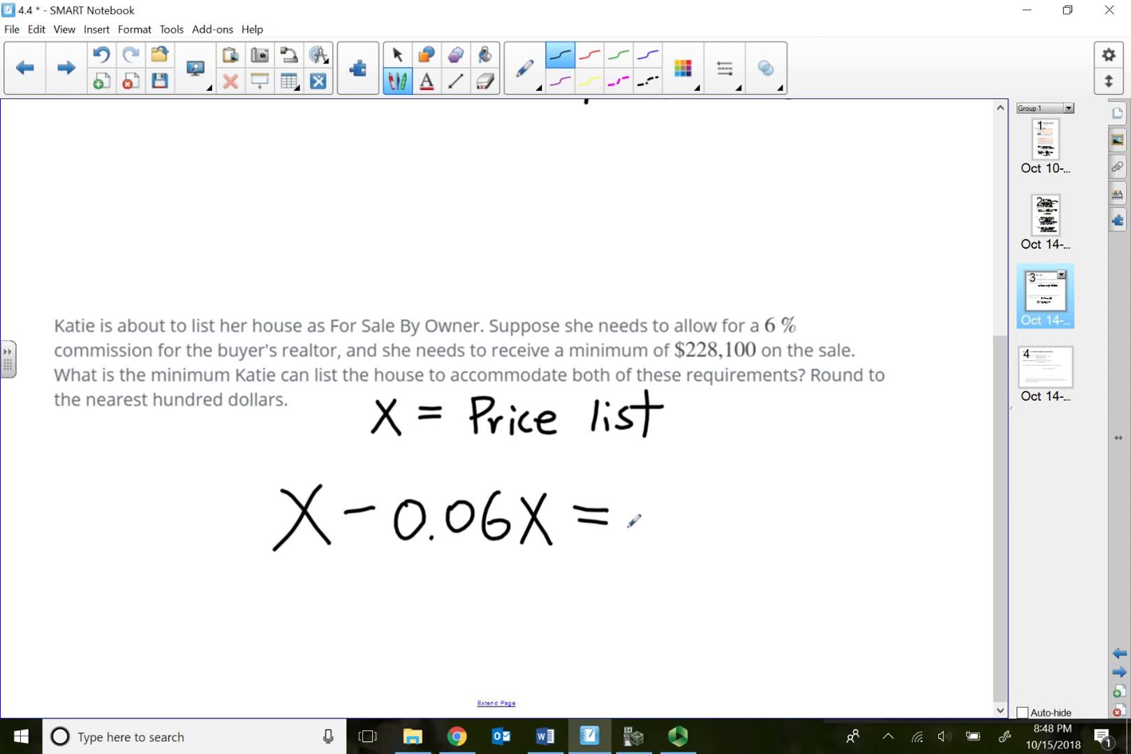
Step: Complete the equation and write the simplified form 0.94X = 228100
{"action": "left_click_drag", "start_coordinate": [631, 520], "coordinate": [714, 519]}
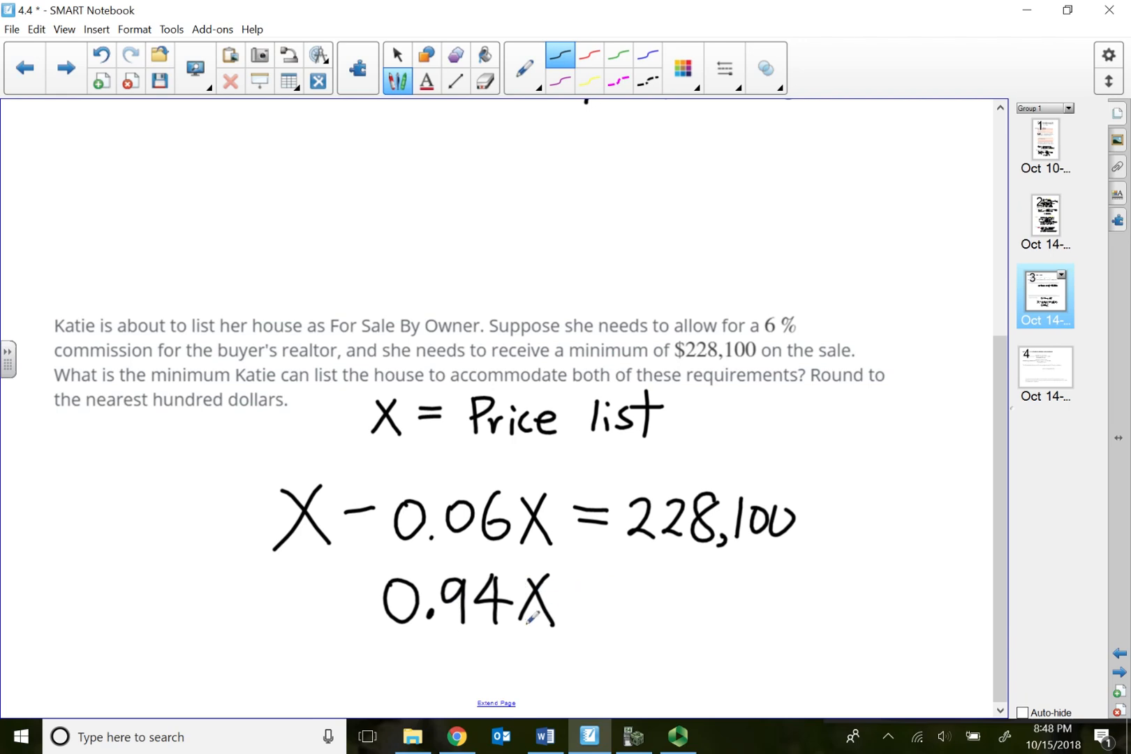
{"action": "left_click_drag", "start_coordinate": [570, 599], "coordinate": [610, 599]}
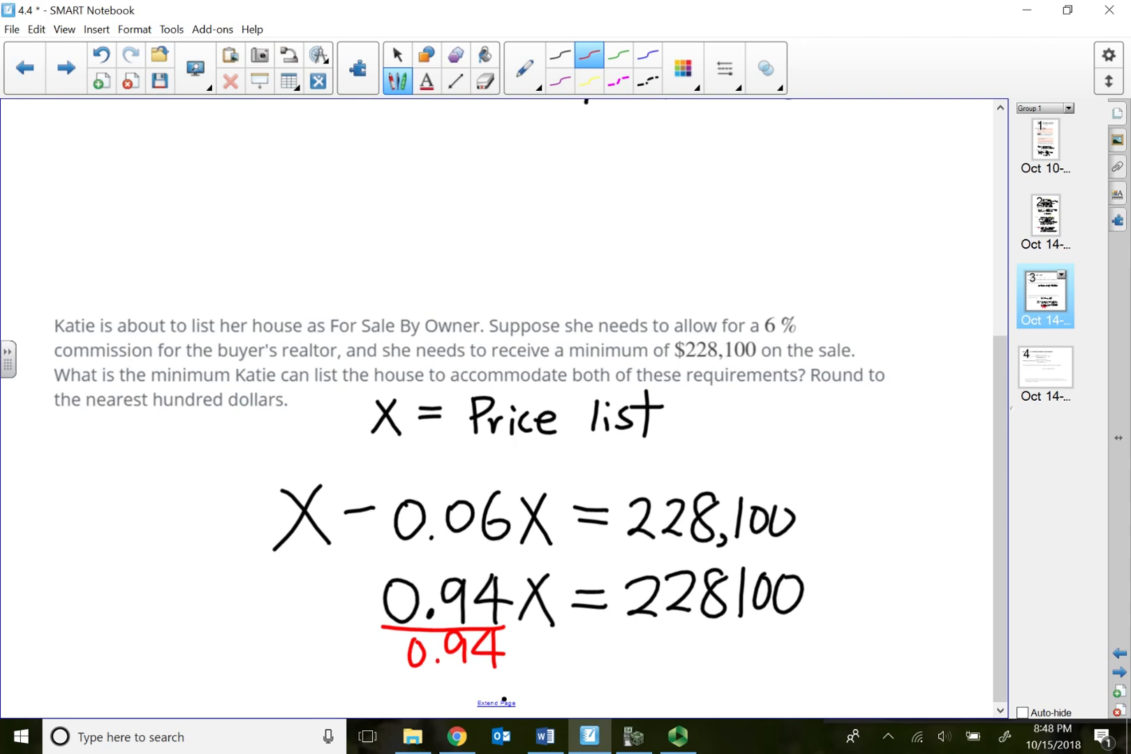
Step: Divide 228100 by 0.94 in red, compute 228100/.94 on the calculator, and write X = 242,700
{"action": "left_click_drag", "start_coordinate": [617, 625], "coordinate": [825, 634]}
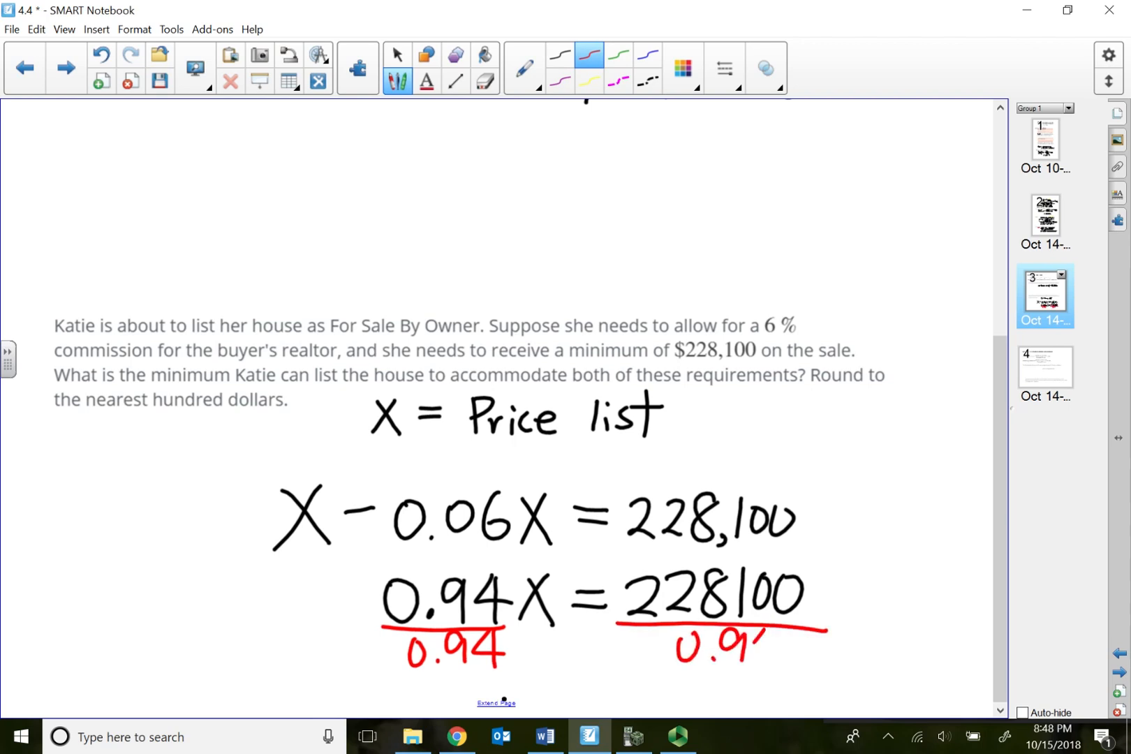
{"action": "scroll", "scroll_direction": "down", "scroll_amount": 3}
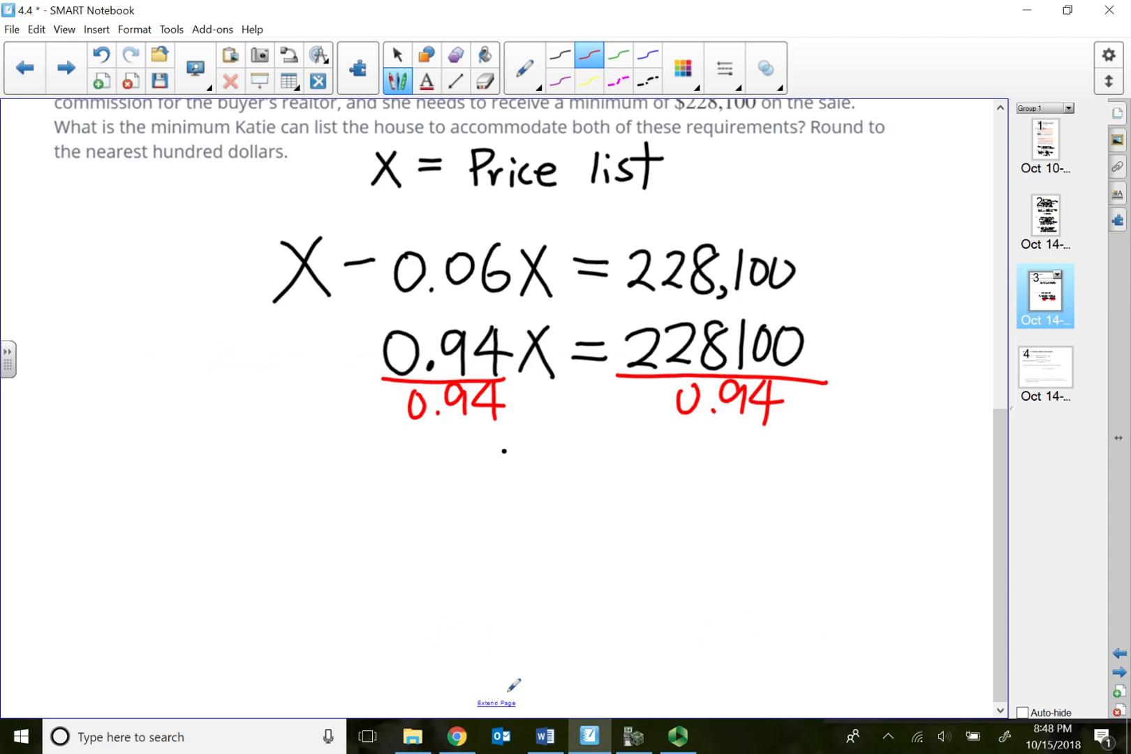
{"action": "left_click_drag", "start_coordinate": [403, 469], "coordinate": [439, 519]}
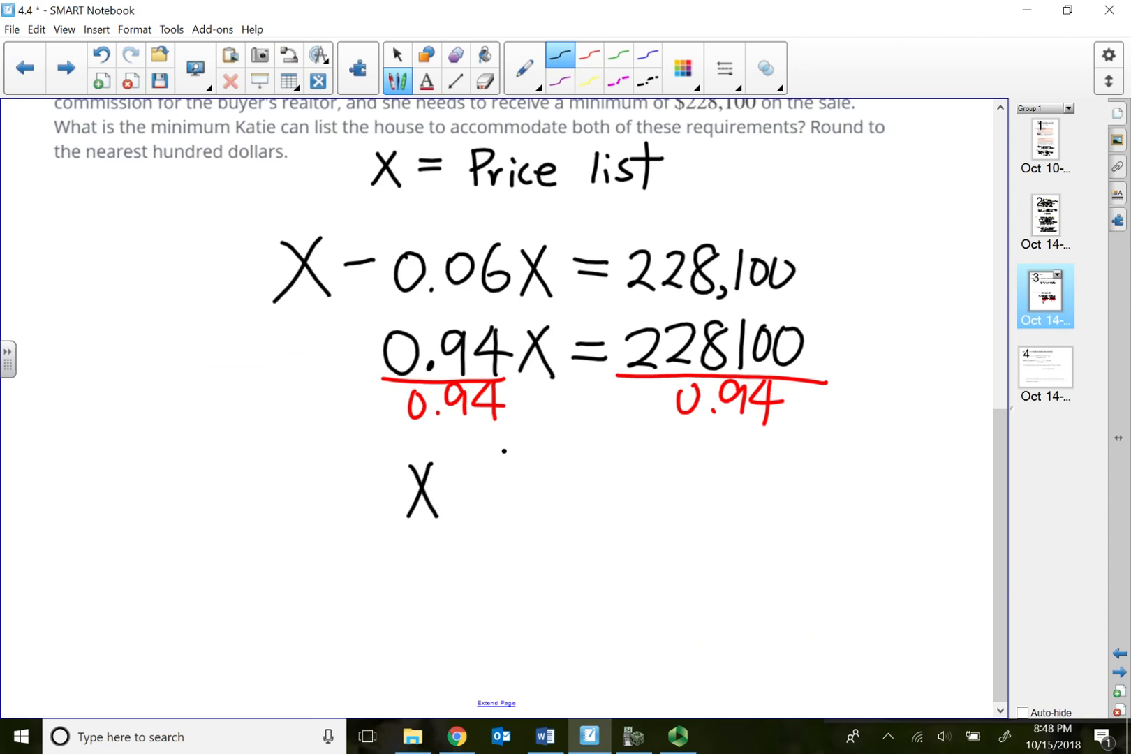
{"action": "left_click", "coordinate": [632, 737]}
{"action": "type", "text": "228"}
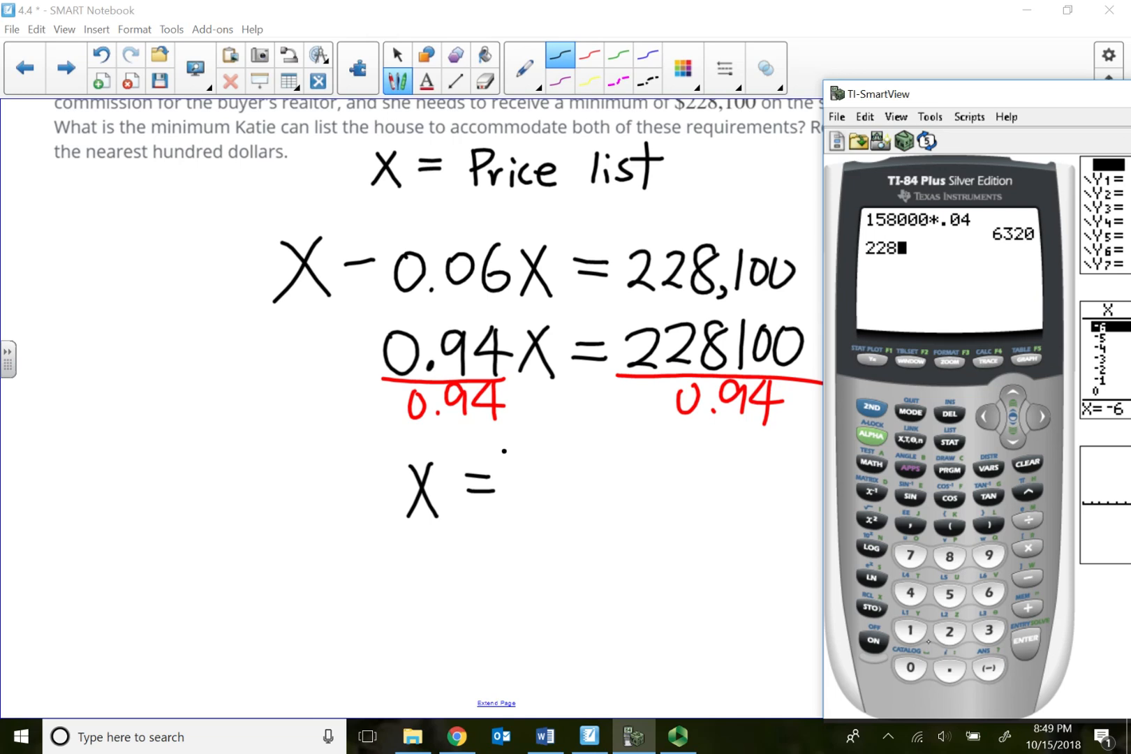
{"action": "type", "text": "100/"}
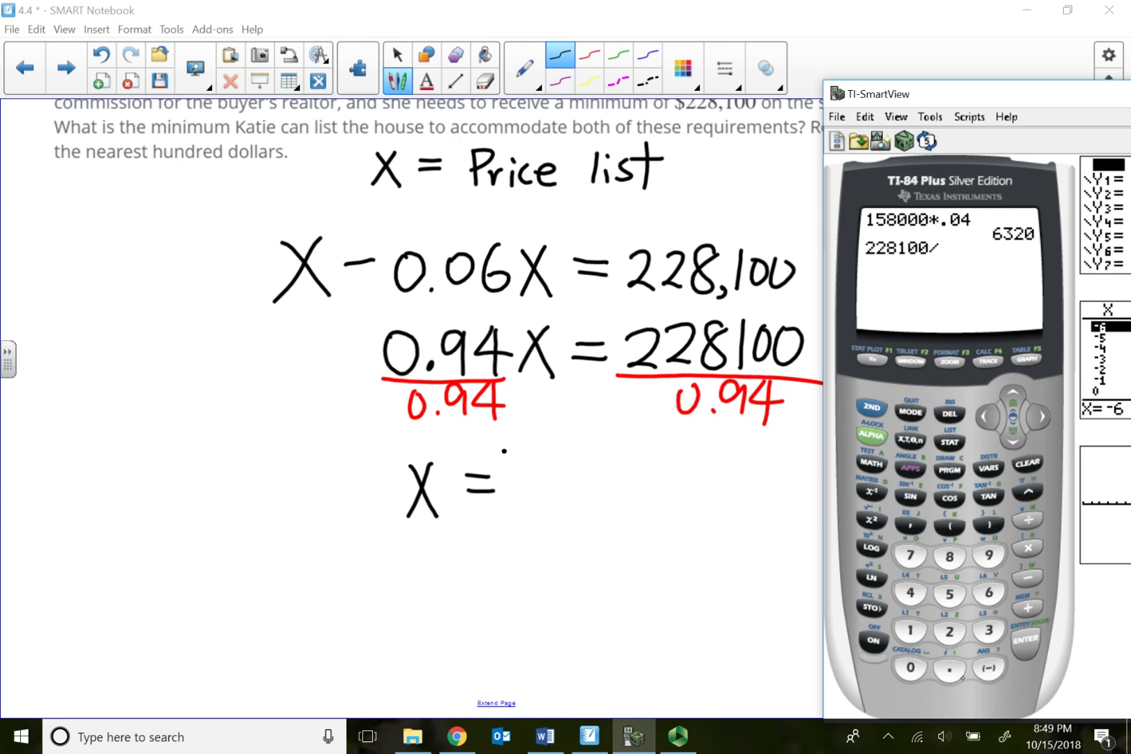
{"action": "type", "text": ".94"}
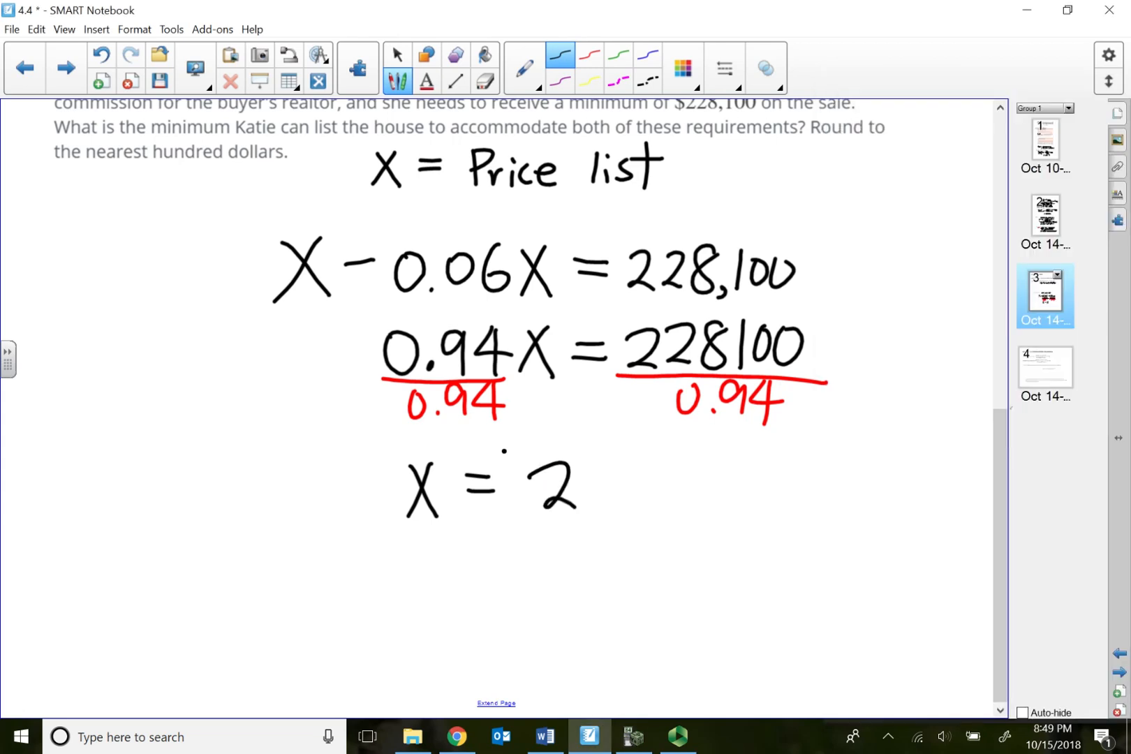
{"action": "left_click_drag", "start_coordinate": [520, 490], "coordinate": [693, 490]}
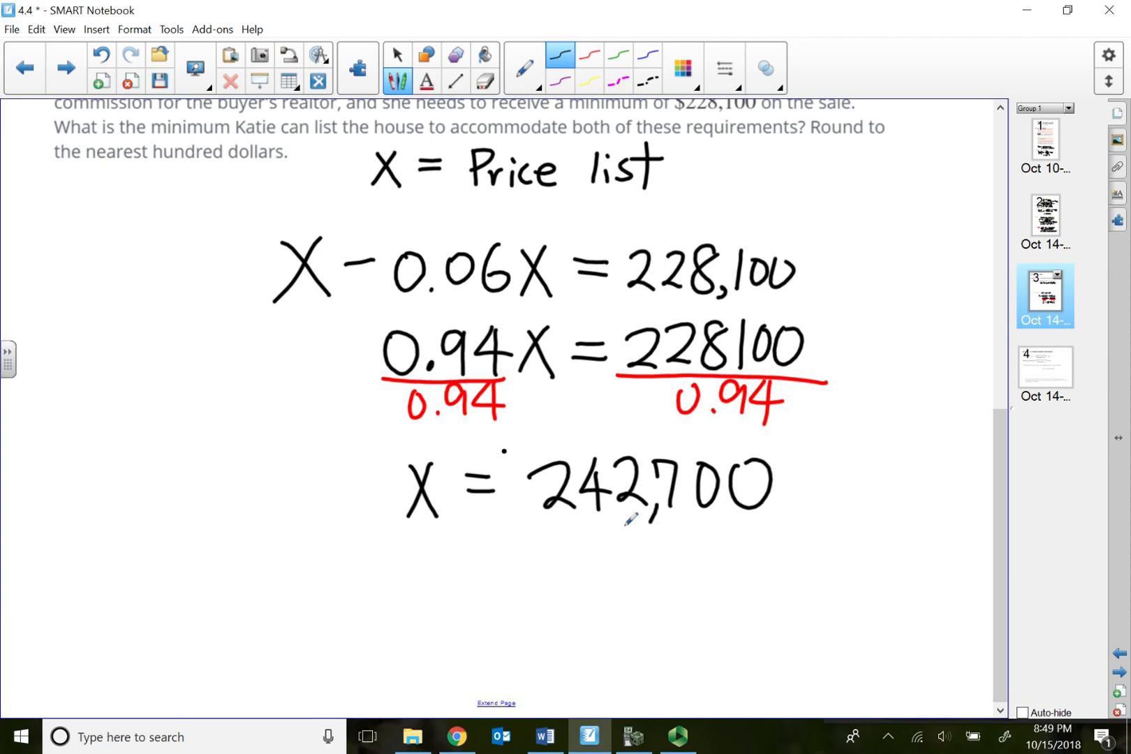
Step: Scroll the page to bring the earlier commission work back into view
{"action": "scroll", "scroll_direction": "down", "scroll_amount": 3}
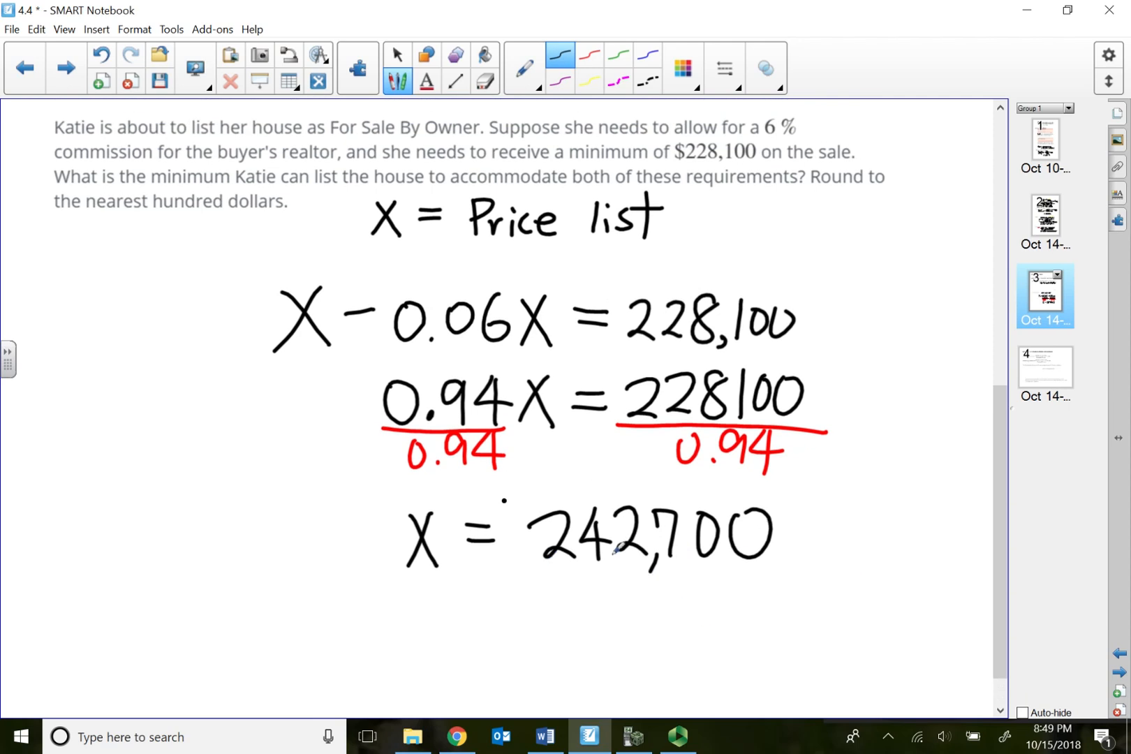
{"action": "scroll", "scroll_direction": "down", "scroll_amount": 3}
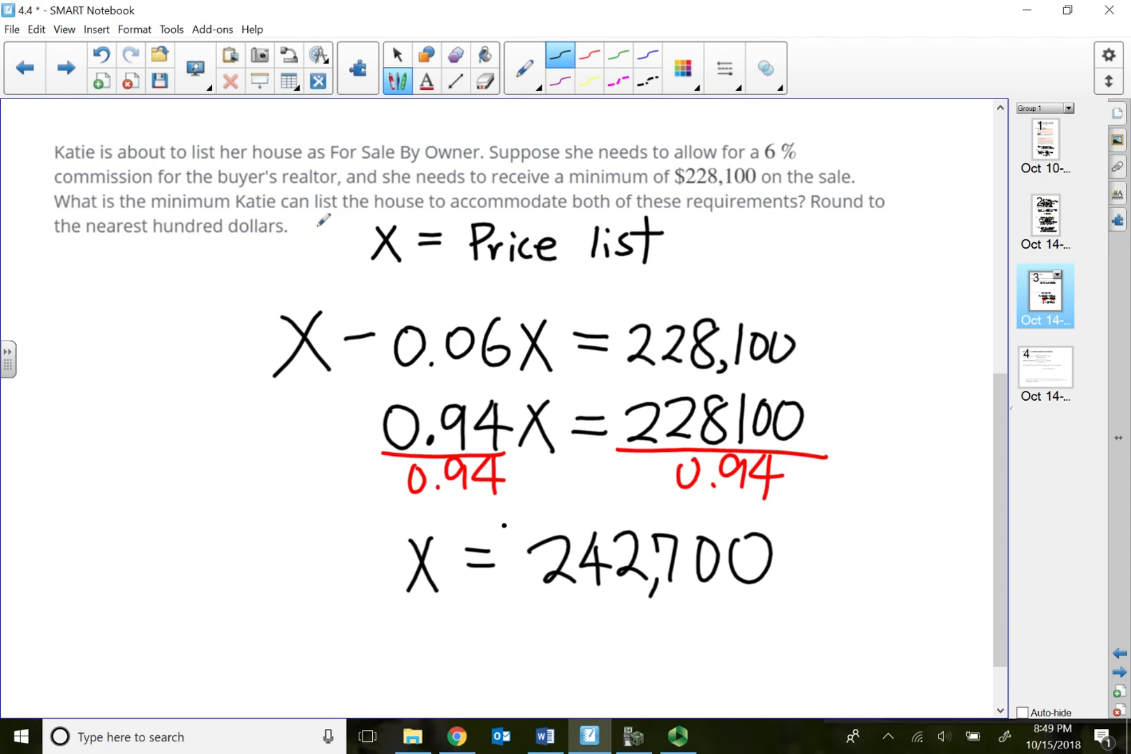
{"action": "mouse_move", "coordinate": [995, 428]}
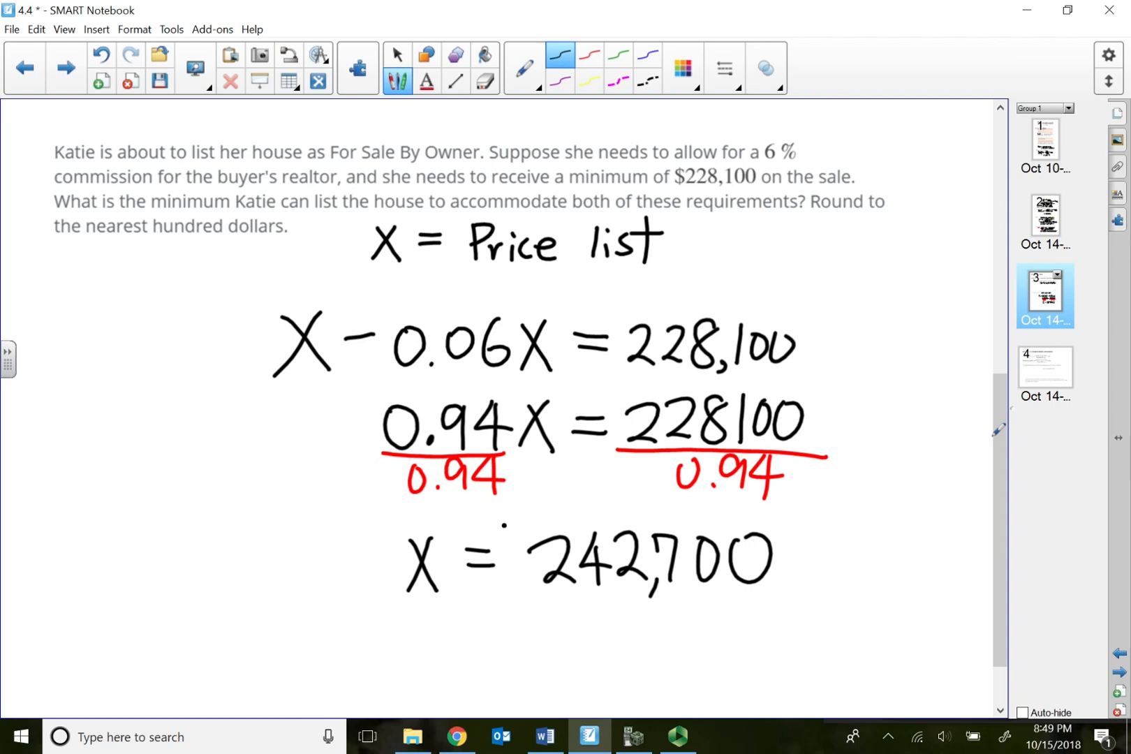
{"action": "scroll", "scroll_direction": "down", "scroll_amount": 3}
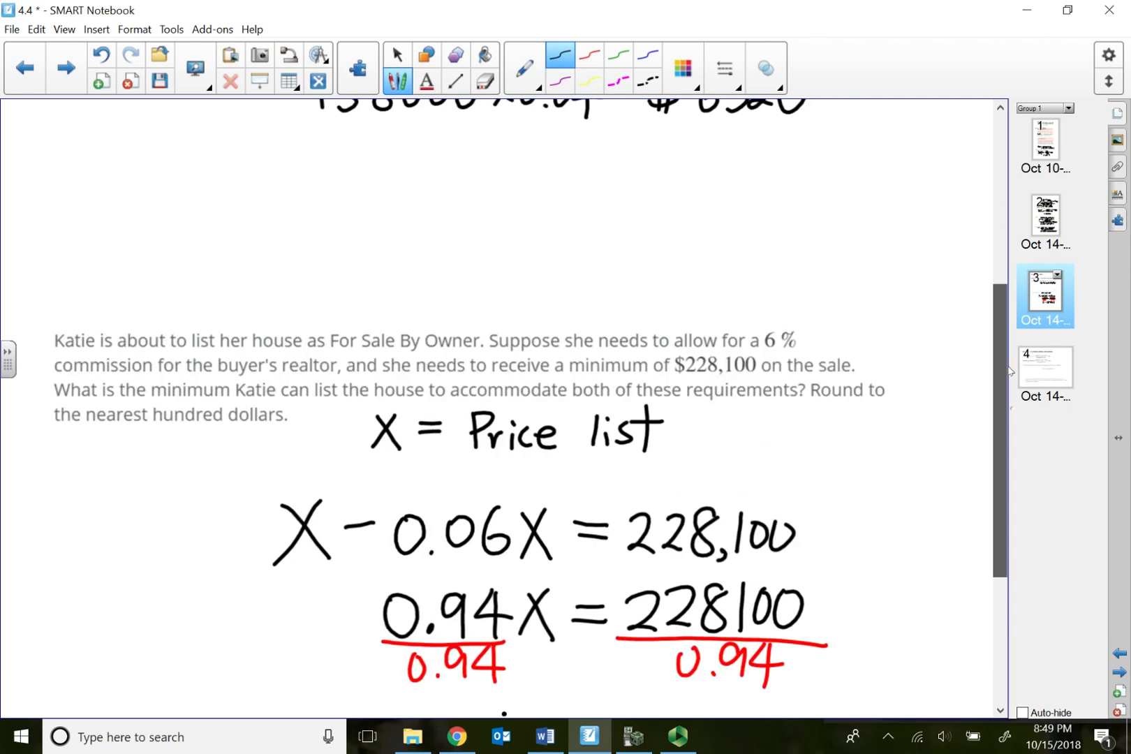
Step: Go to page 4, Percent of Increase and decrease, and scroll to the KDV stock problem
{"action": "left_click", "coordinate": [1043, 366]}
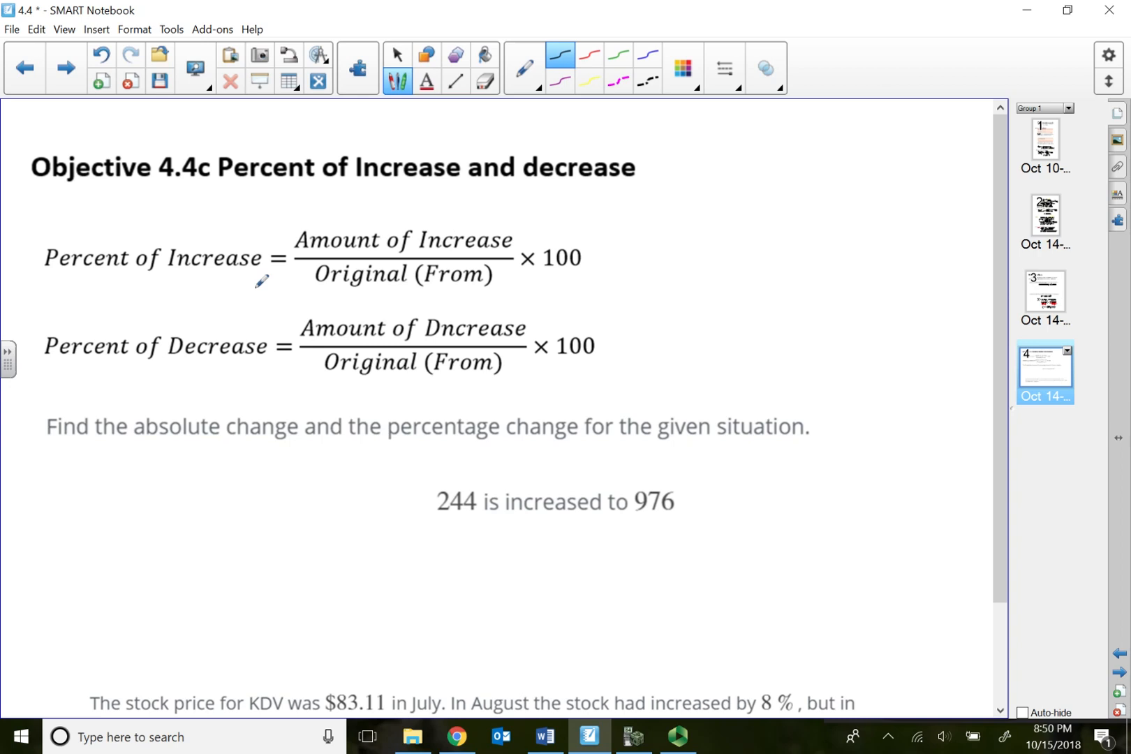
{"action": "mouse_move", "coordinate": [403, 253]}
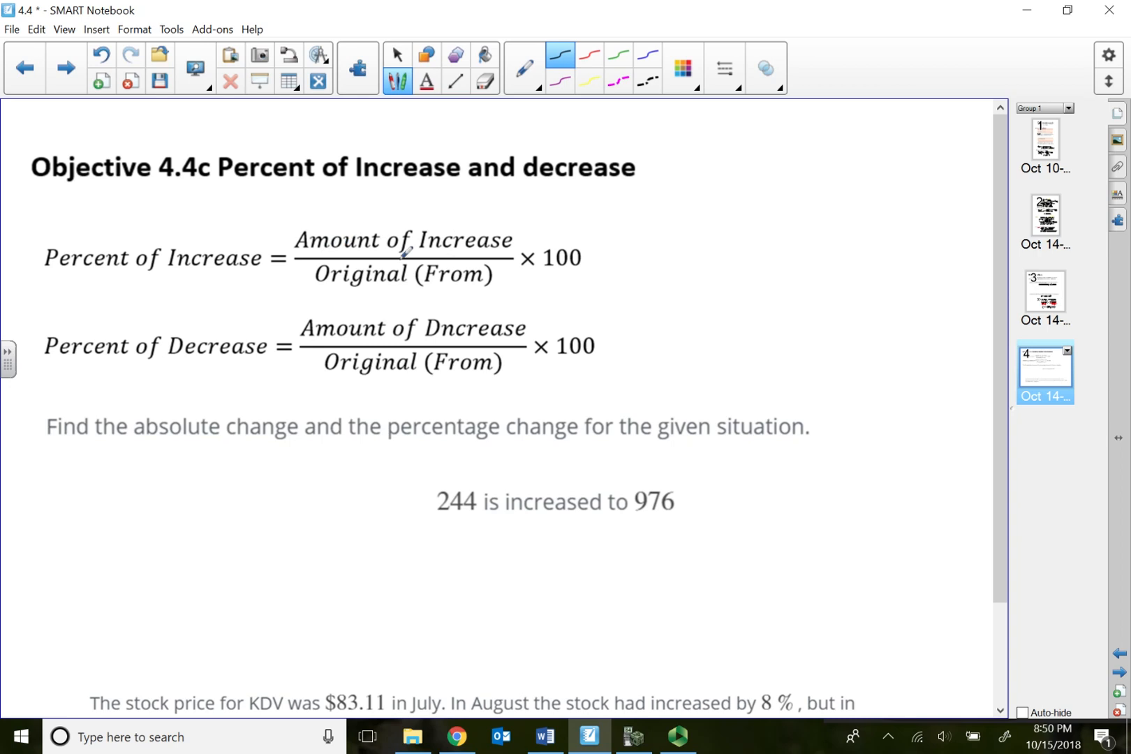
{"action": "mouse_move", "coordinate": [490, 242]}
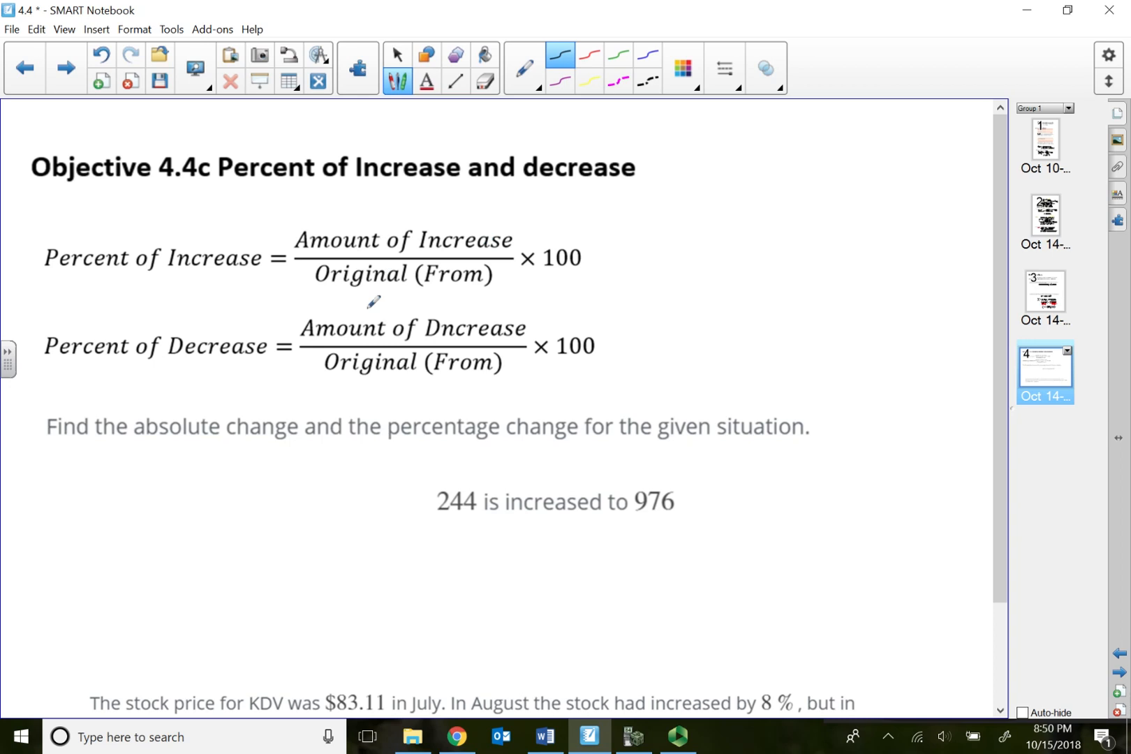
{"action": "mouse_move", "coordinate": [421, 297]}
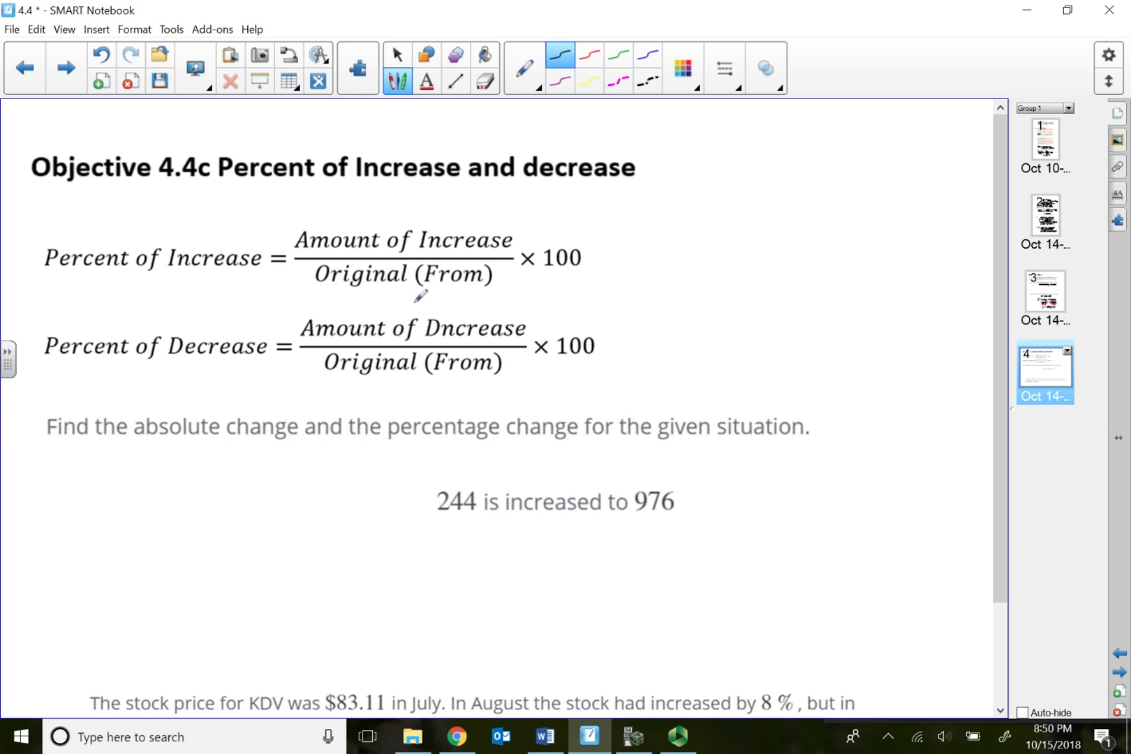
{"action": "mouse_move", "coordinate": [397, 274]}
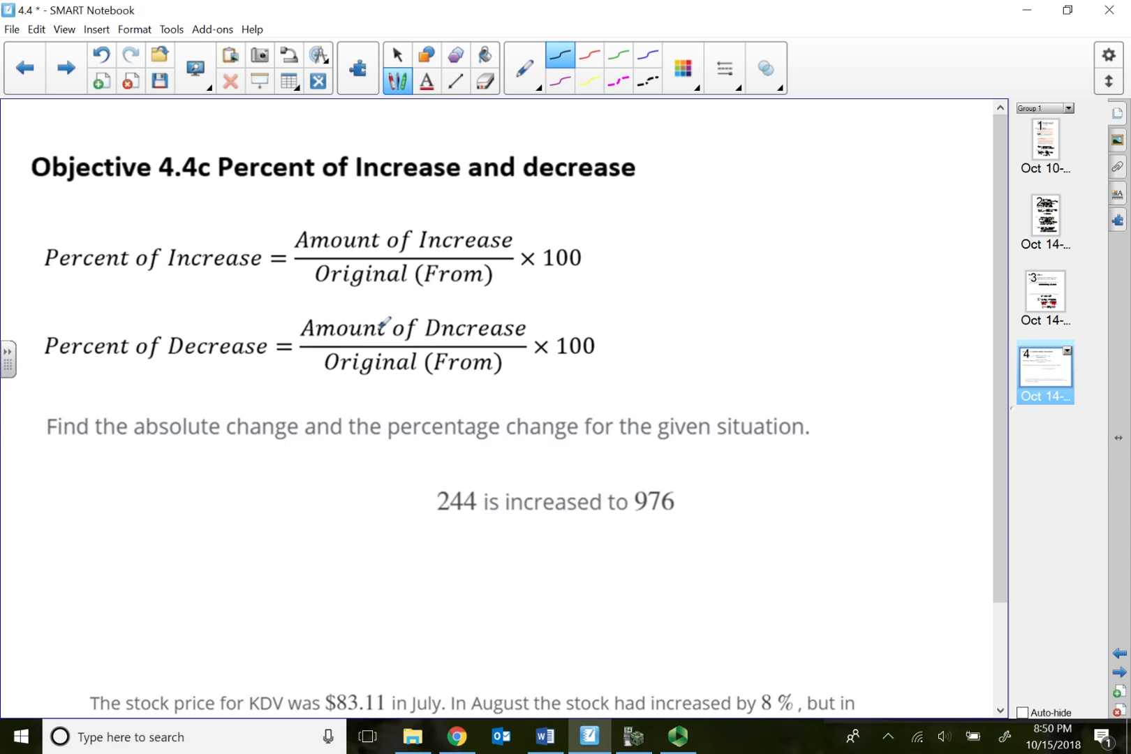
{"action": "mouse_move", "coordinate": [257, 279]}
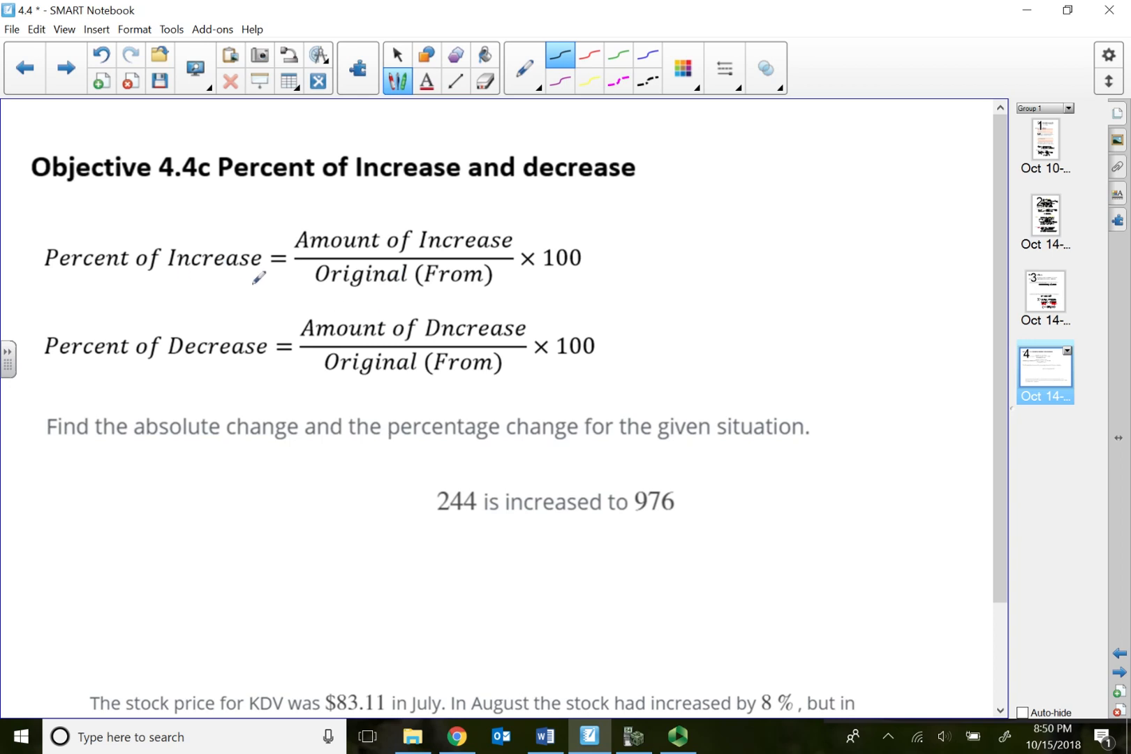
{"action": "mouse_move", "coordinate": [421, 280]}
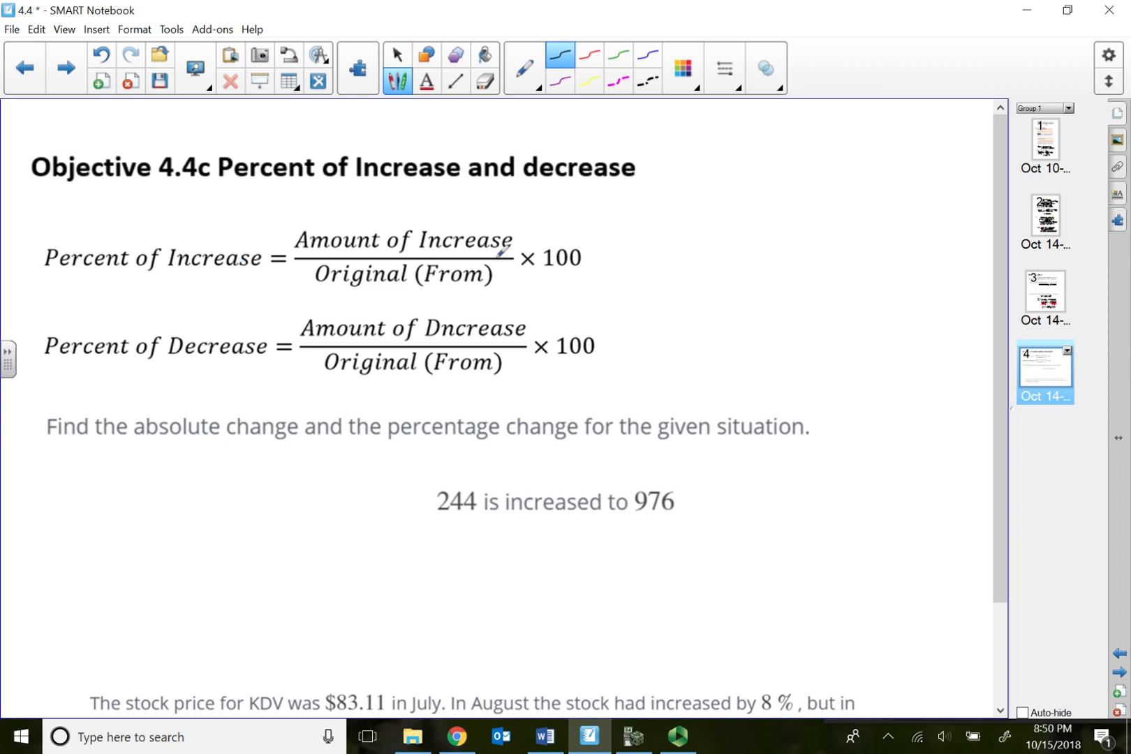
{"action": "mouse_move", "coordinate": [575, 321]}
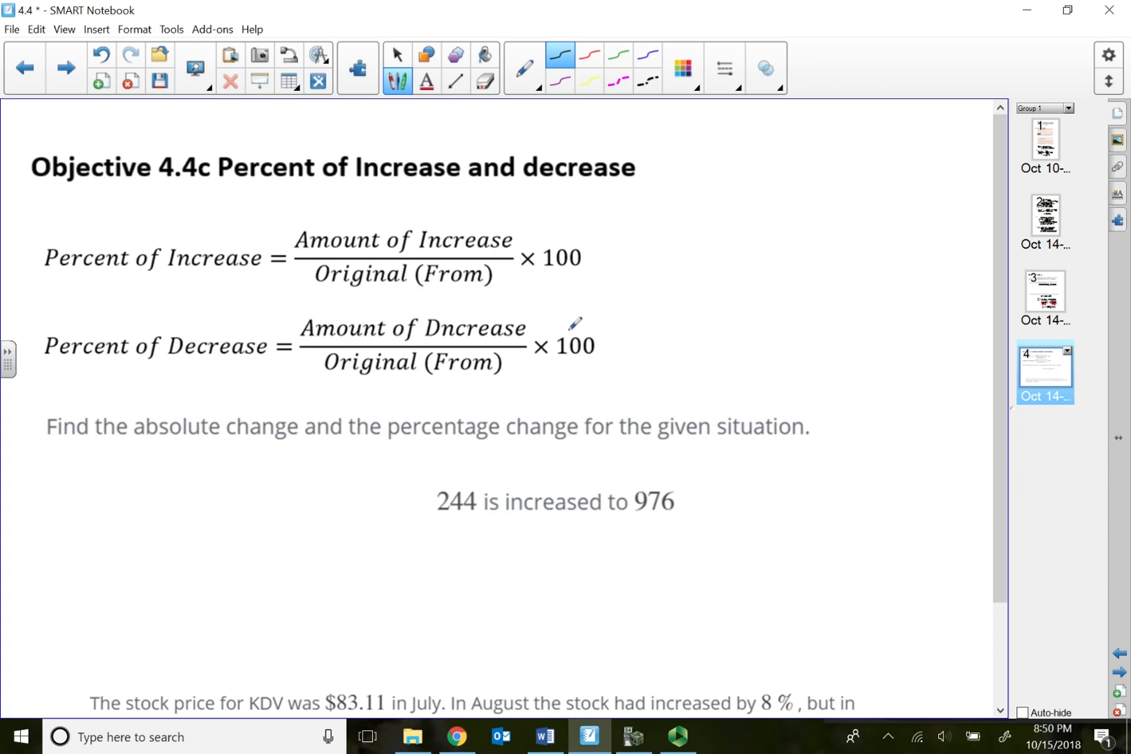
{"action": "scroll", "scroll_direction": "down", "scroll_amount": 3}
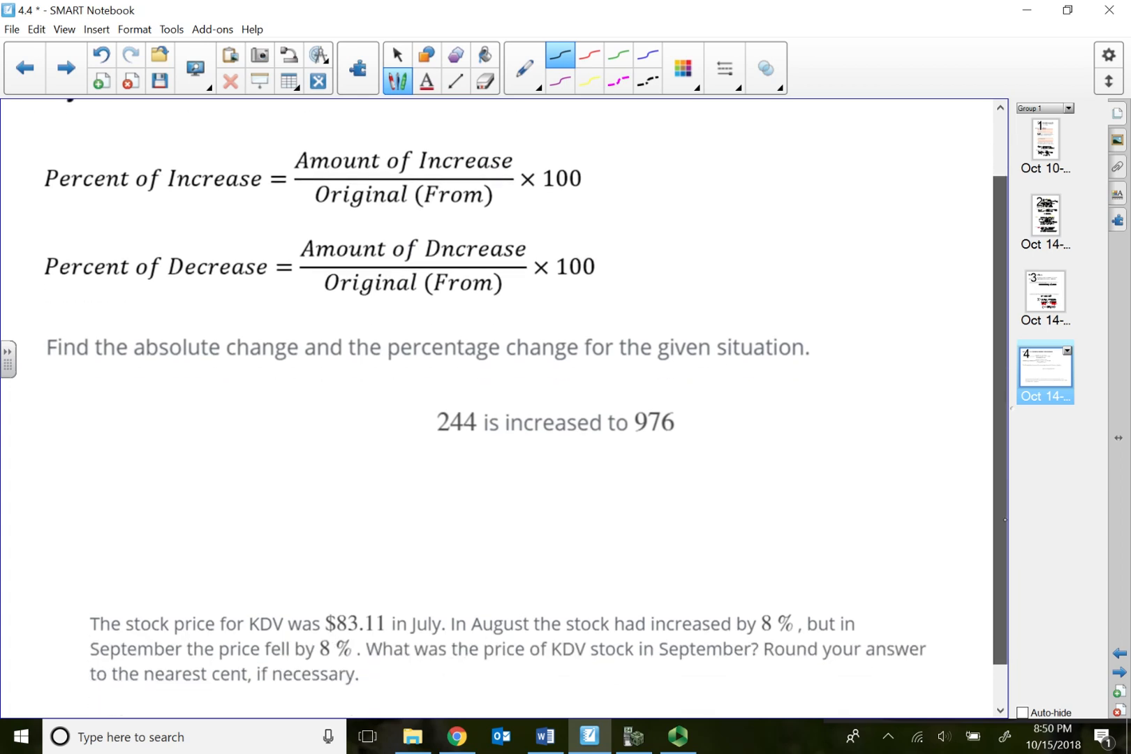
{"action": "scroll", "scroll_direction": "down", "scroll_amount": 3}
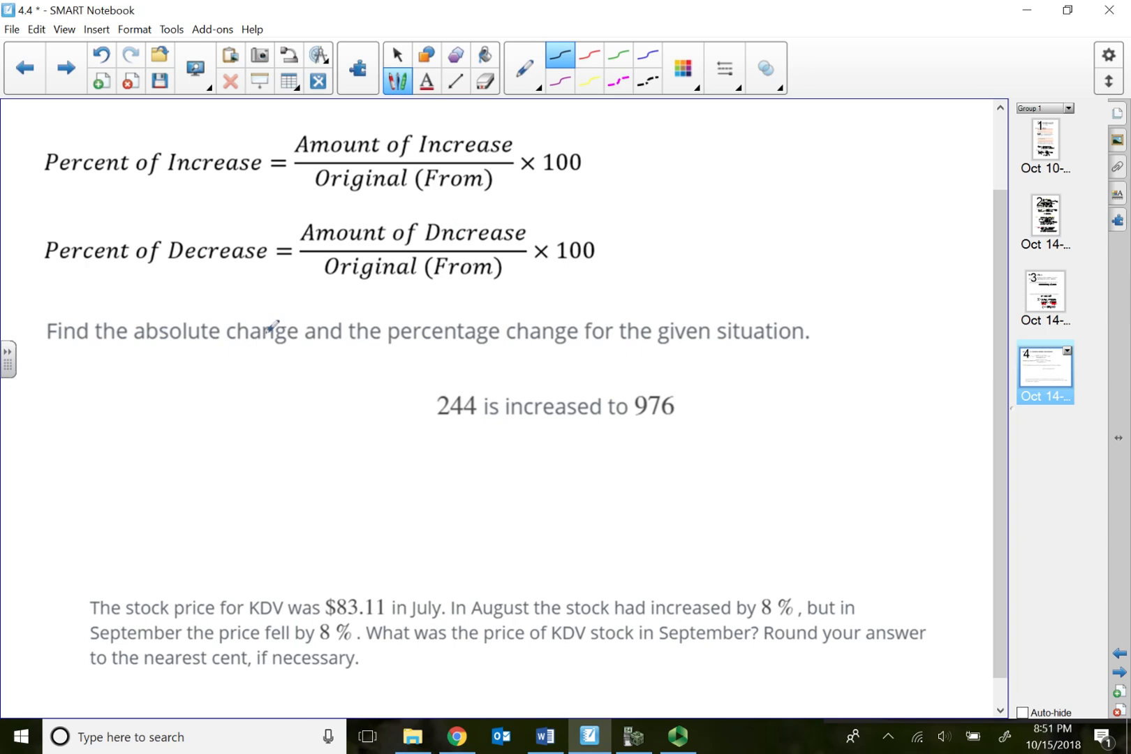
{"action": "mouse_move", "coordinate": [531, 326]}
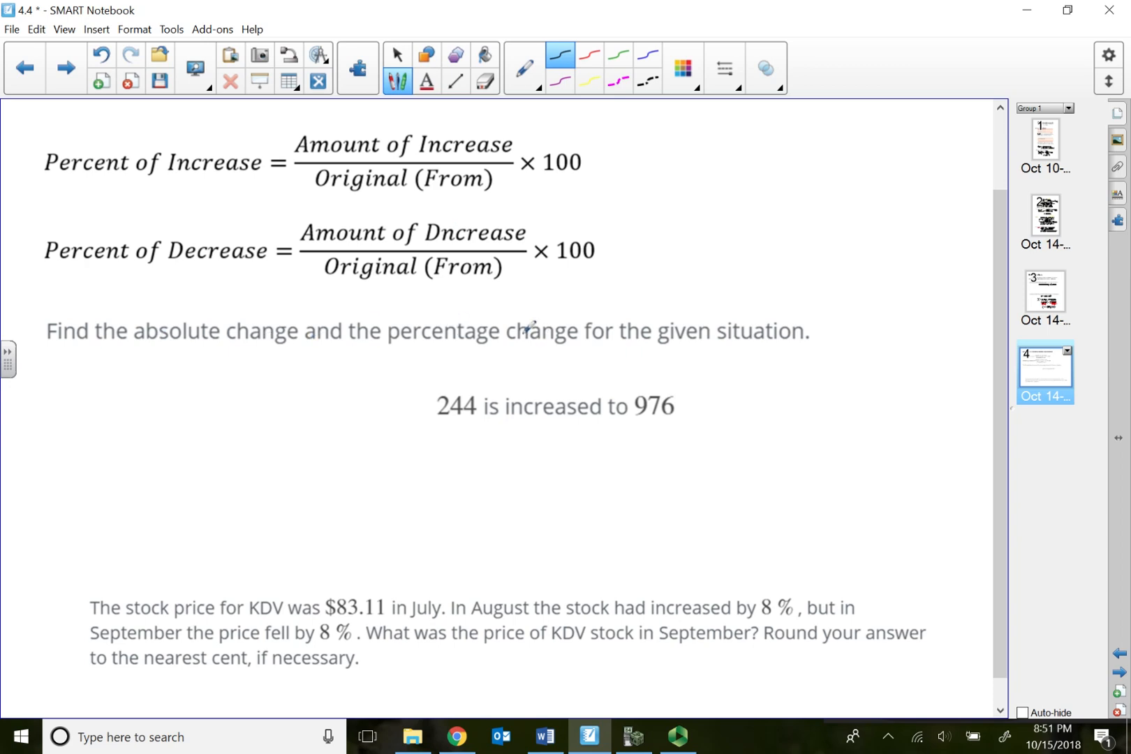
Step: Highlight 'absolute change' with the Highlighter, then return to the plain Pen
{"action": "left_click", "coordinate": [539, 87]}
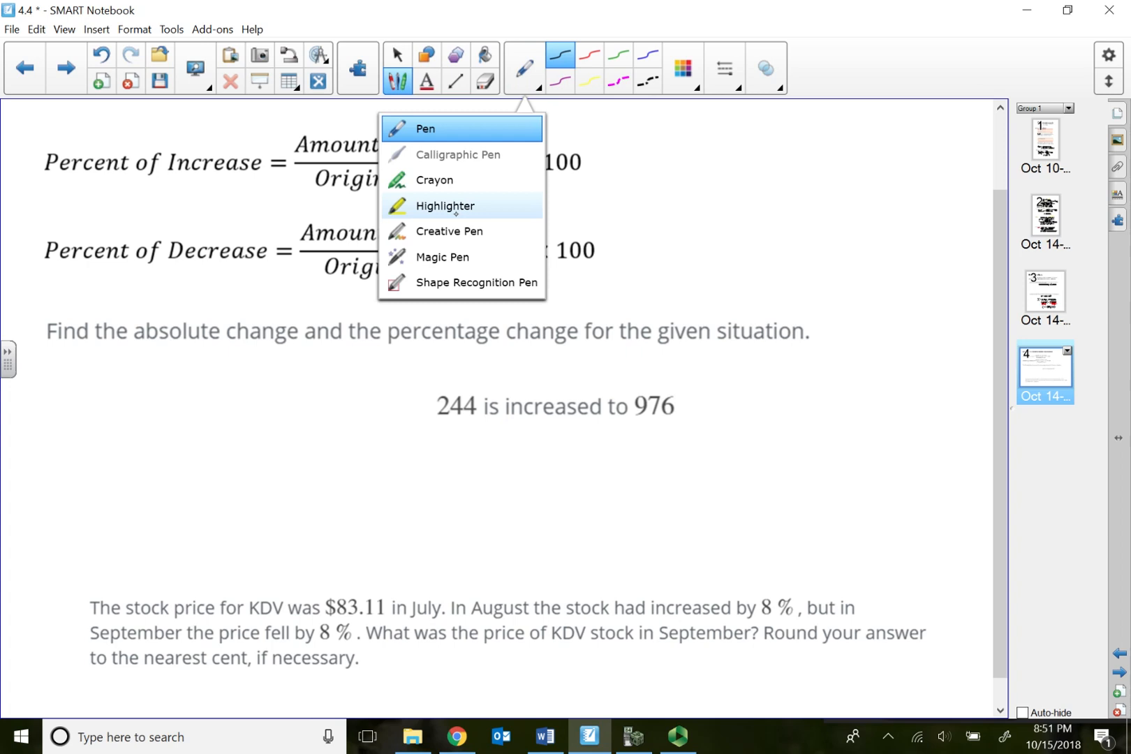
{"action": "left_click", "coordinate": [446, 207]}
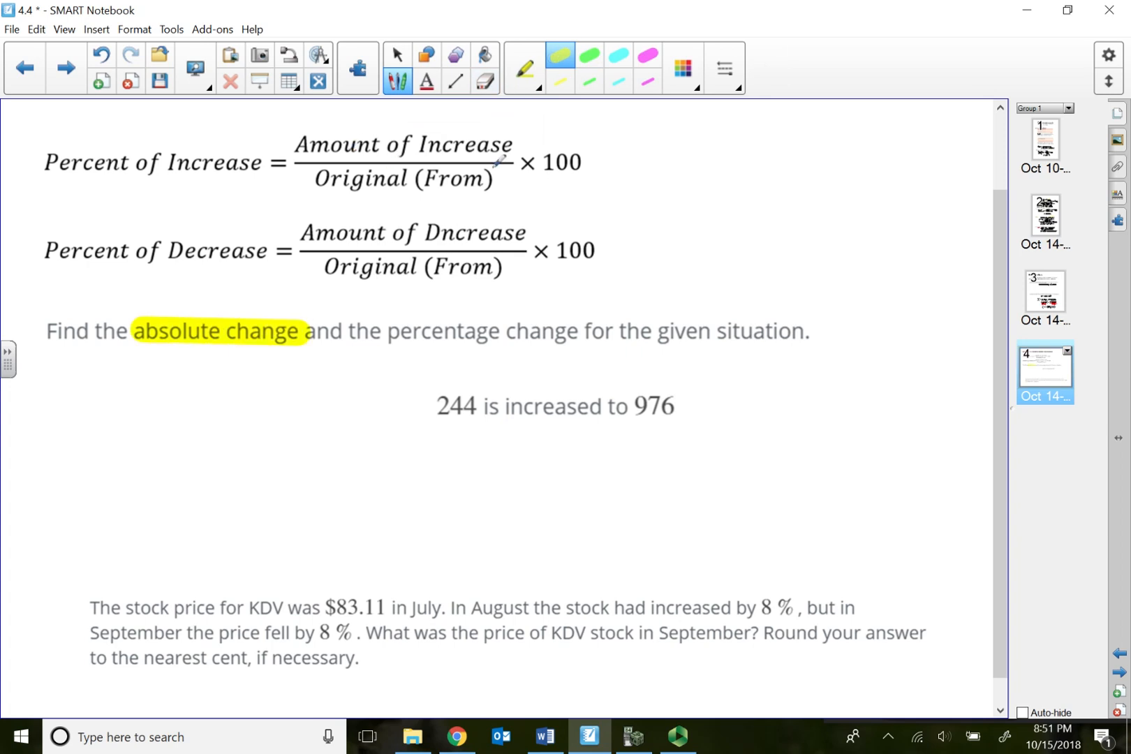
{"action": "left_click", "coordinate": [525, 67]}
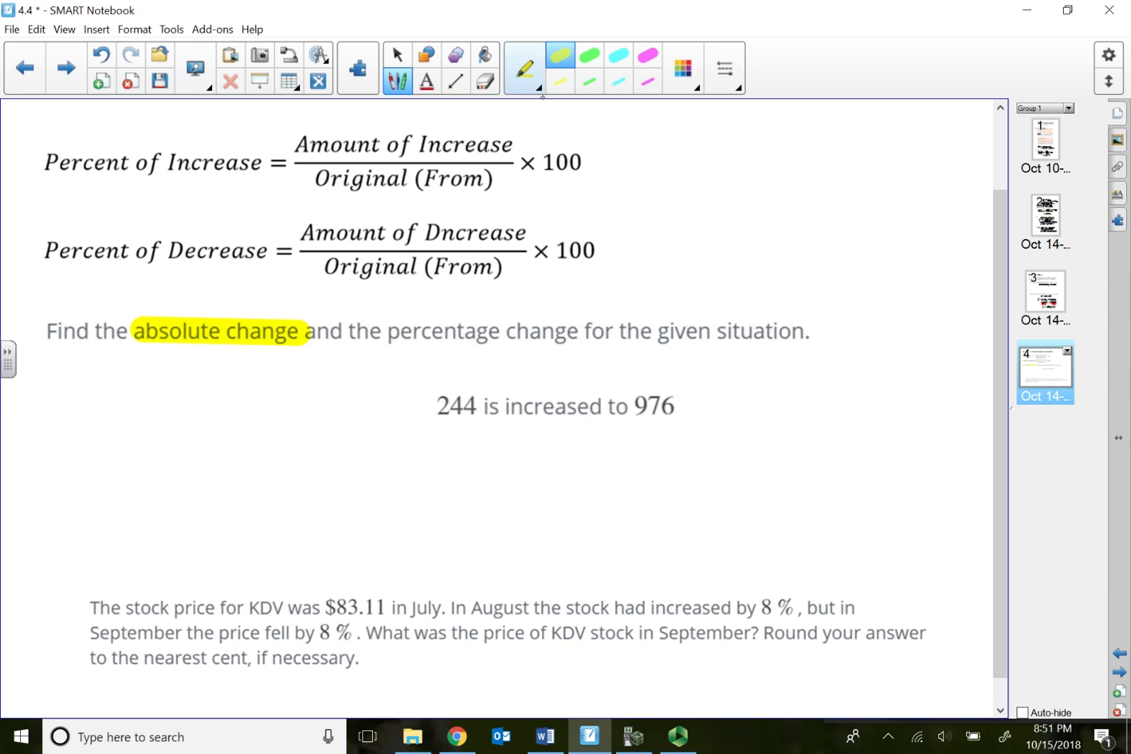
{"action": "left_click", "coordinate": [524, 68]}
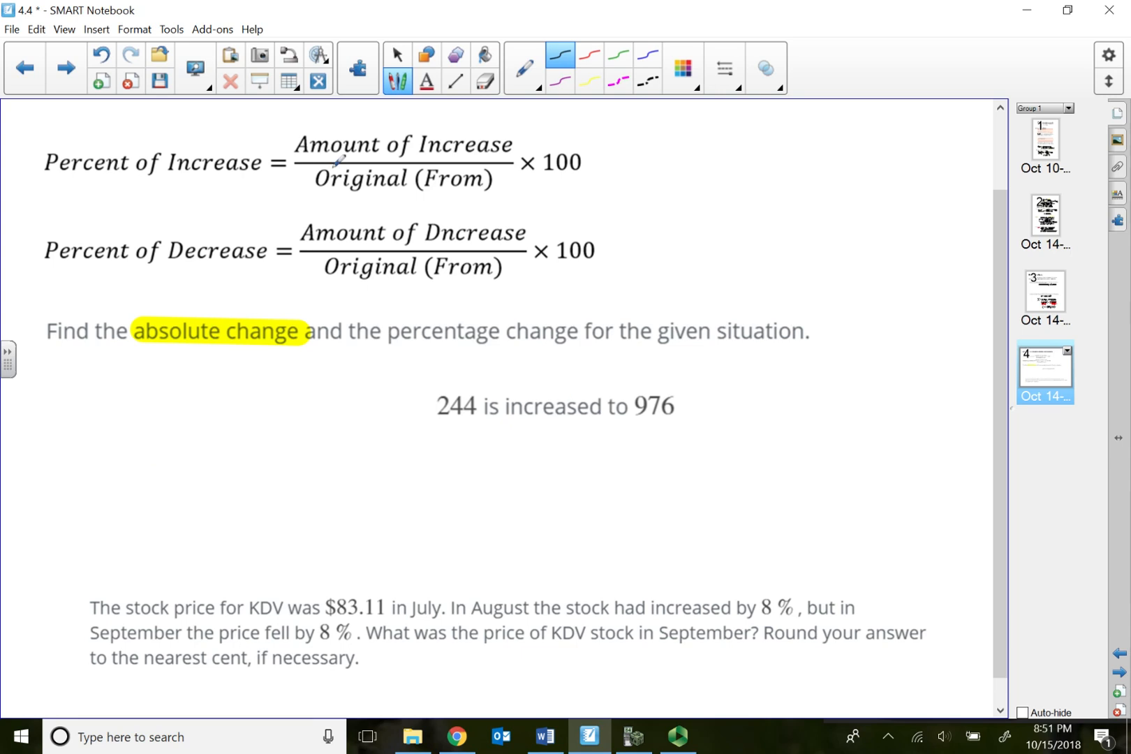
Step: Handwrite the label 'absolute change' with 'amt. of increase' beneath it
{"action": "left_click_drag", "start_coordinate": [134, 490], "coordinate": [166, 462]}
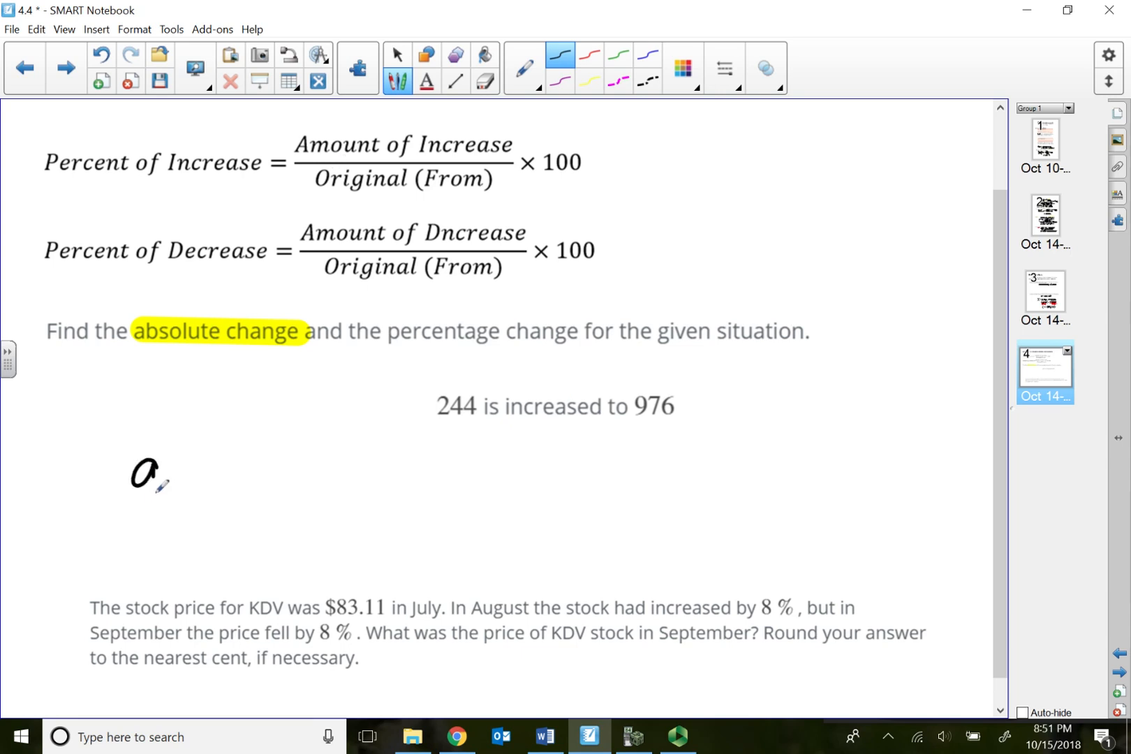
{"action": "left_click_drag", "start_coordinate": [134, 470], "coordinate": [231, 469]}
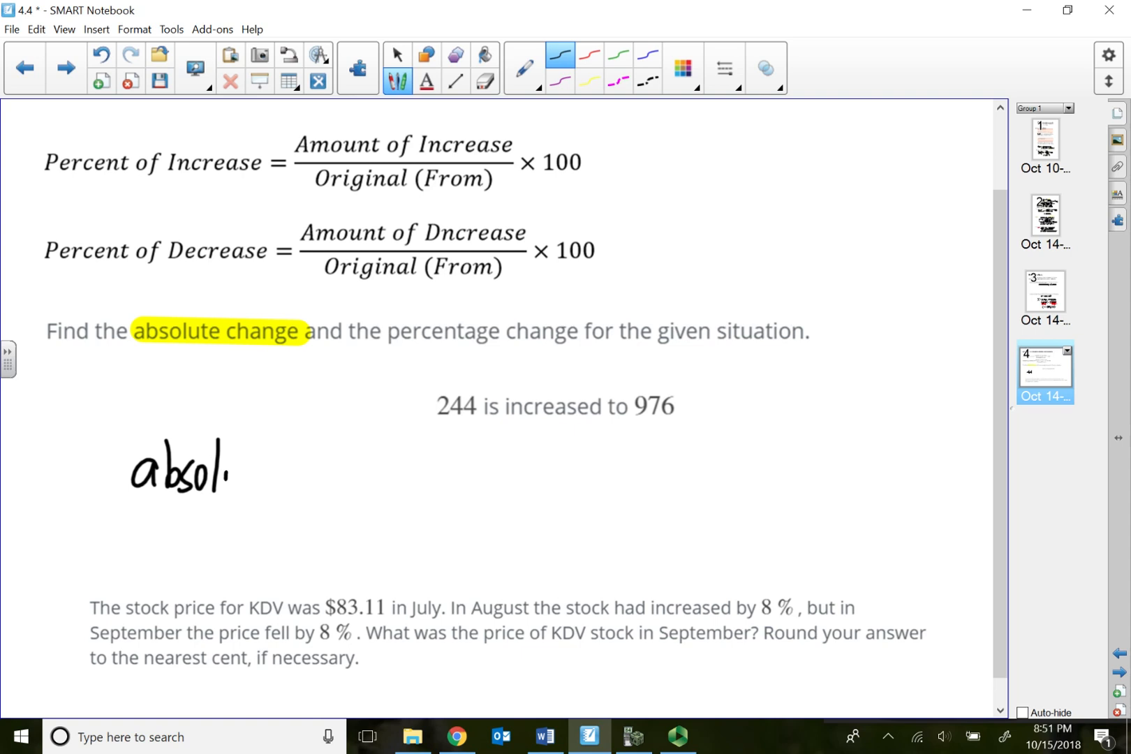
{"action": "left_click_drag", "start_coordinate": [230, 469], "coordinate": [324, 470]}
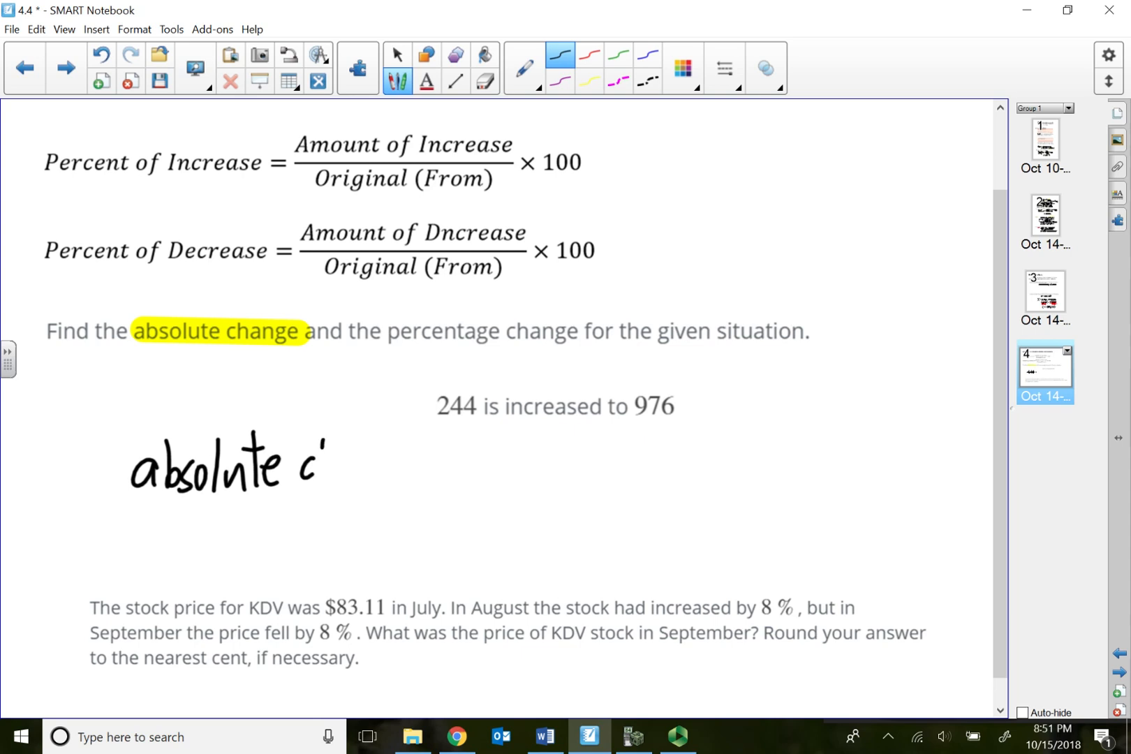
{"action": "left_click_drag", "start_coordinate": [328, 469], "coordinate": [410, 483]}
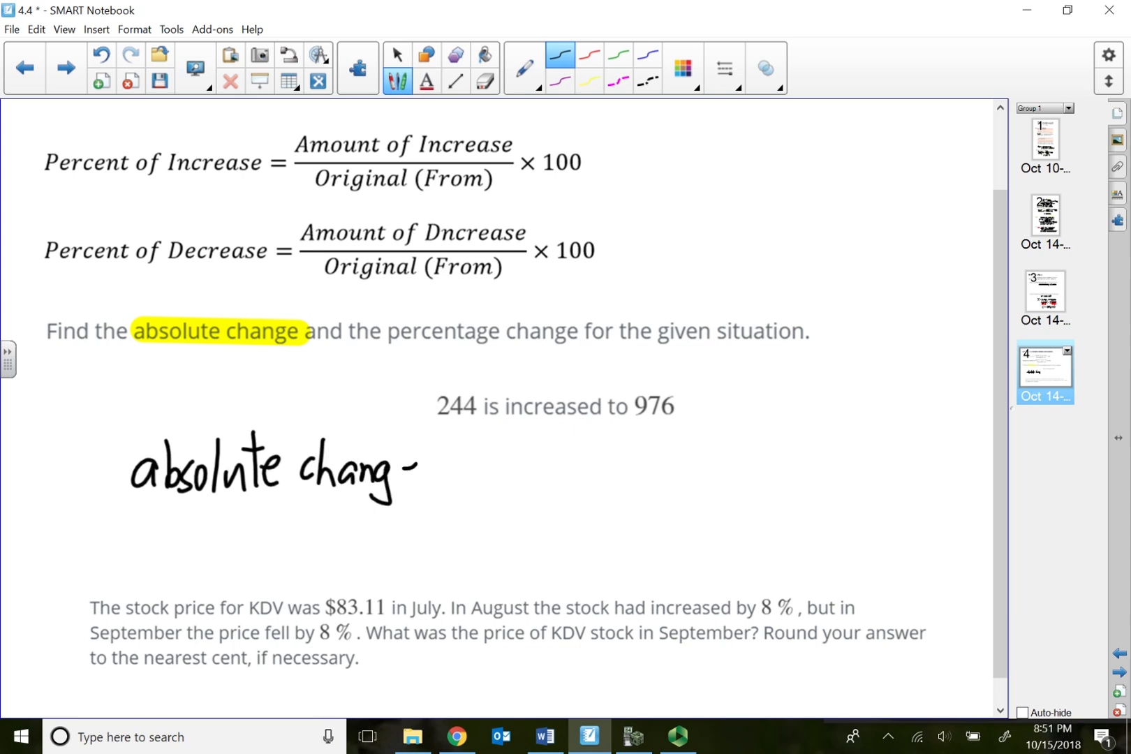
{"action": "left_click_drag", "start_coordinate": [414, 472], "coordinate": [433, 490]}
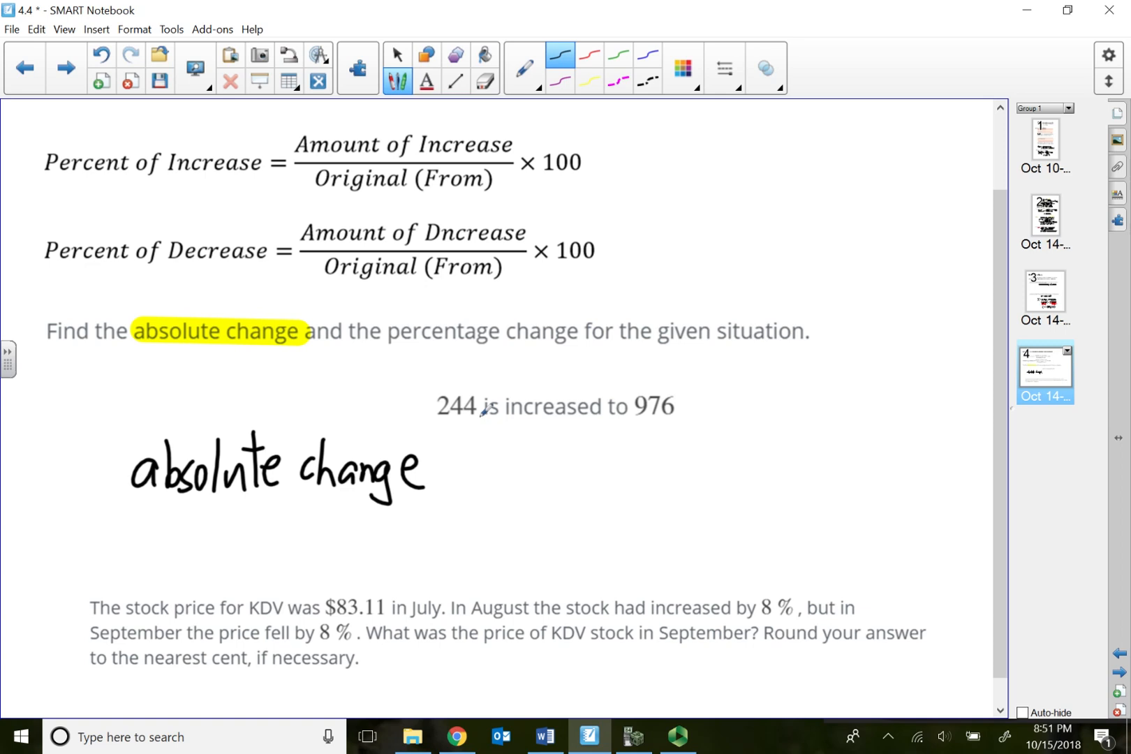
{"action": "mouse_move", "coordinate": [641, 409]}
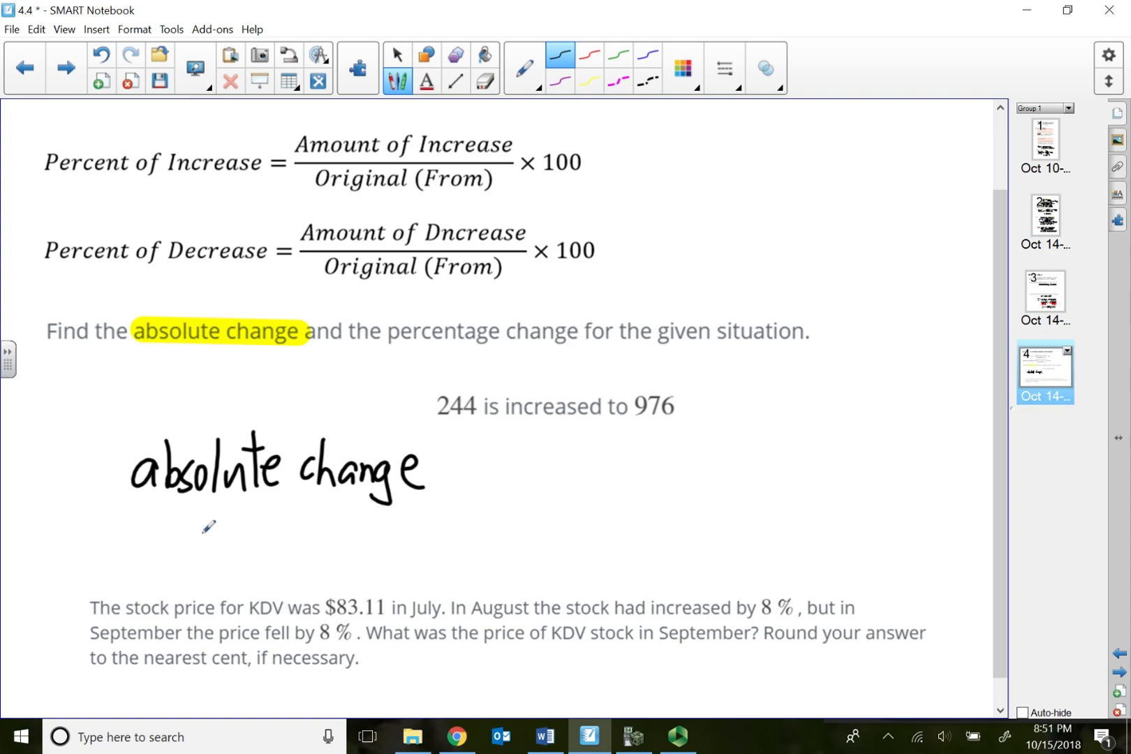
{"action": "left_click_drag", "start_coordinate": [167, 526], "coordinate": [238, 519]}
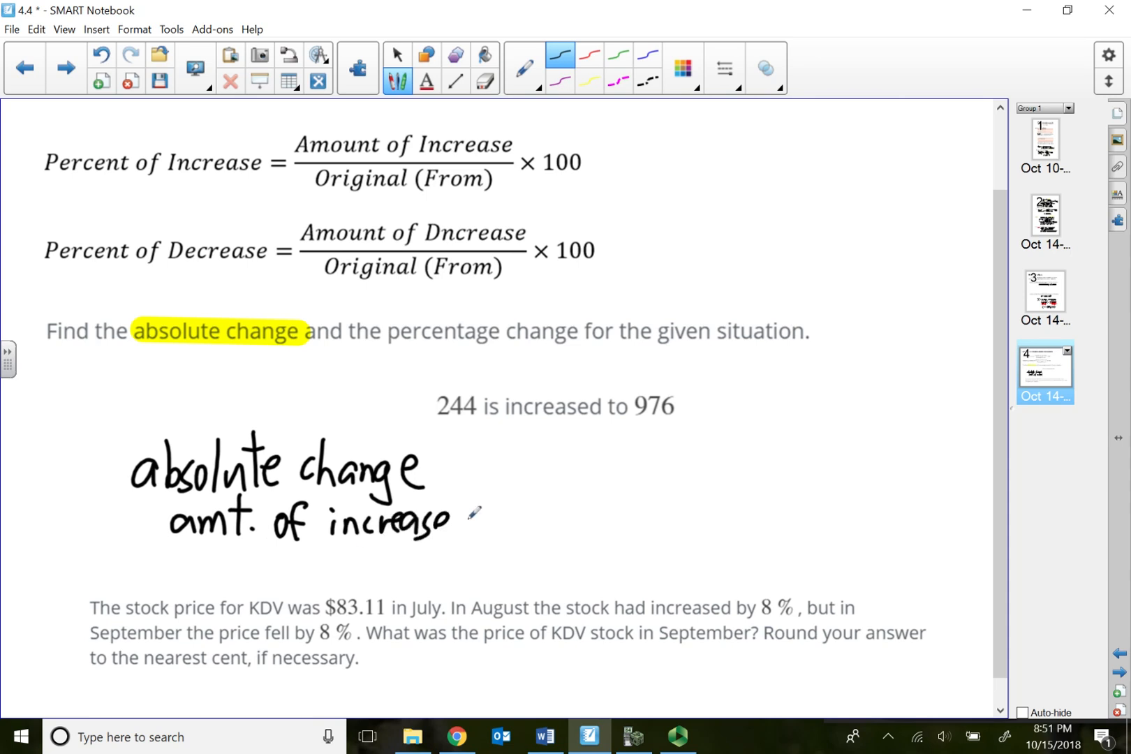
Step: Write = 976 − 244 = and bring up the TI-SmartView calculator
{"action": "left_click_drag", "start_coordinate": [476, 490], "coordinate": [530, 469]}
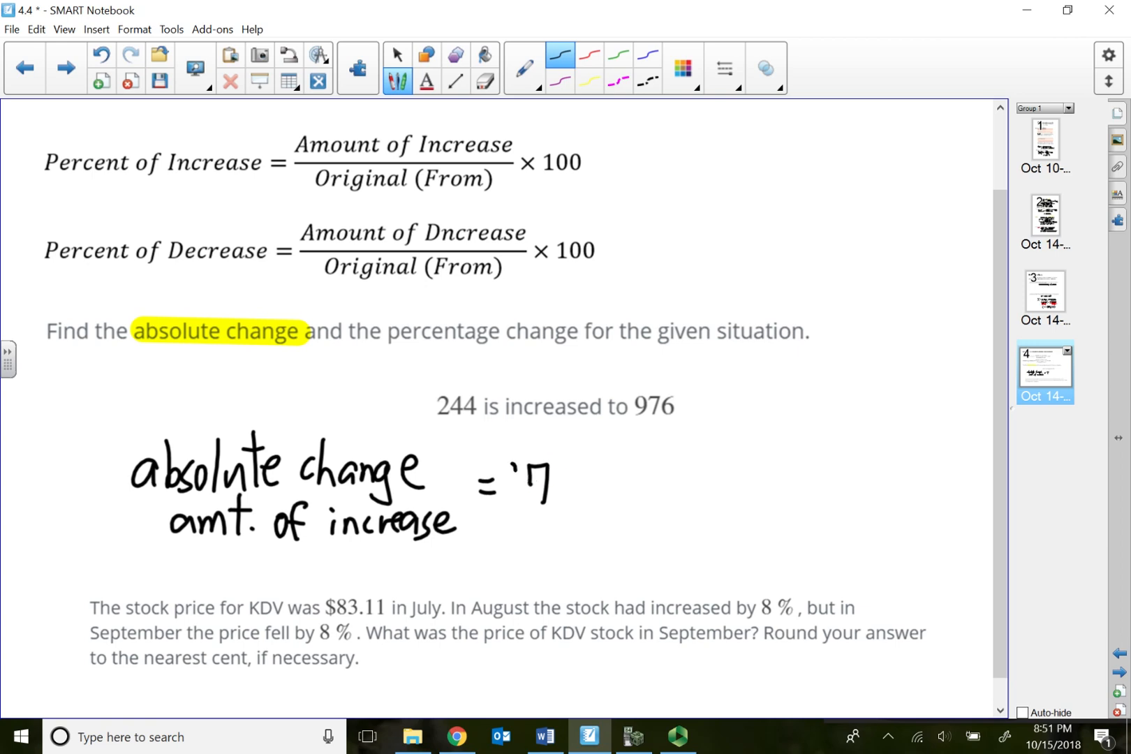
{"action": "left_click_drag", "start_coordinate": [483, 490], "coordinate": [612, 490]}
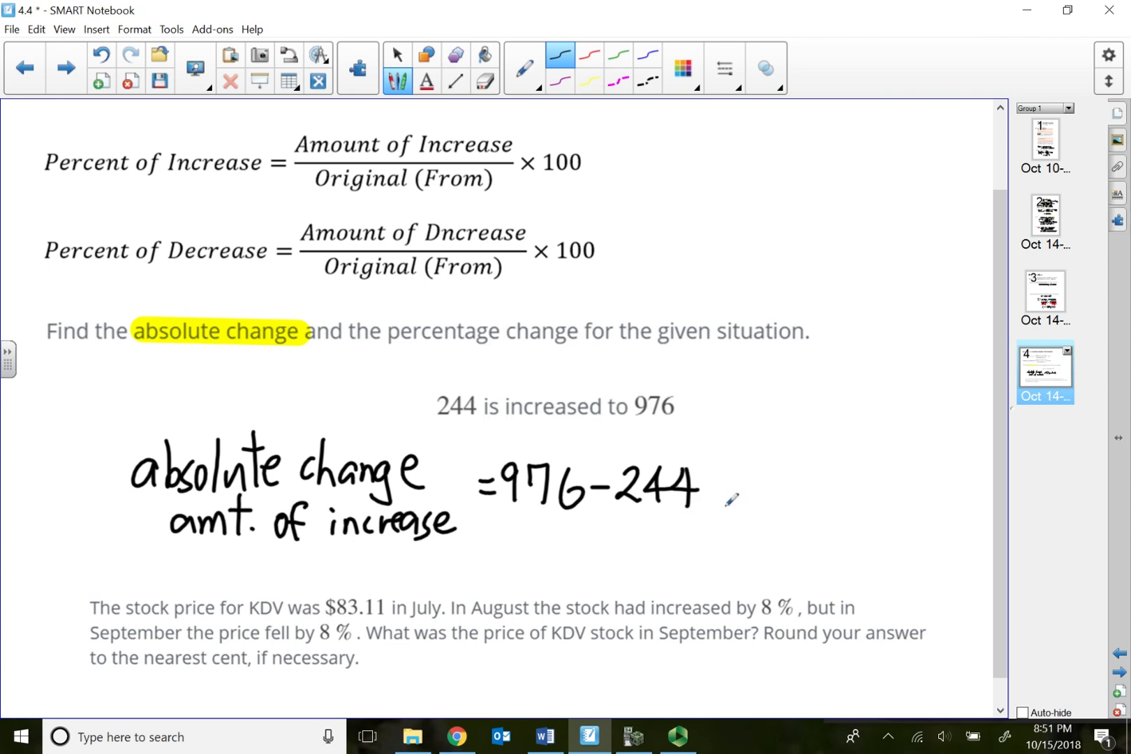
{"action": "left_click_drag", "start_coordinate": [714, 480], "coordinate": [743, 498]}
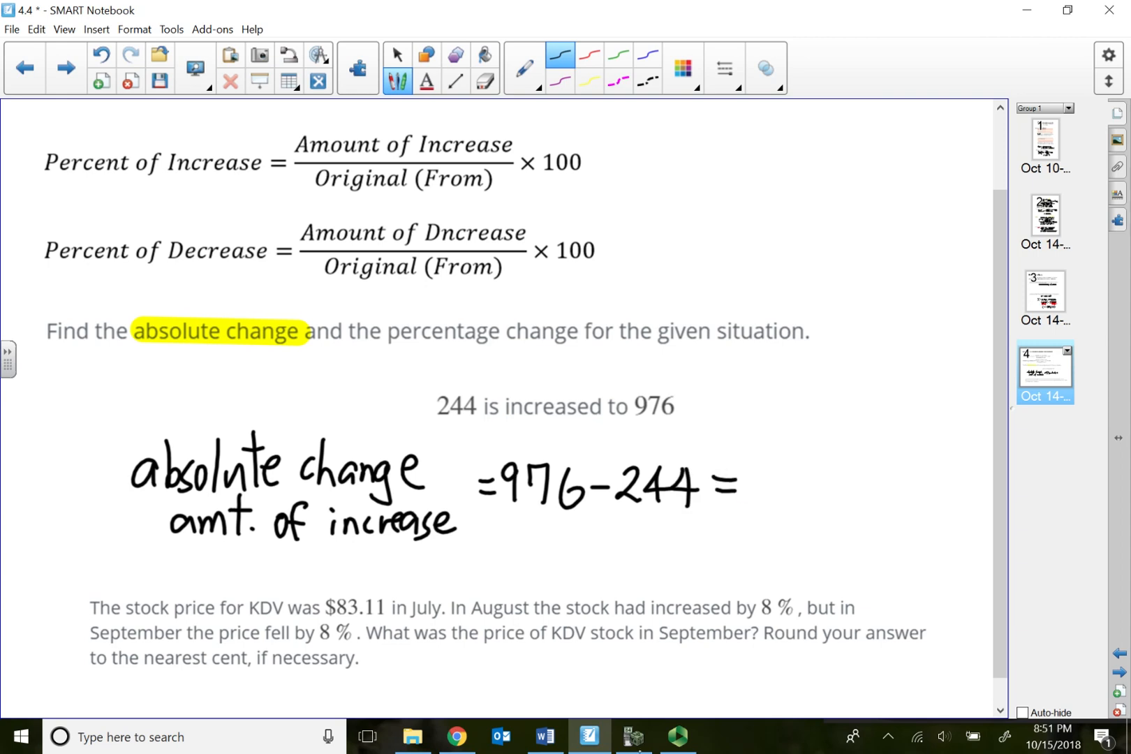
{"action": "left_click", "coordinate": [632, 737]}
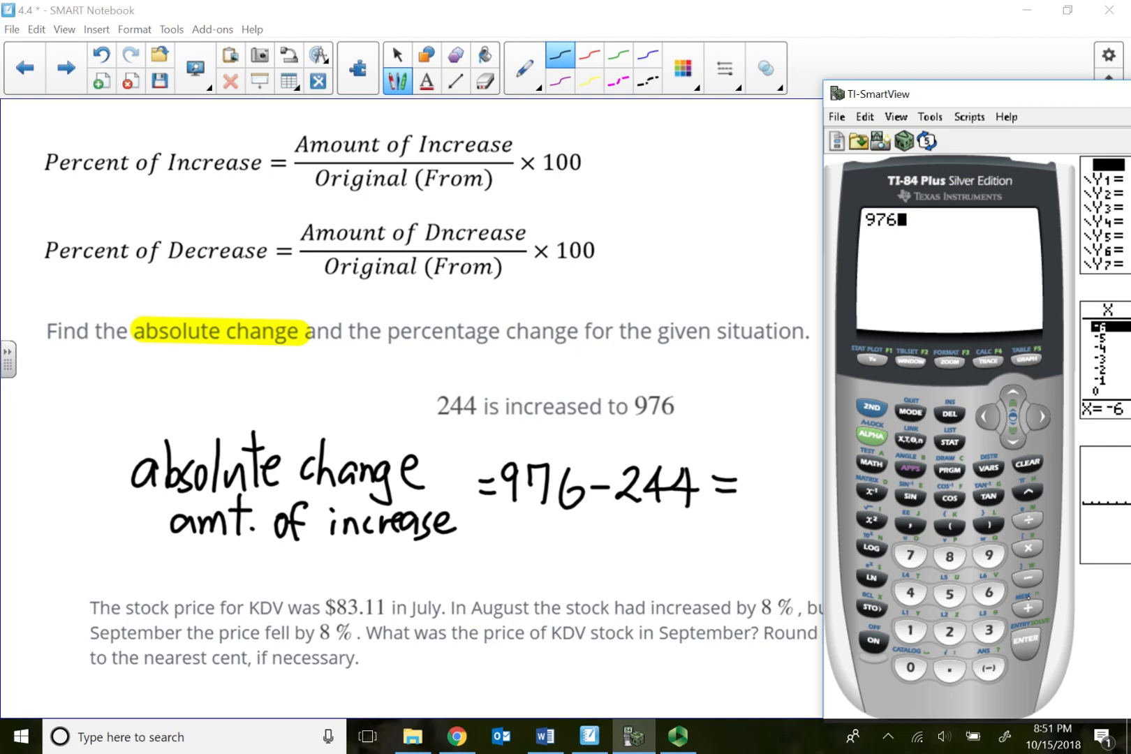
Step: Enter 976 − 244 on the emulator to get 732 for the equation
{"action": "type", "text": "2"}
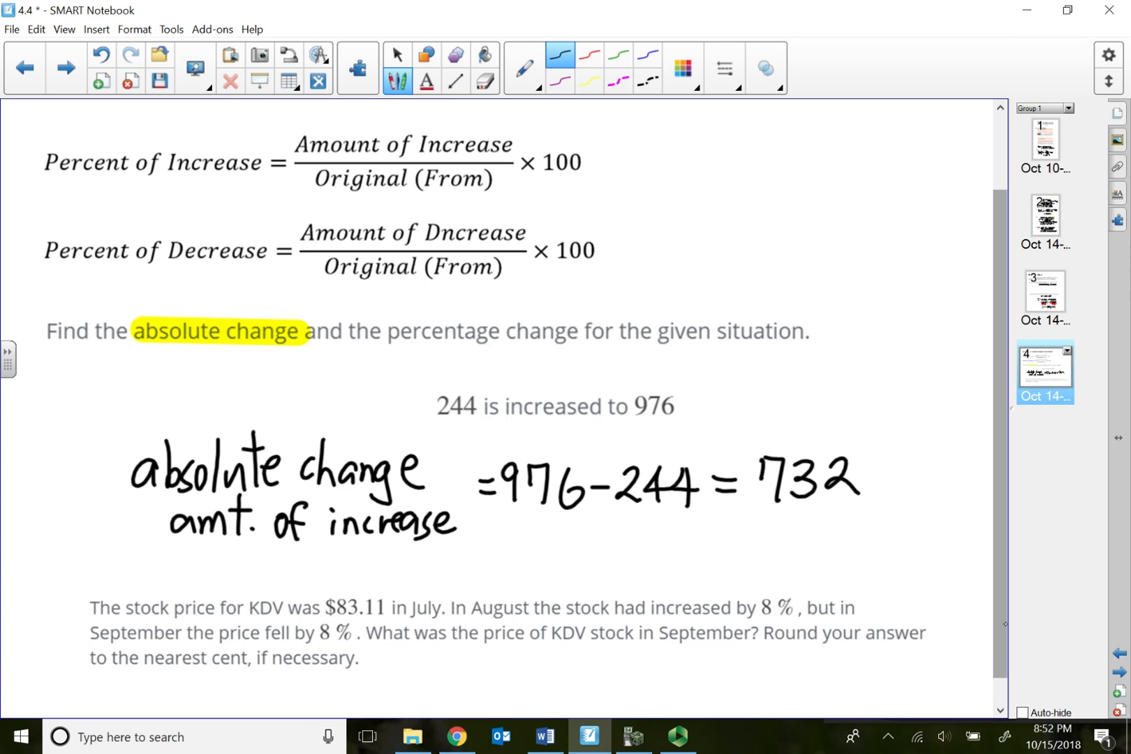
Step: Highlight 'percentage change', then write percent of increase = 732/244 × 100 = 300%
{"action": "left_click", "coordinate": [525, 69]}
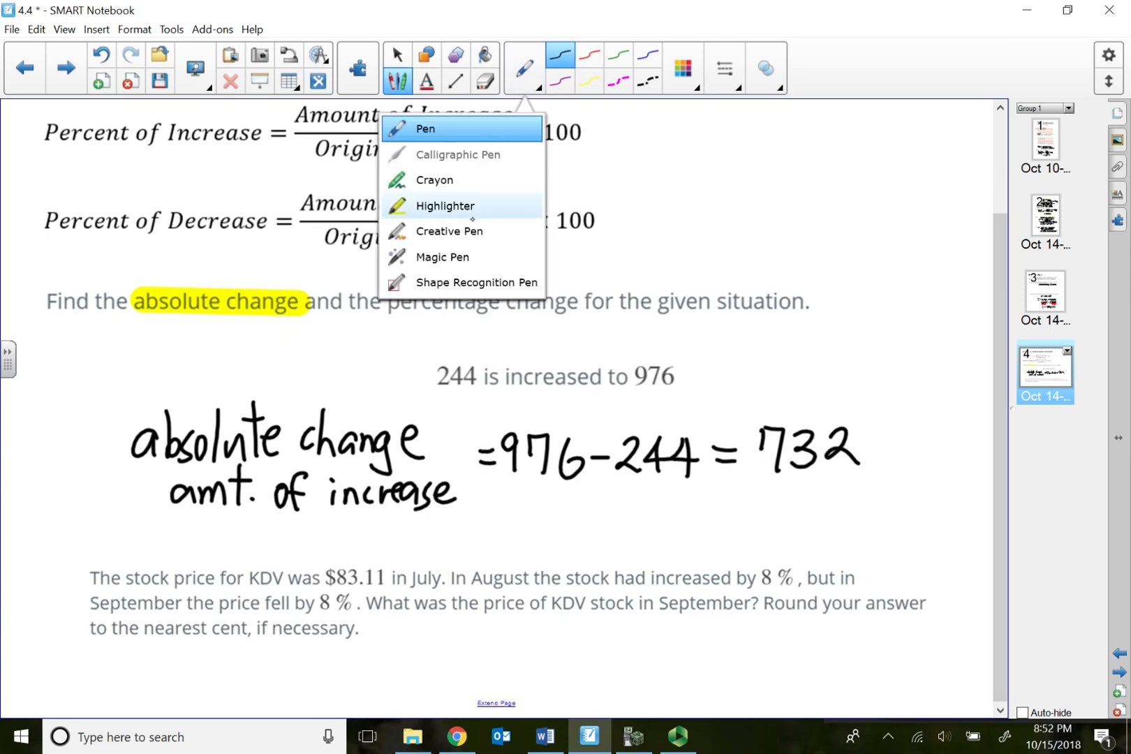
{"action": "left_click", "coordinate": [446, 206]}
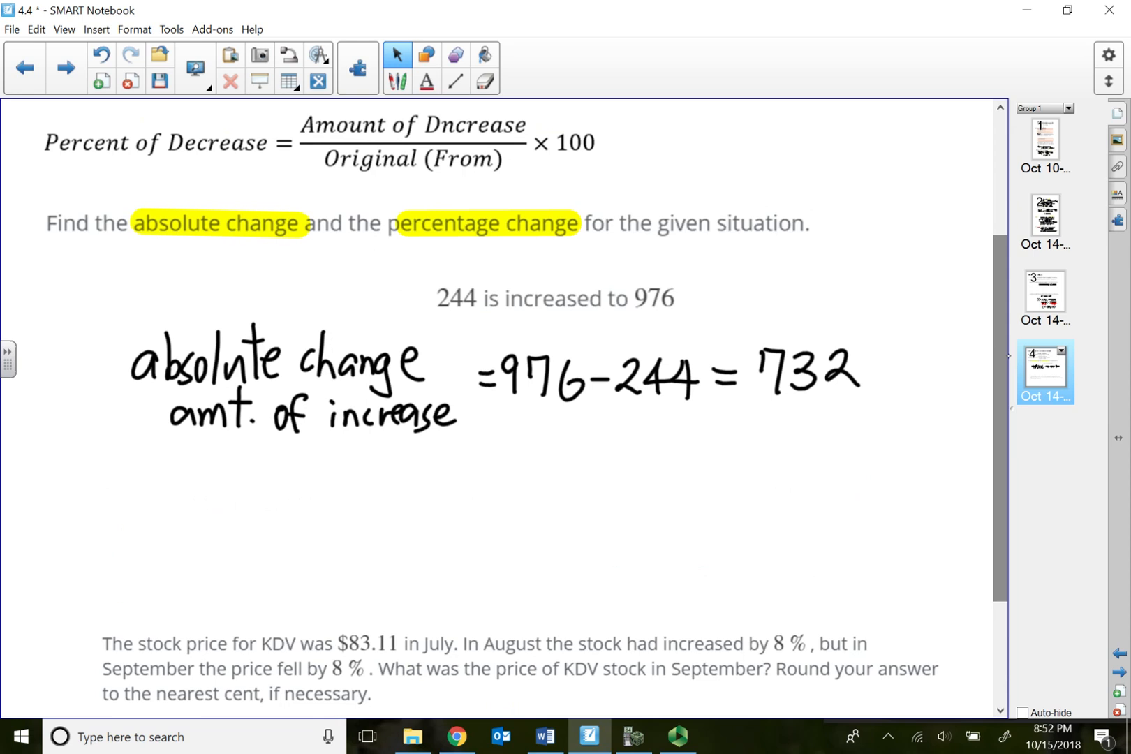
{"action": "left_click", "coordinate": [398, 80]}
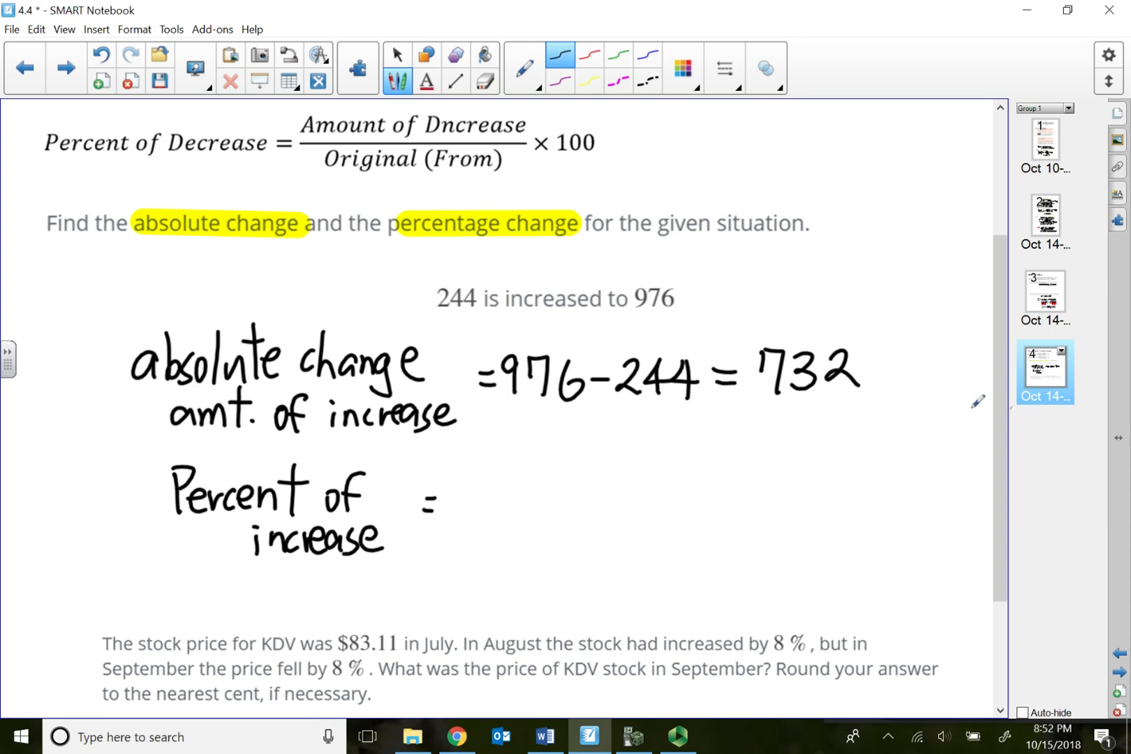
{"action": "scroll", "scroll_direction": "down", "scroll_amount": 3}
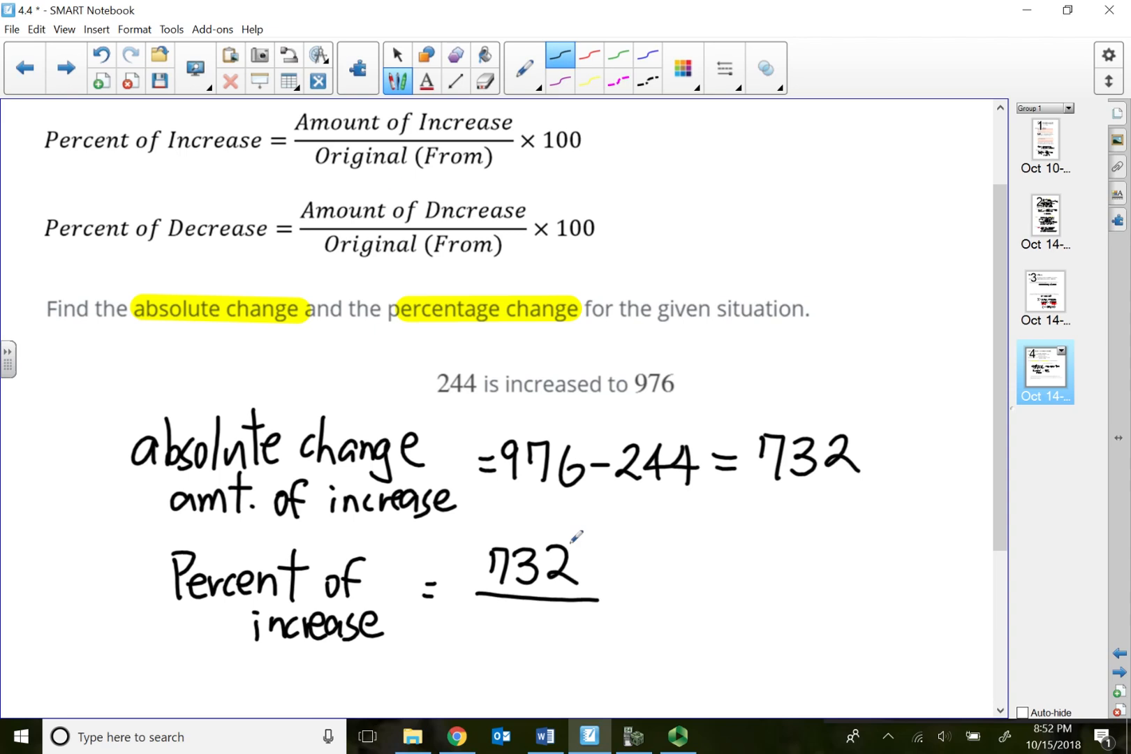
{"action": "mouse_move", "coordinate": [469, 386]}
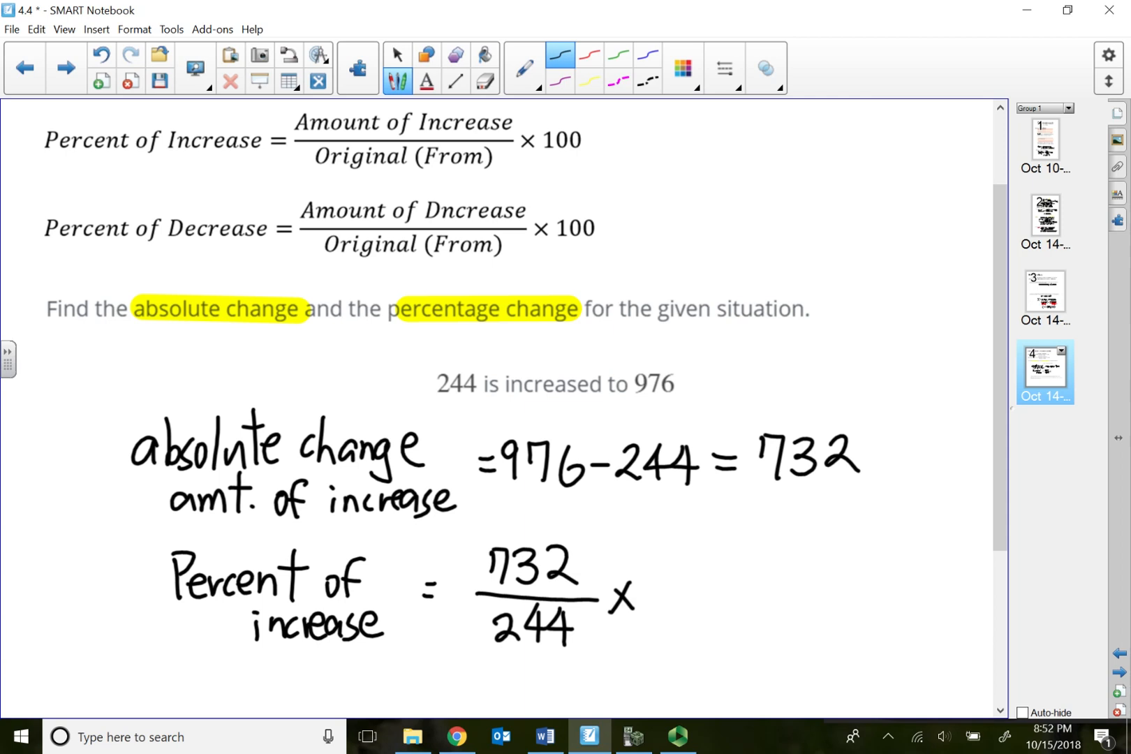
{"action": "type", "text": "100 = 300%"}
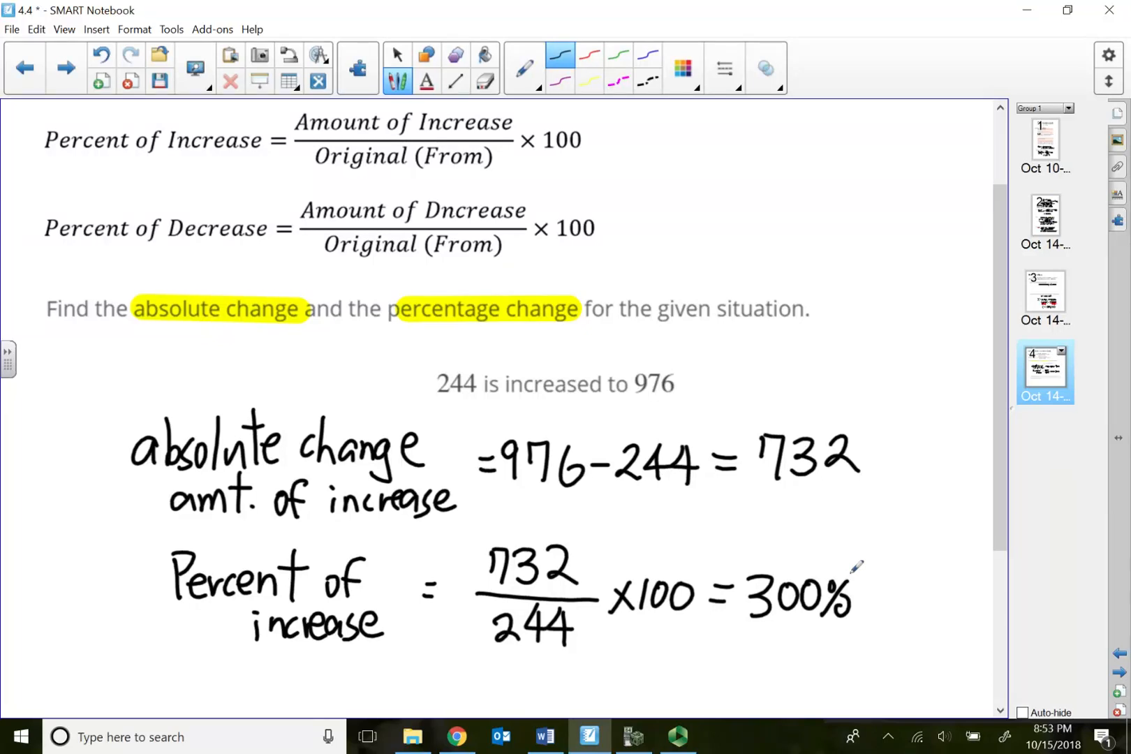
{"action": "scroll", "scroll_direction": "down", "scroll_amount": 3}
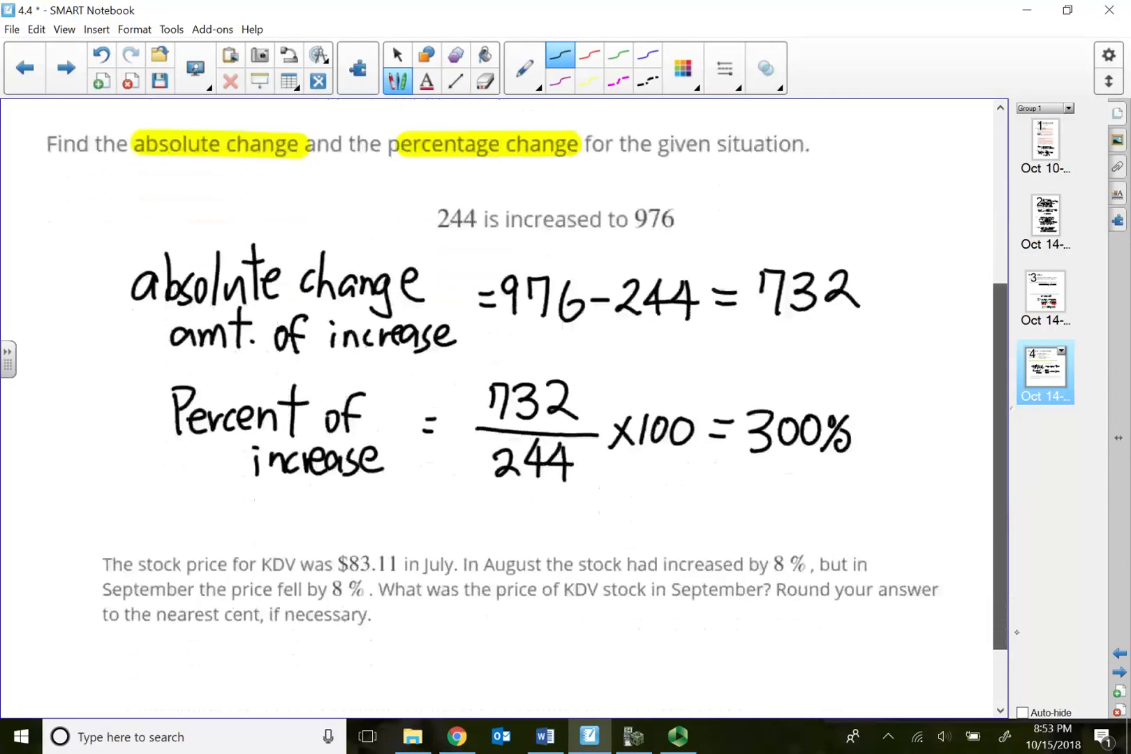
Step: Scroll down past the 300% increase solution until the KDV stock problem is in view
{"action": "scroll", "scroll_direction": "down", "scroll_amount": 3}
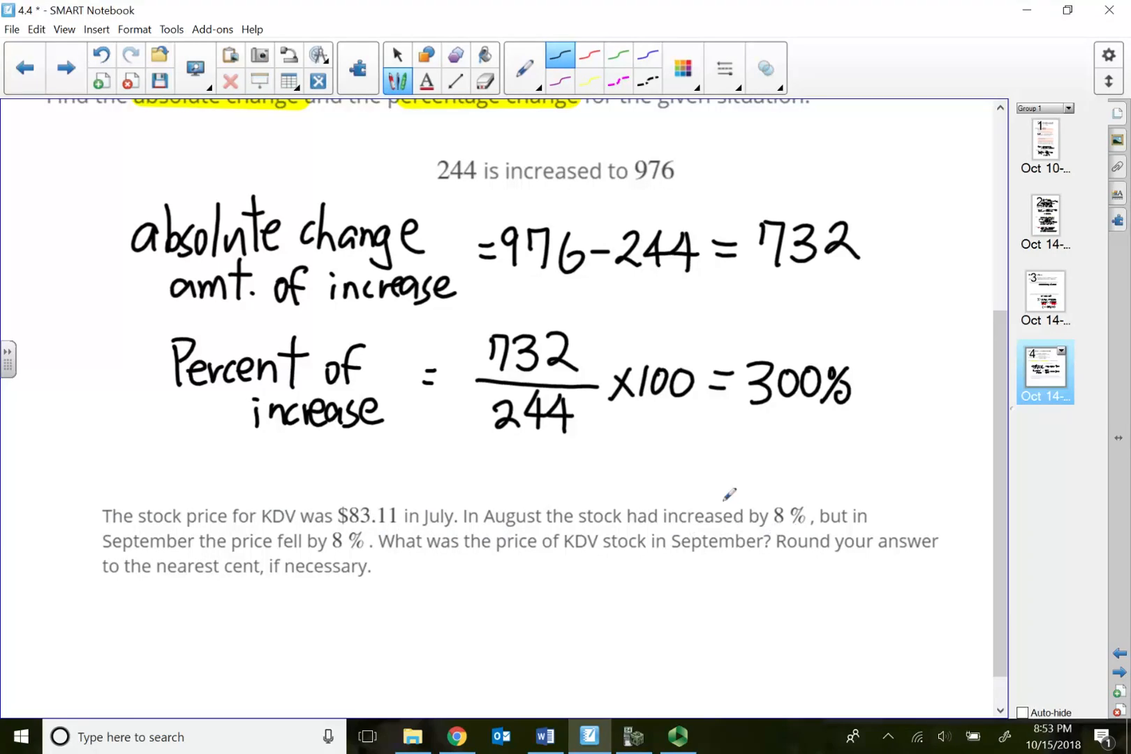
{"action": "scroll", "scroll_direction": "down", "scroll_amount": 3}
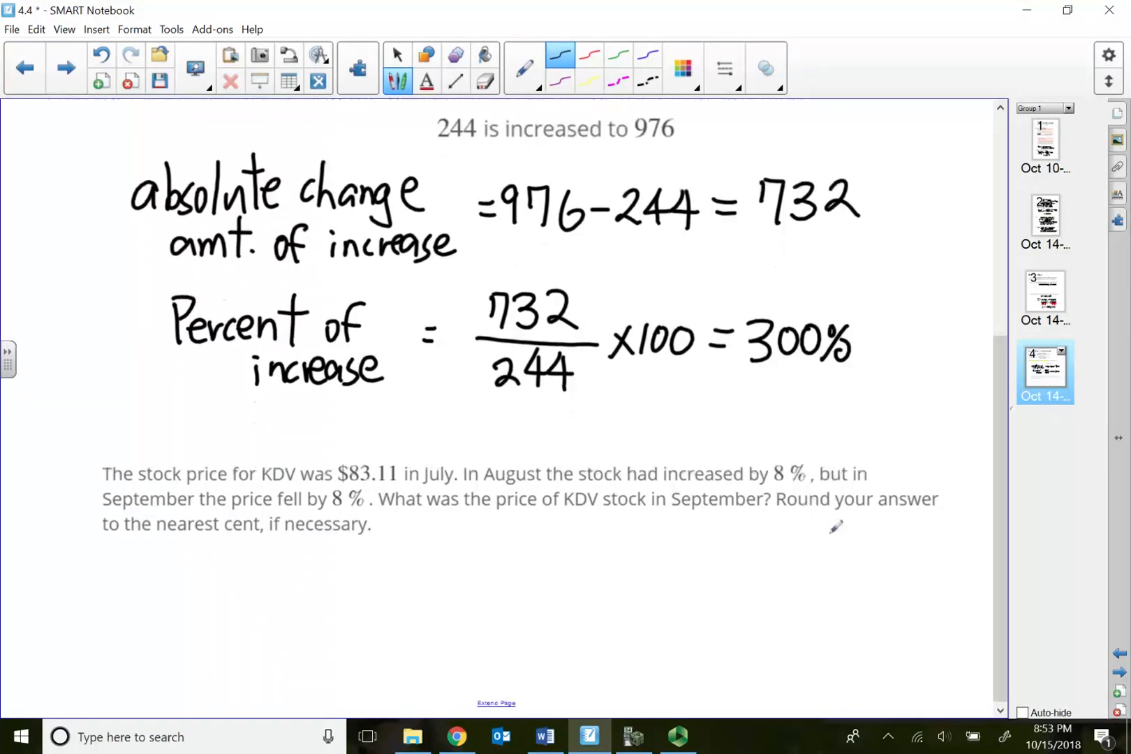
{"action": "mouse_move", "coordinate": [255, 515]}
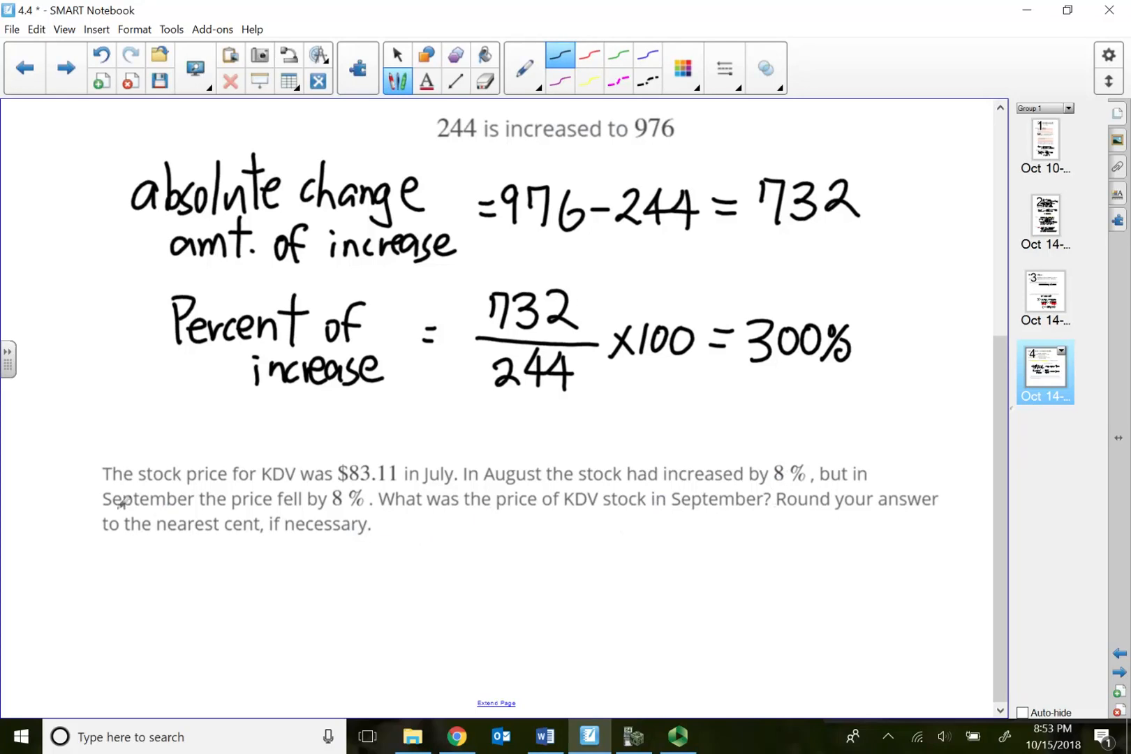
{"action": "mouse_move", "coordinate": [367, 499]}
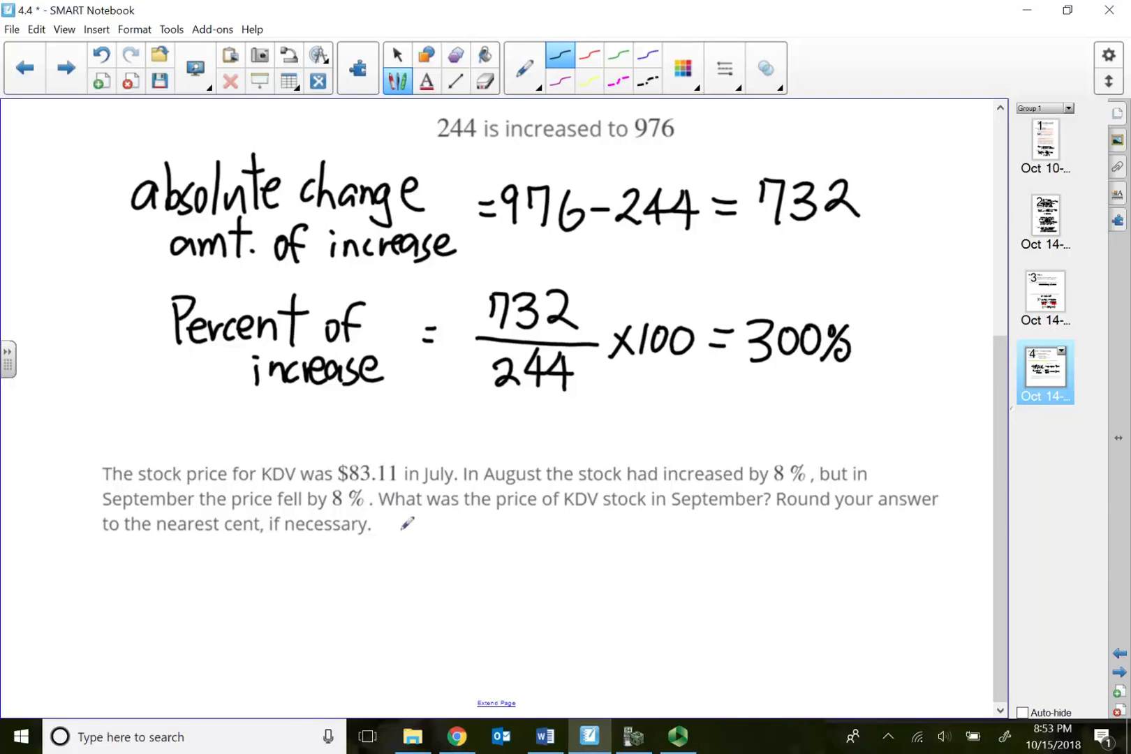
{"action": "scroll", "scroll_direction": "down", "scroll_amount": 3}
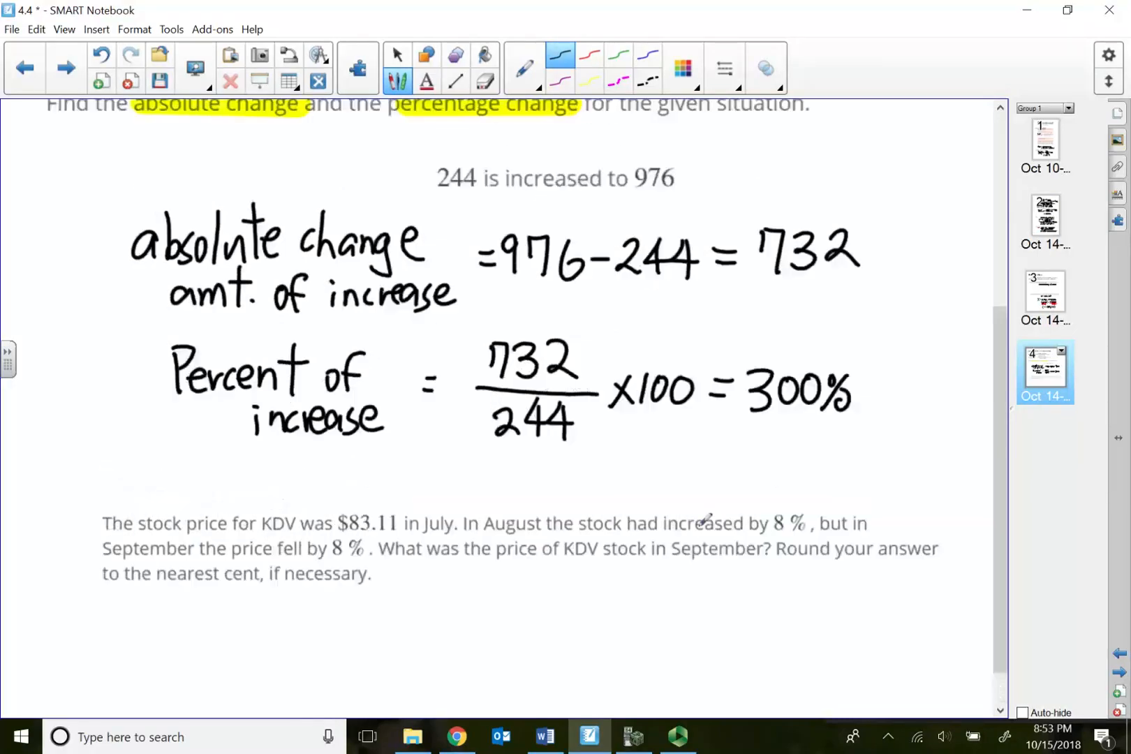
{"action": "scroll", "scroll_direction": "down", "scroll_amount": 3}
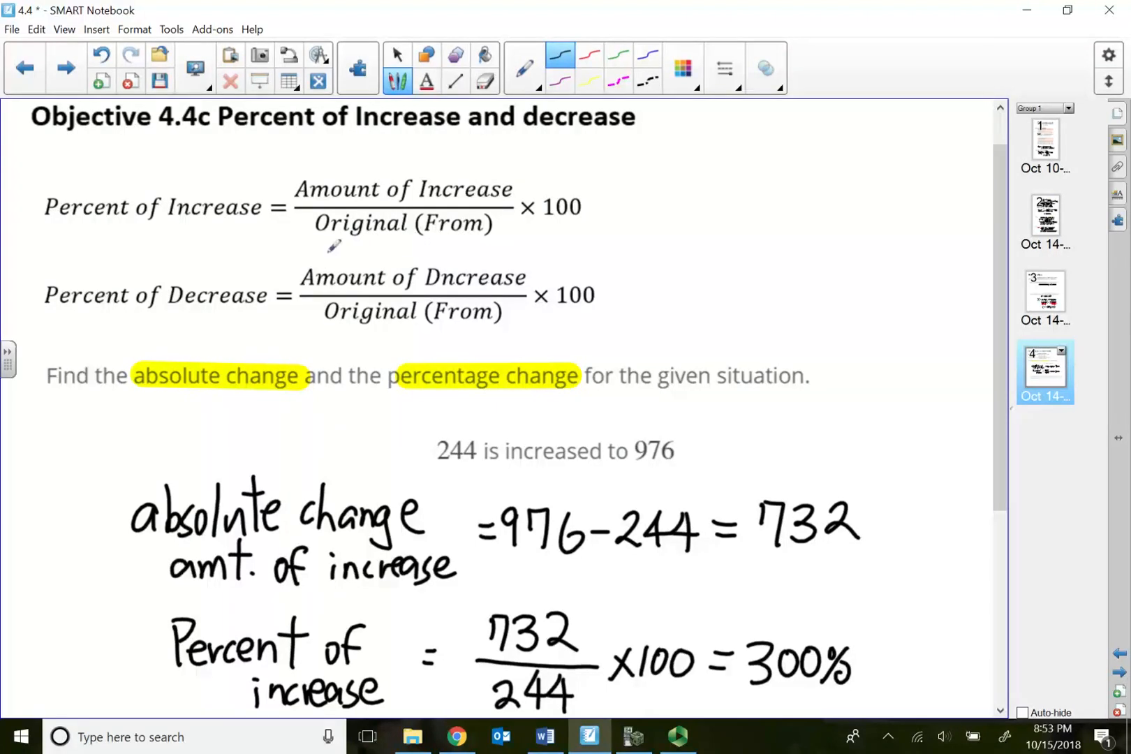
{"action": "scroll", "scroll_direction": "down", "scroll_amount": 3}
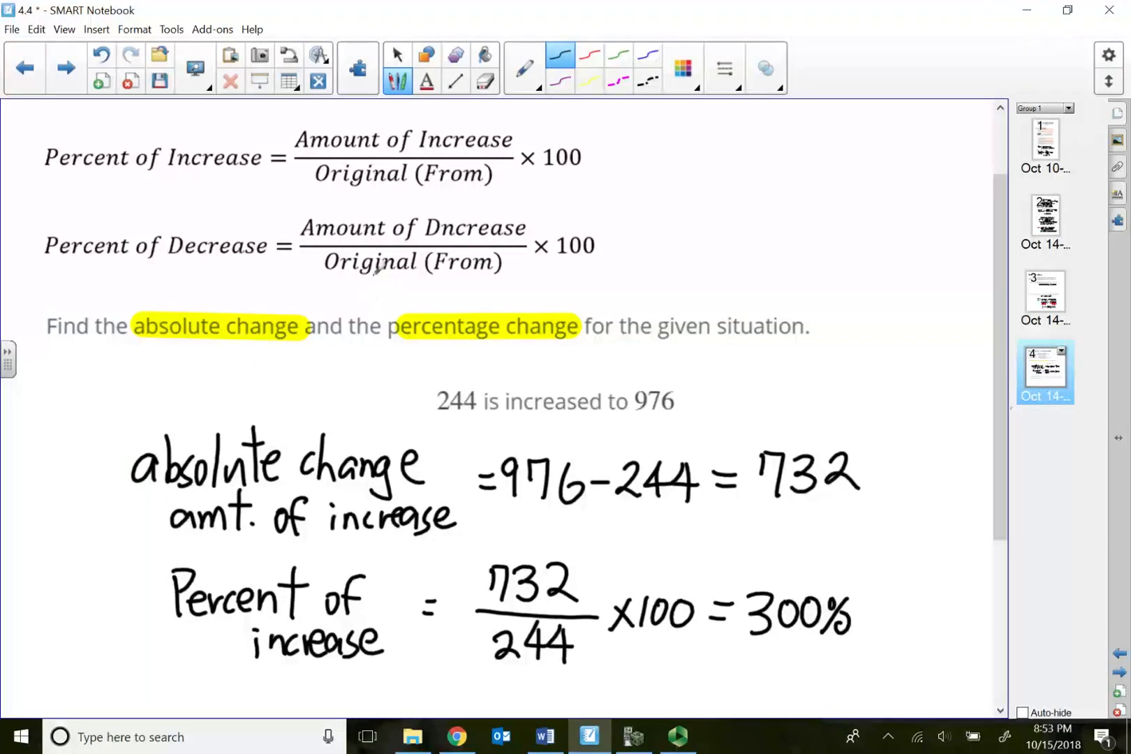
{"action": "scroll", "scroll_direction": "down", "scroll_amount": 3}
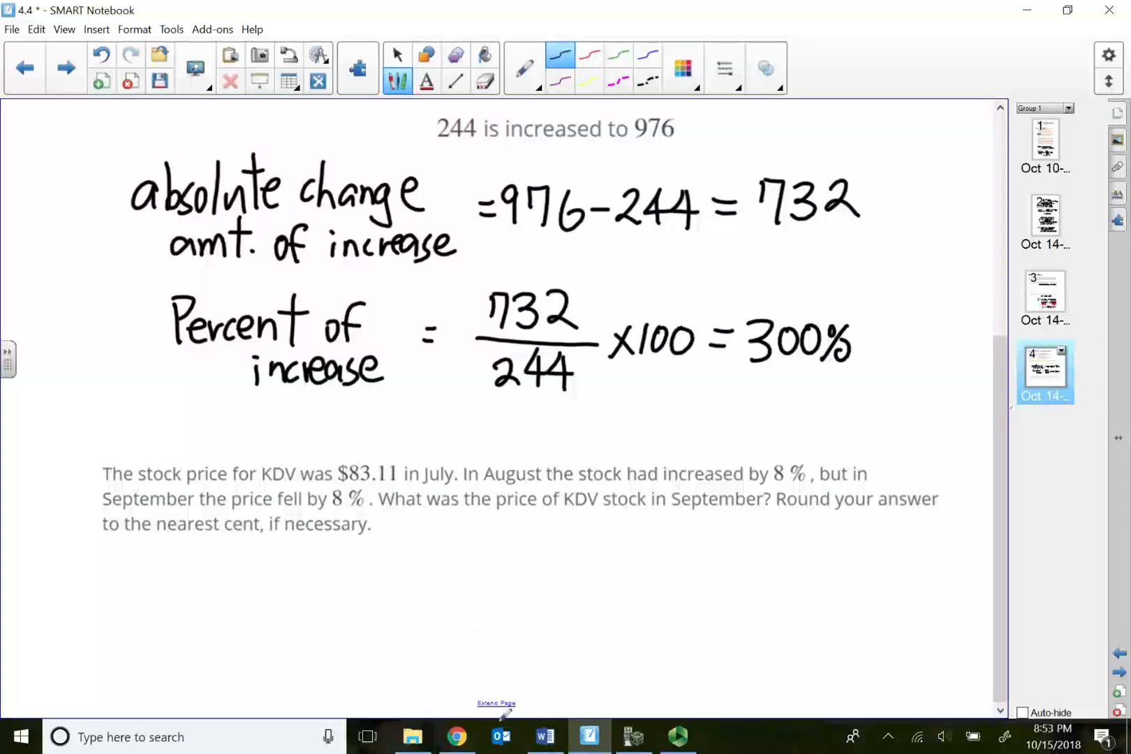
{"action": "scroll", "scroll_direction": "down", "scroll_amount": 3}
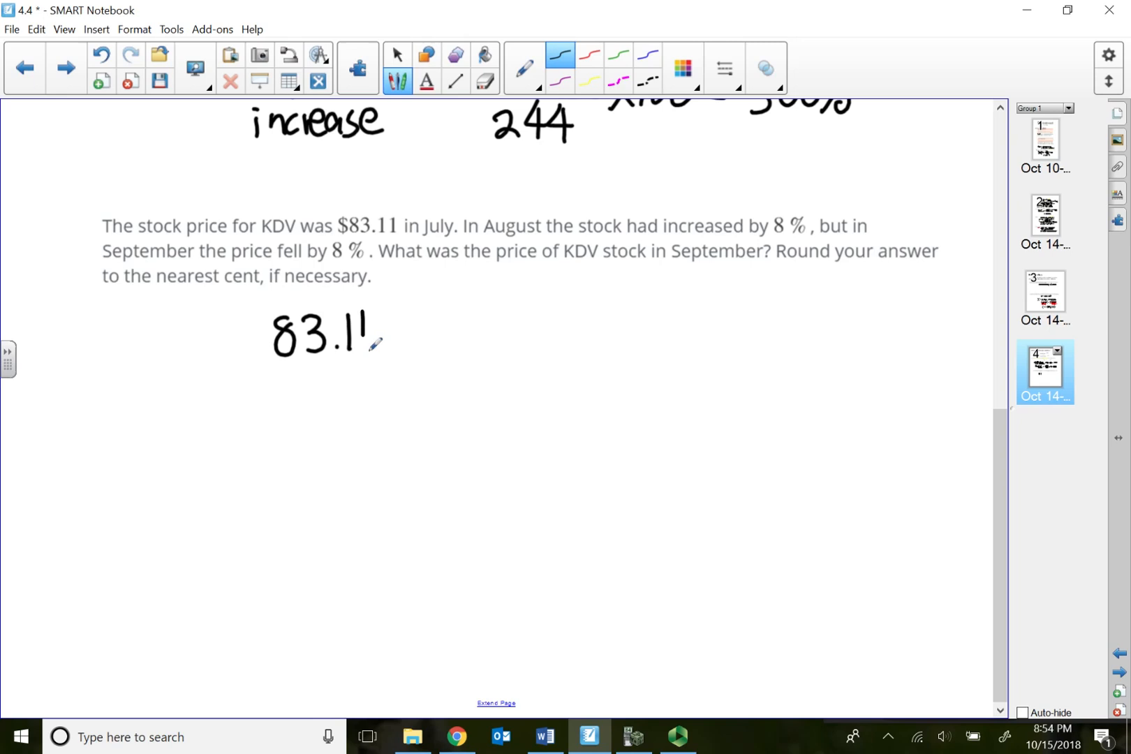
Step: Handwrite 83.11 × 0.08 = and check the product on the calculator
{"action": "left_click_drag", "start_coordinate": [367, 339], "coordinate": [447, 332]}
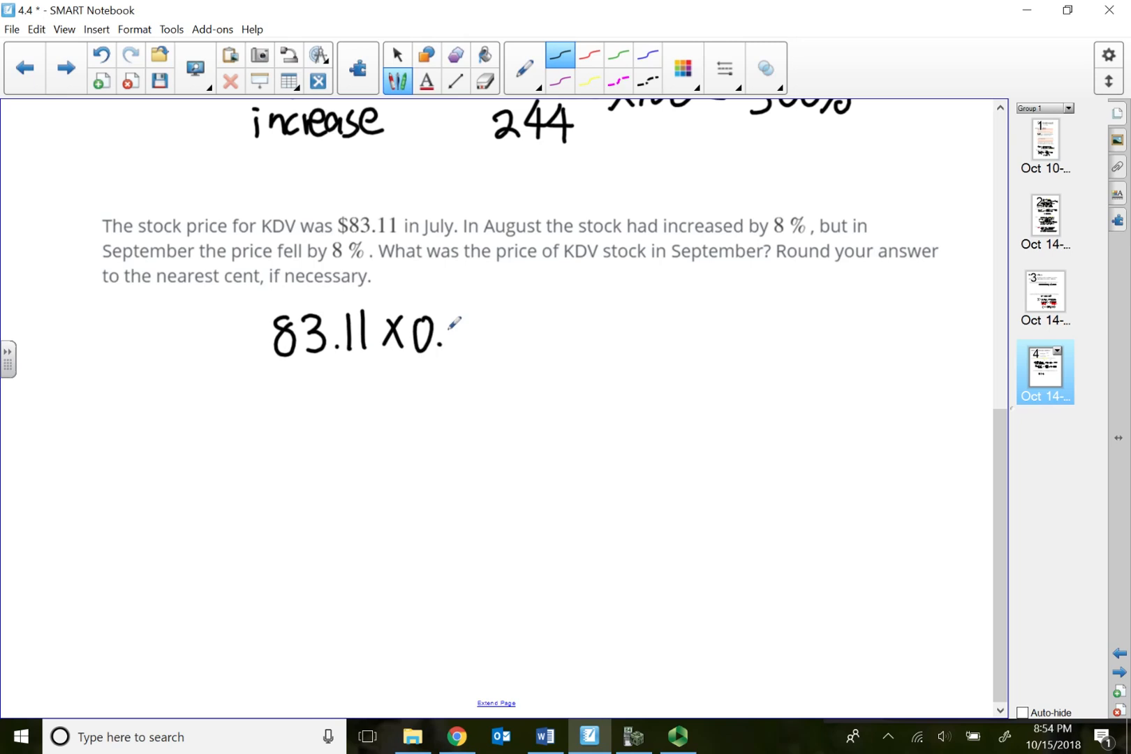
{"action": "left_click_drag", "start_coordinate": [451, 328], "coordinate": [465, 339]}
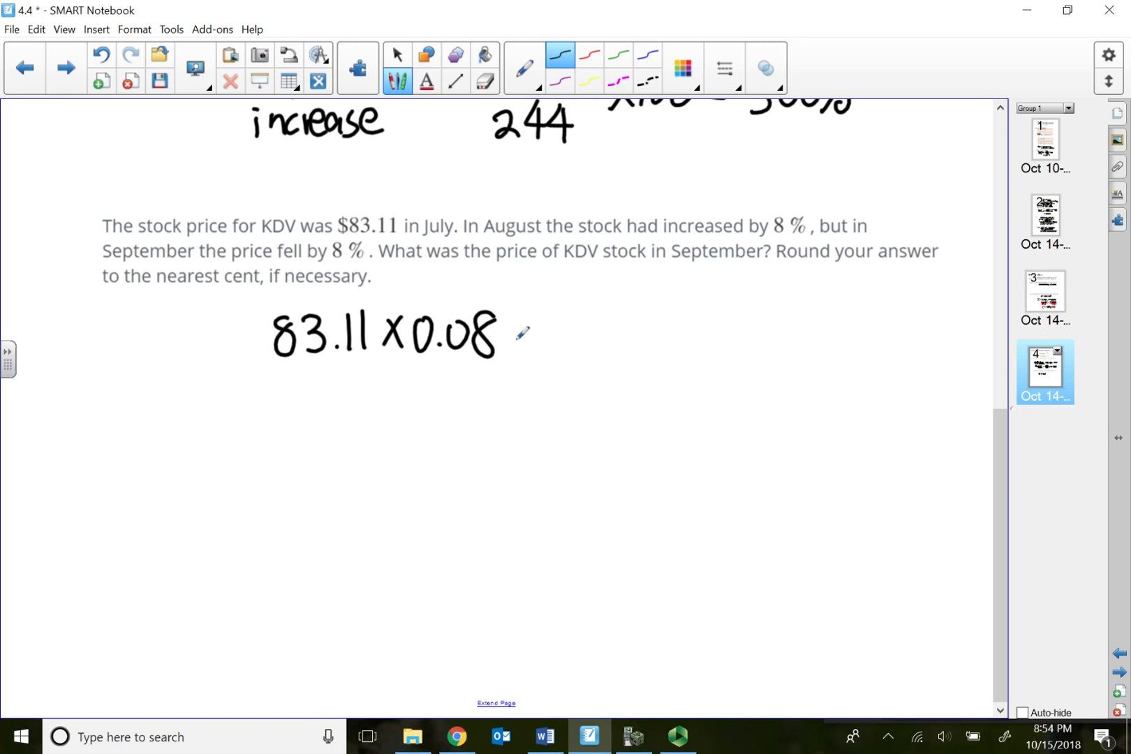
{"action": "left_click_drag", "start_coordinate": [512, 328], "coordinate": [537, 339]}
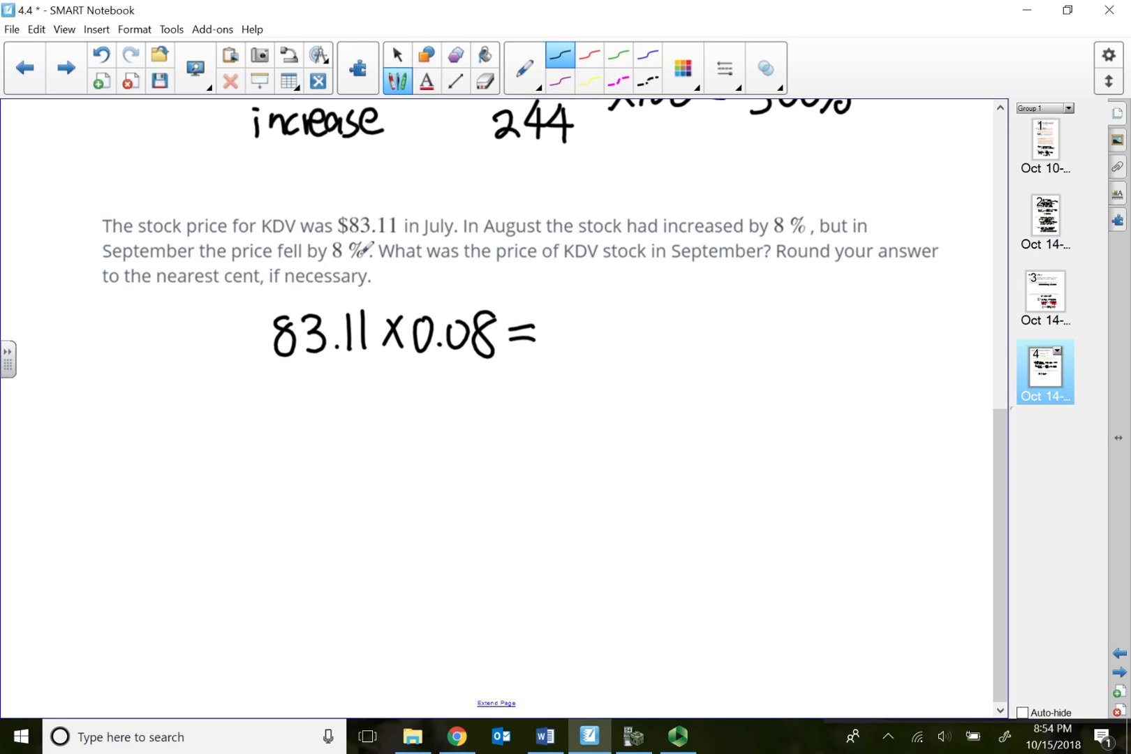
{"action": "left_click", "coordinate": [632, 737]}
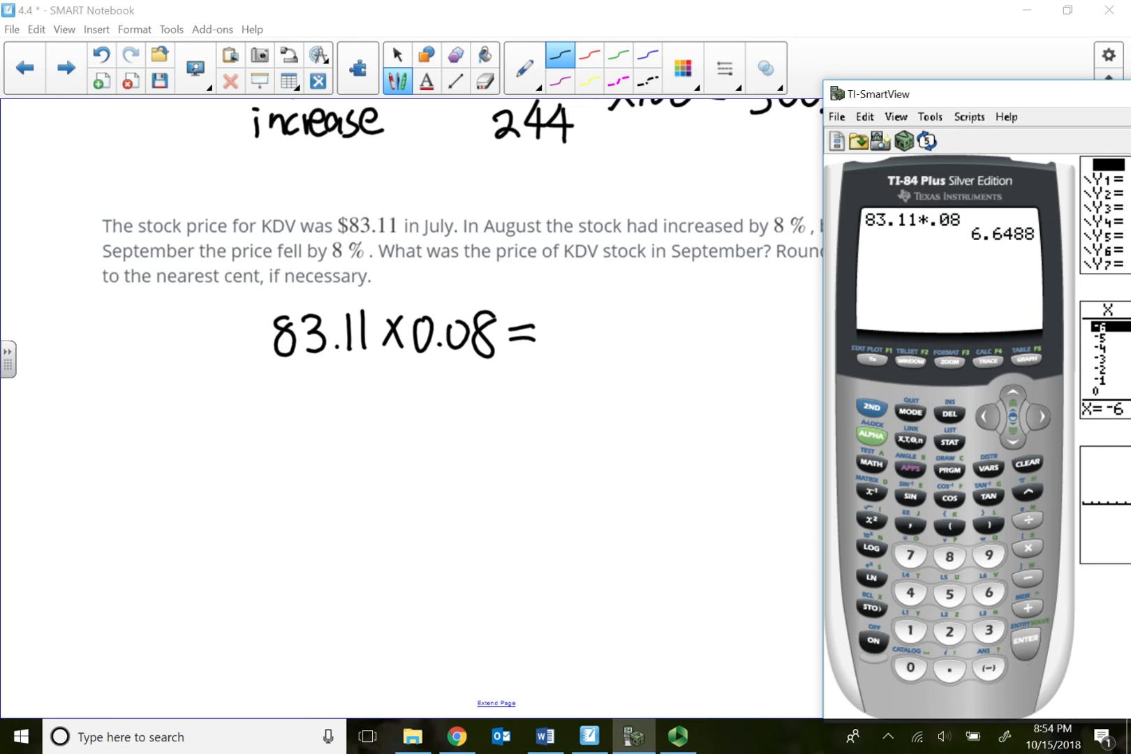
{"action": "mouse_move", "coordinate": [569, 317]}
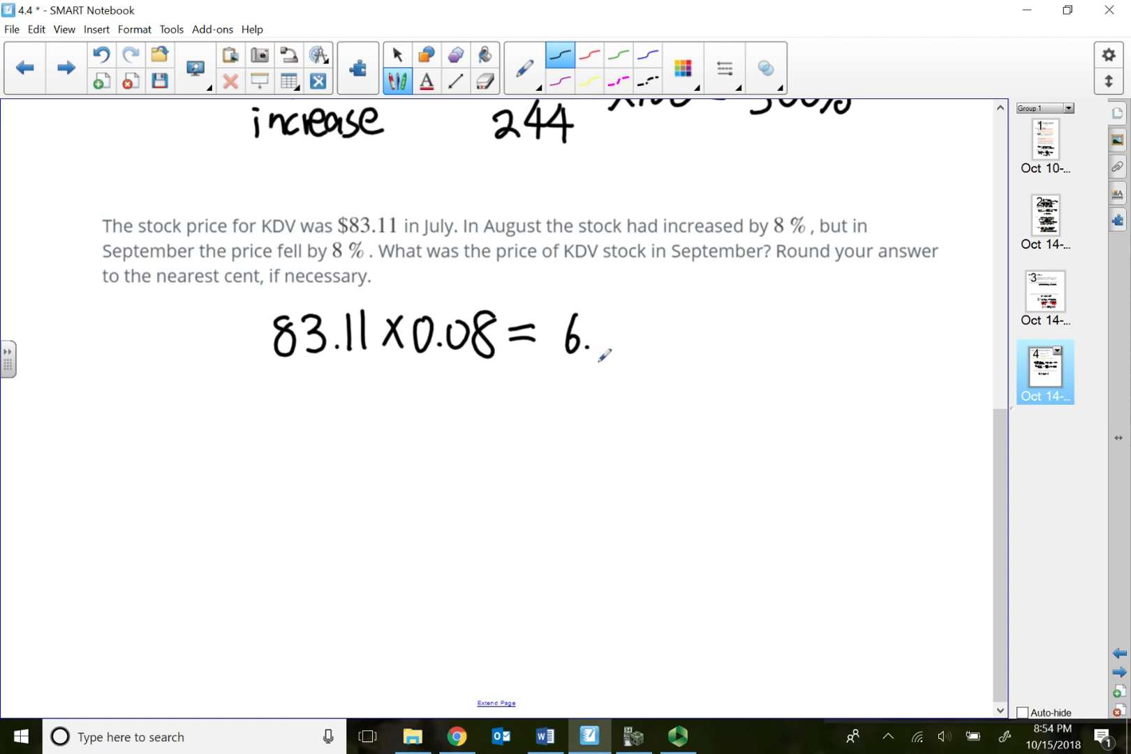
Step: Write the increase result $6.65 and begin the Aug. label below it
{"action": "left_click_drag", "start_coordinate": [599, 339], "coordinate": [645, 340]}
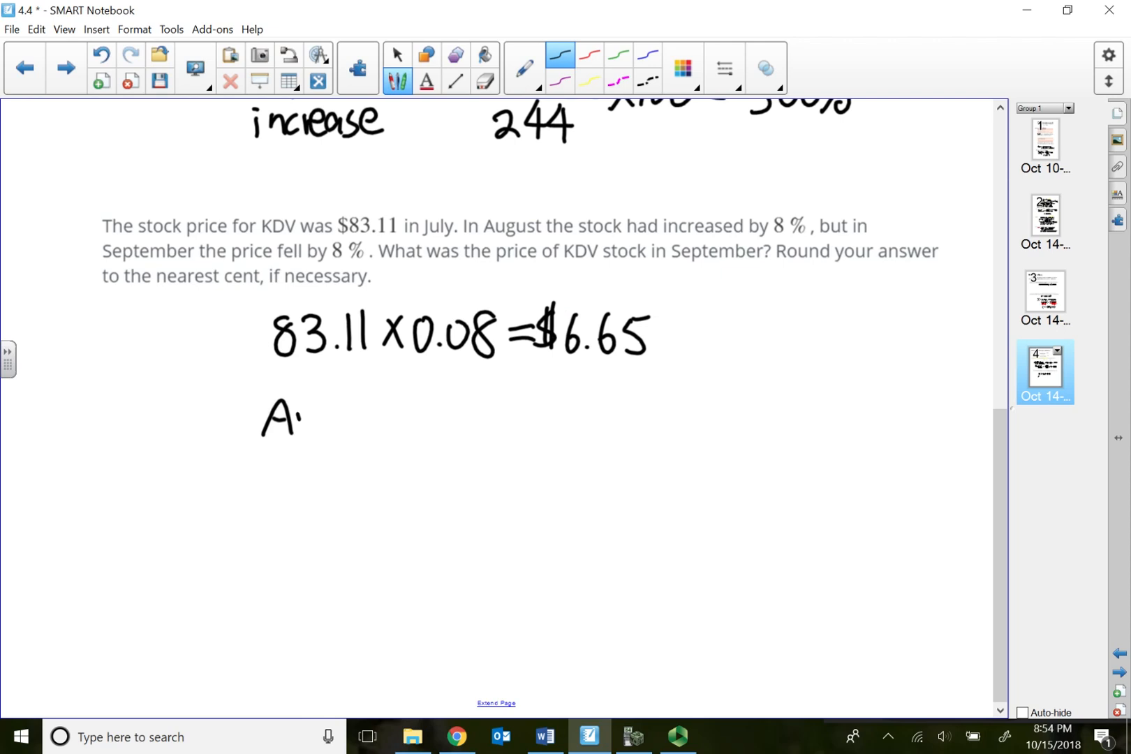
{"action": "left_click_drag", "start_coordinate": [289, 415], "coordinate": [347, 421]}
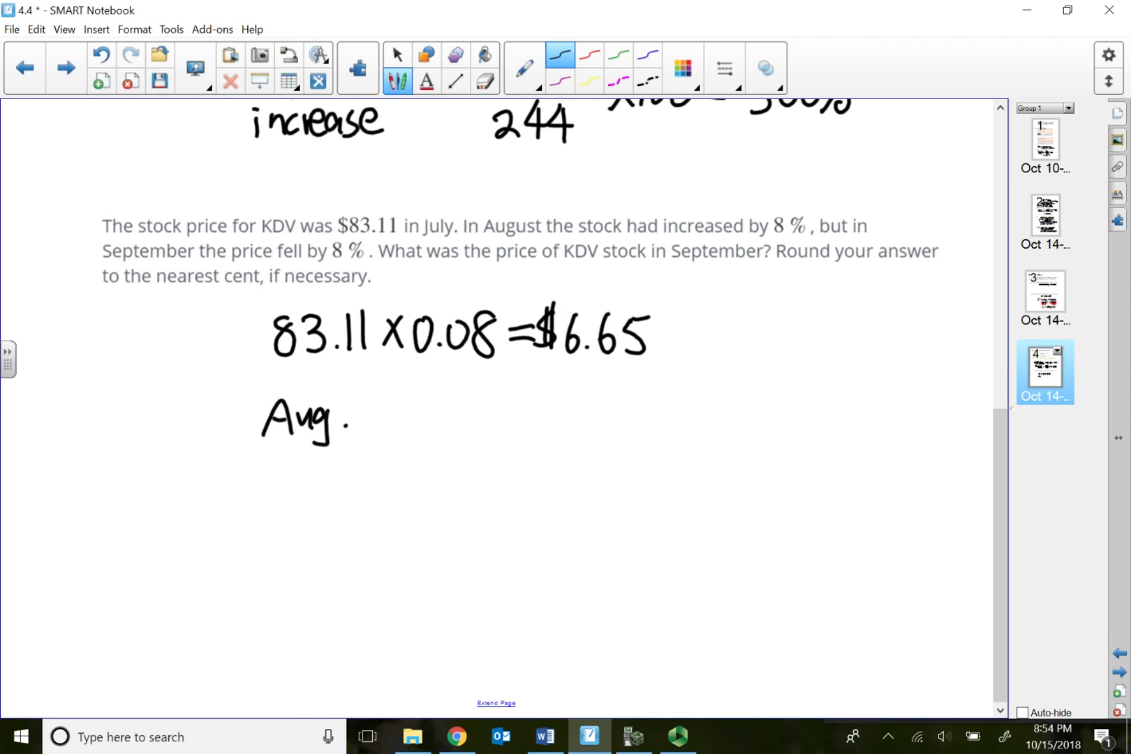
Step: Handwrite the August price line 83.11 + 6.65 = 89.76
{"action": "left_click_drag", "start_coordinate": [367, 426], "coordinate": [447, 415]}
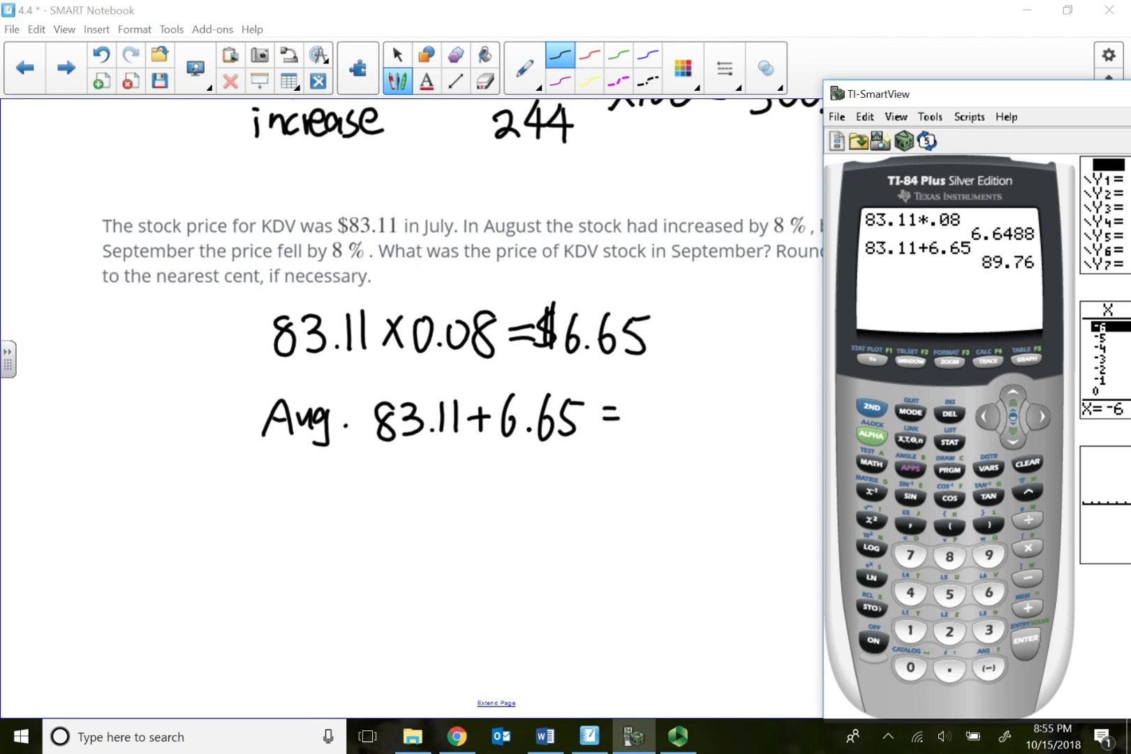
{"action": "mouse_move", "coordinate": [657, 408]}
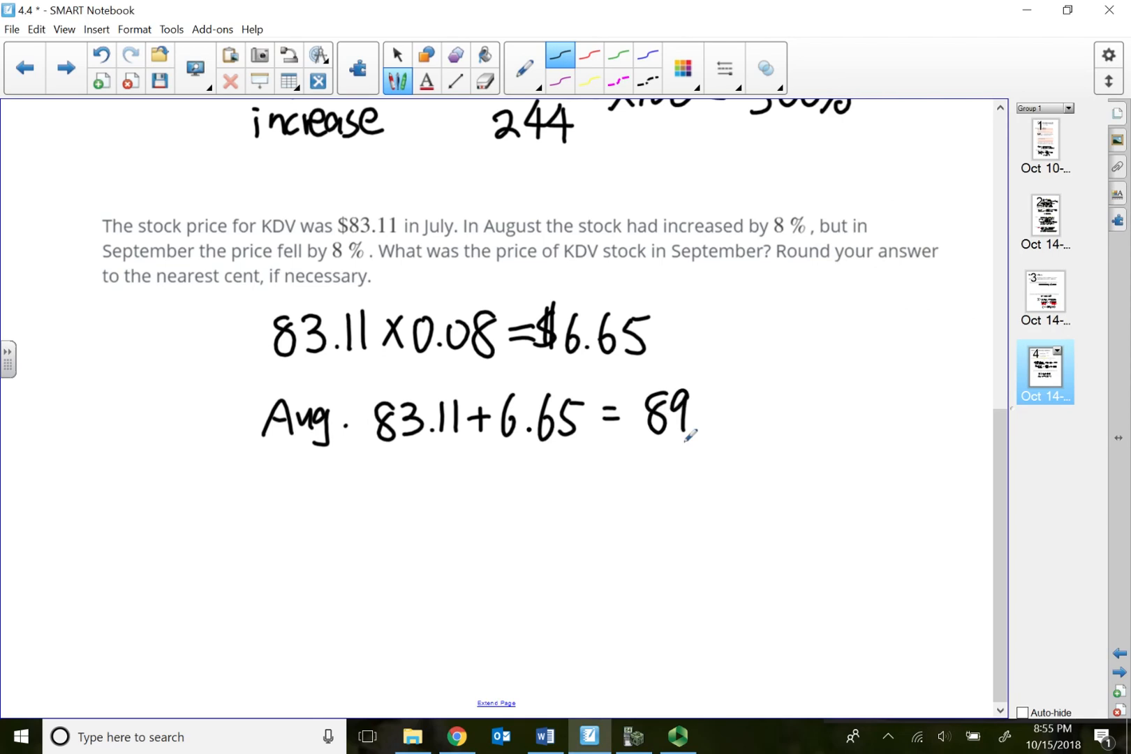
{"action": "left_click_drag", "start_coordinate": [697, 414], "coordinate": [754, 426]}
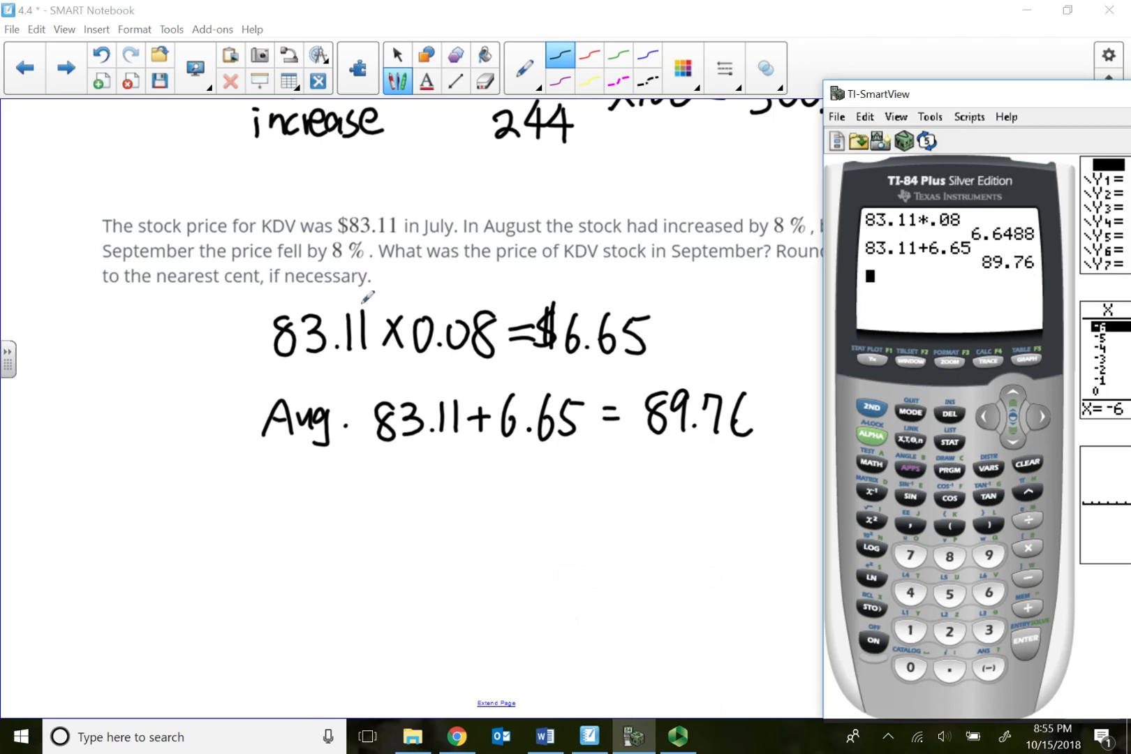
{"action": "mouse_move", "coordinate": [151, 336]}
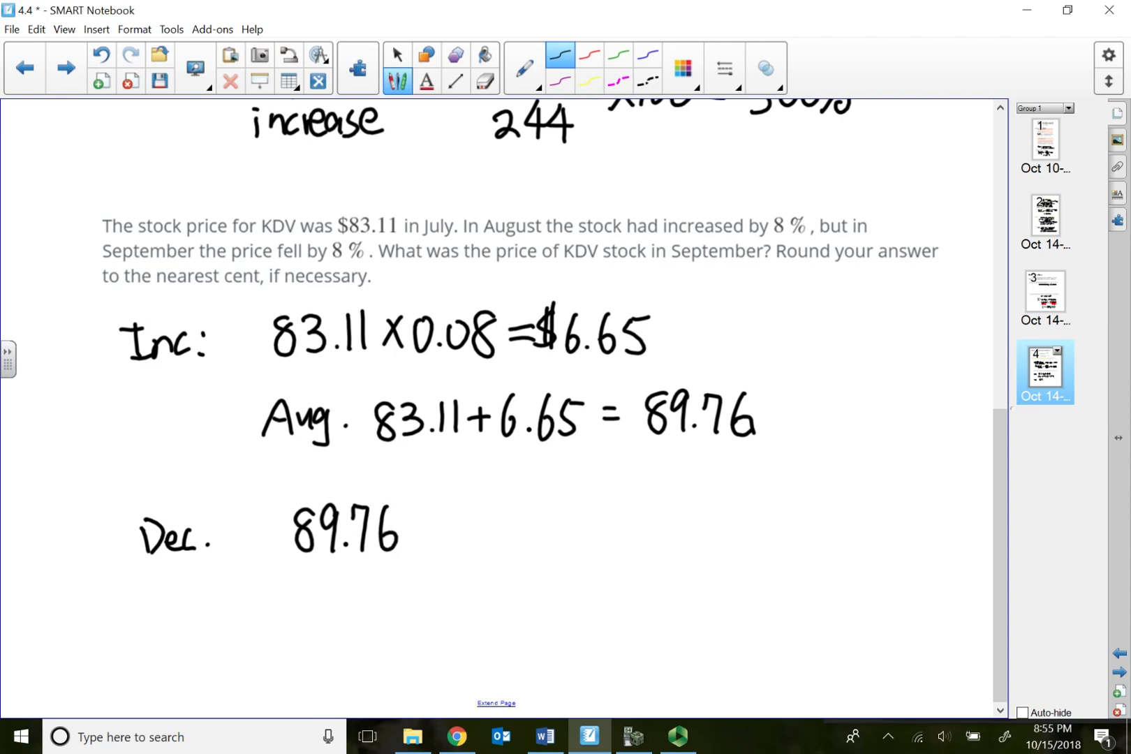
Step: Handwrite the decrease 89.76 × 0.08 = 7.18, checked on the calculator, and begin the Sept. line
{"action": "left_click_drag", "start_coordinate": [425, 531], "coordinate": [534, 519]}
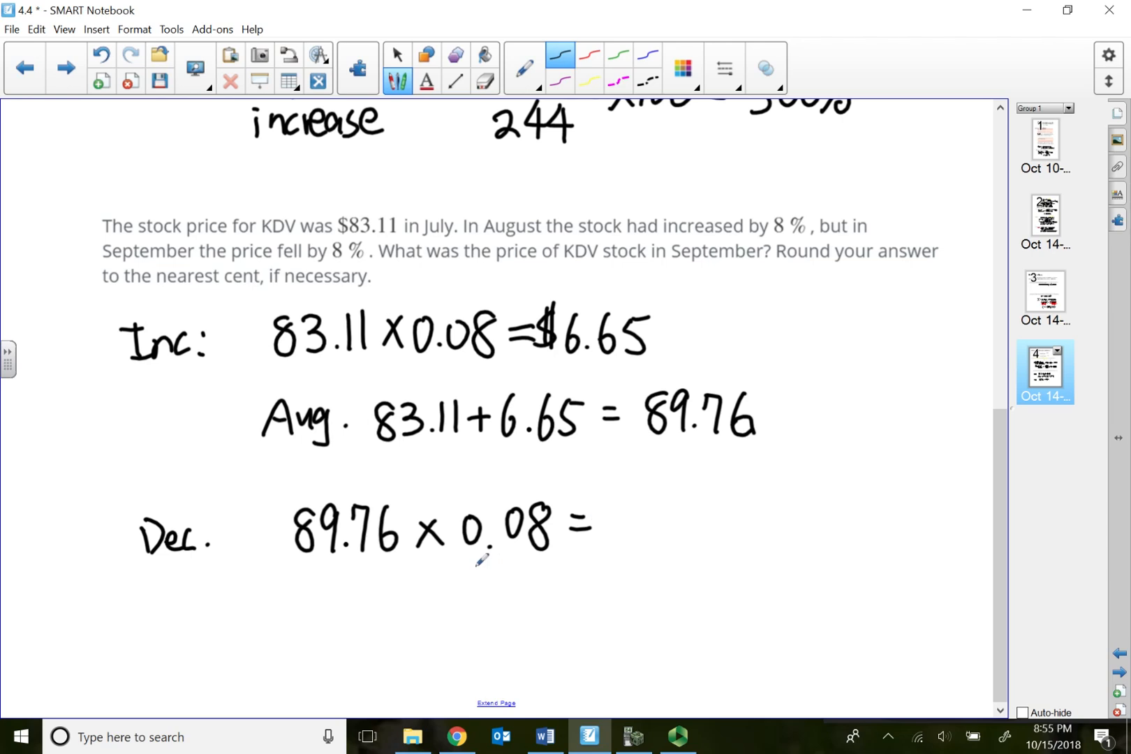
{"action": "left_click", "coordinate": [633, 738]}
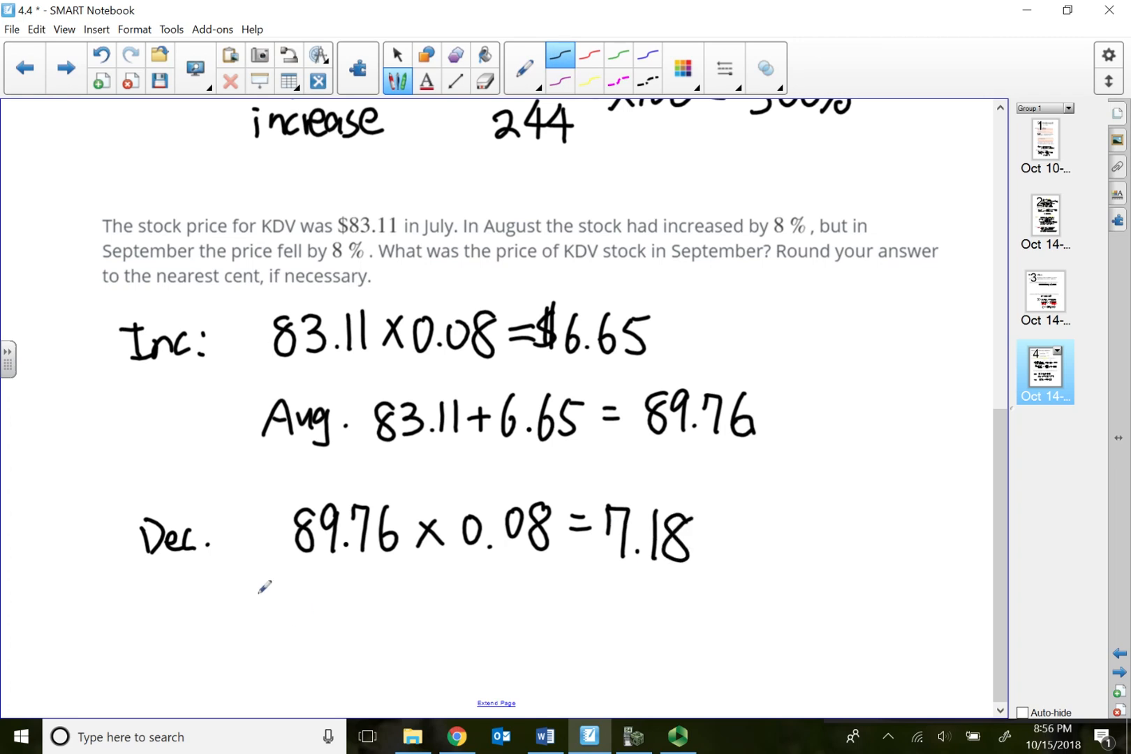
{"action": "left_click_drag", "start_coordinate": [267, 599], "coordinate": [309, 642]}
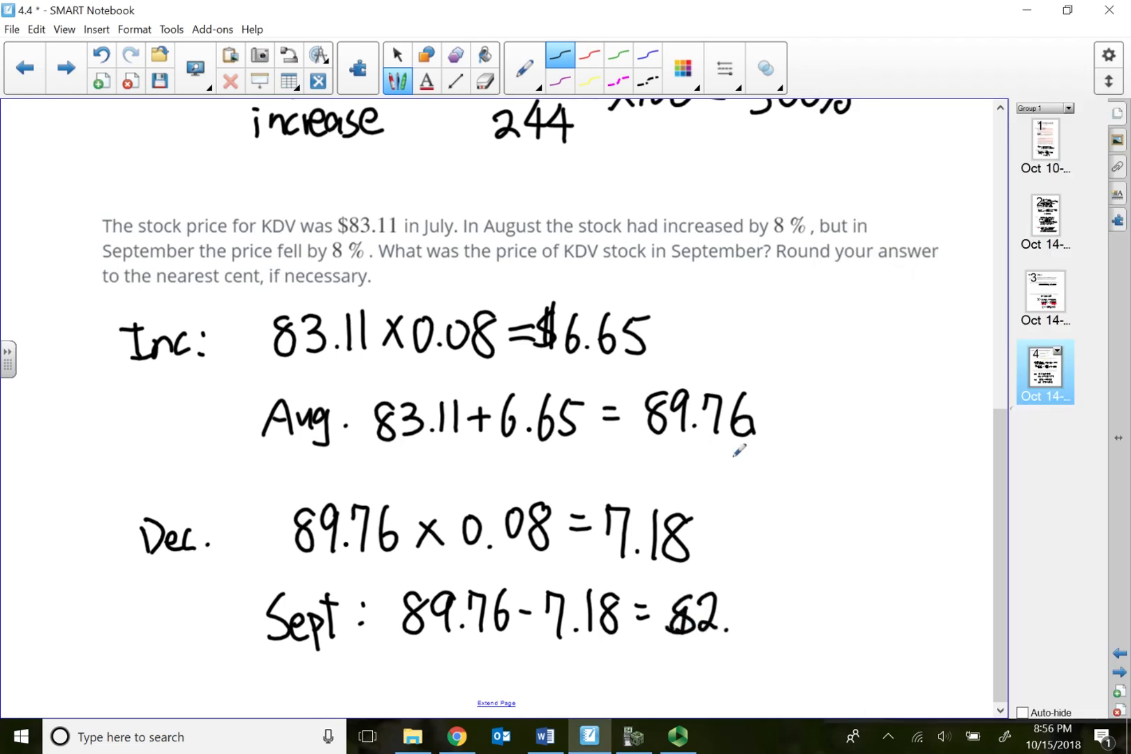
Step: Complete the September line 89.76 − 7.18 = 82.58
{"action": "left_click_drag", "start_coordinate": [706, 613], "coordinate": [779, 613]}
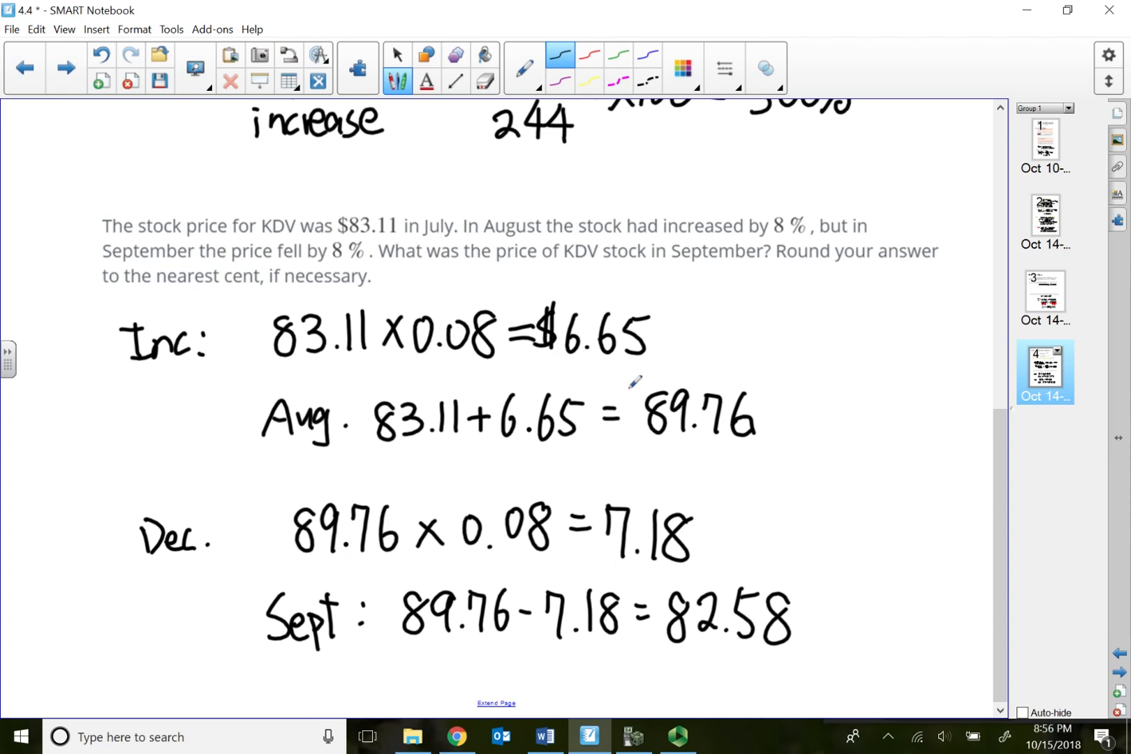
{"action": "mouse_move", "coordinate": [621, 564]}
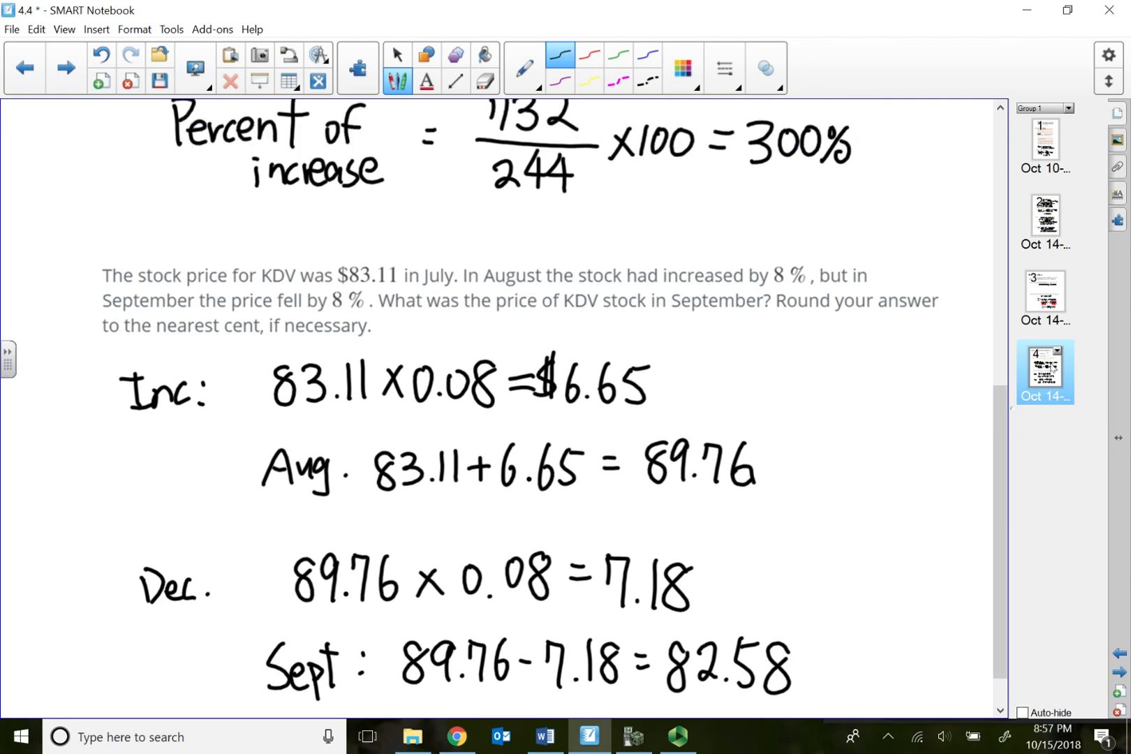
{"action": "left_click", "coordinate": [1045, 296]}
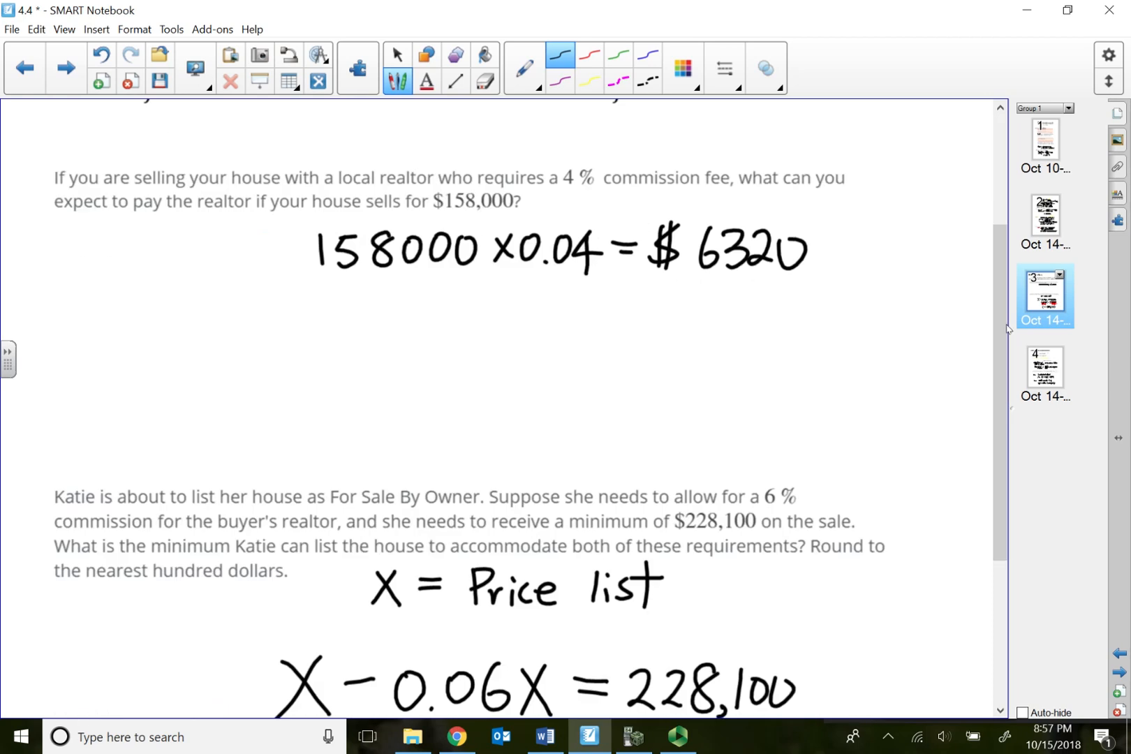
{"action": "left_click", "coordinate": [1043, 371]}
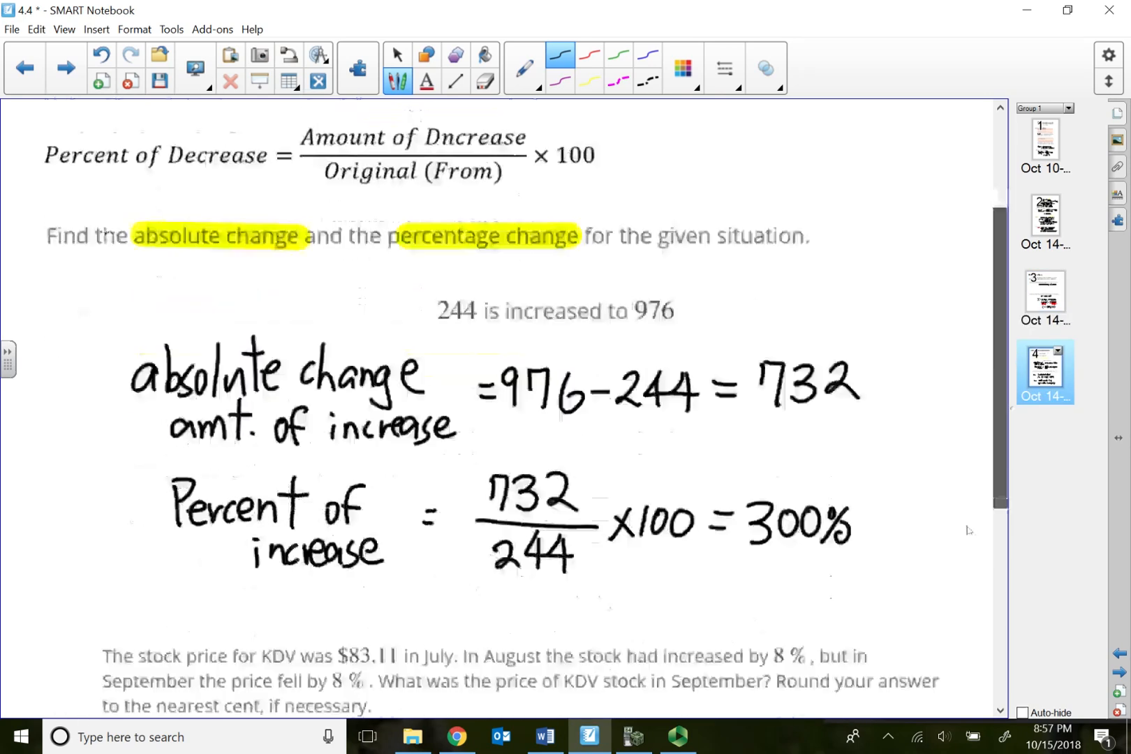
{"action": "scroll", "scroll_direction": "down", "scroll_amount": 3}
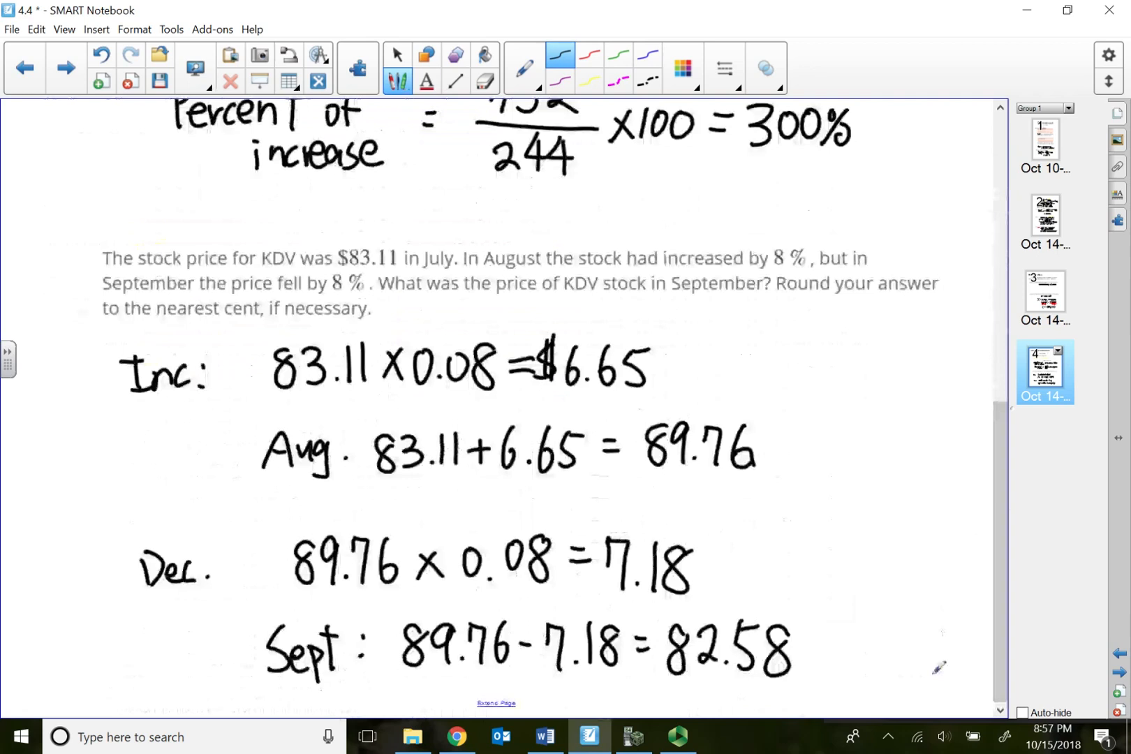